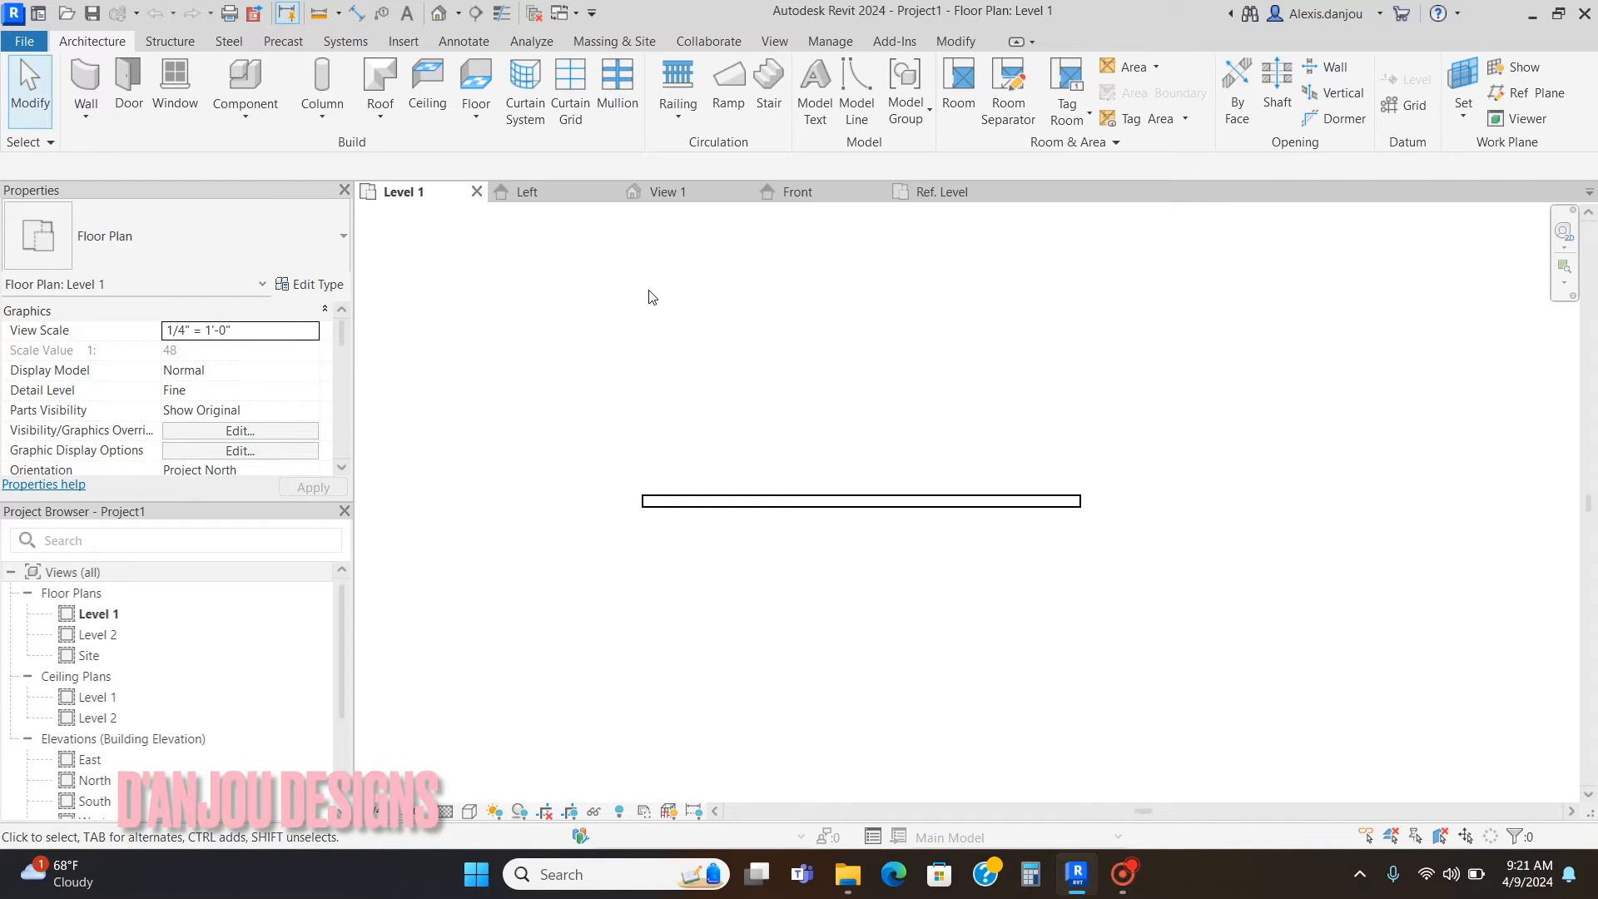
{"action": "mouse_move", "coordinate": [873, 527]}
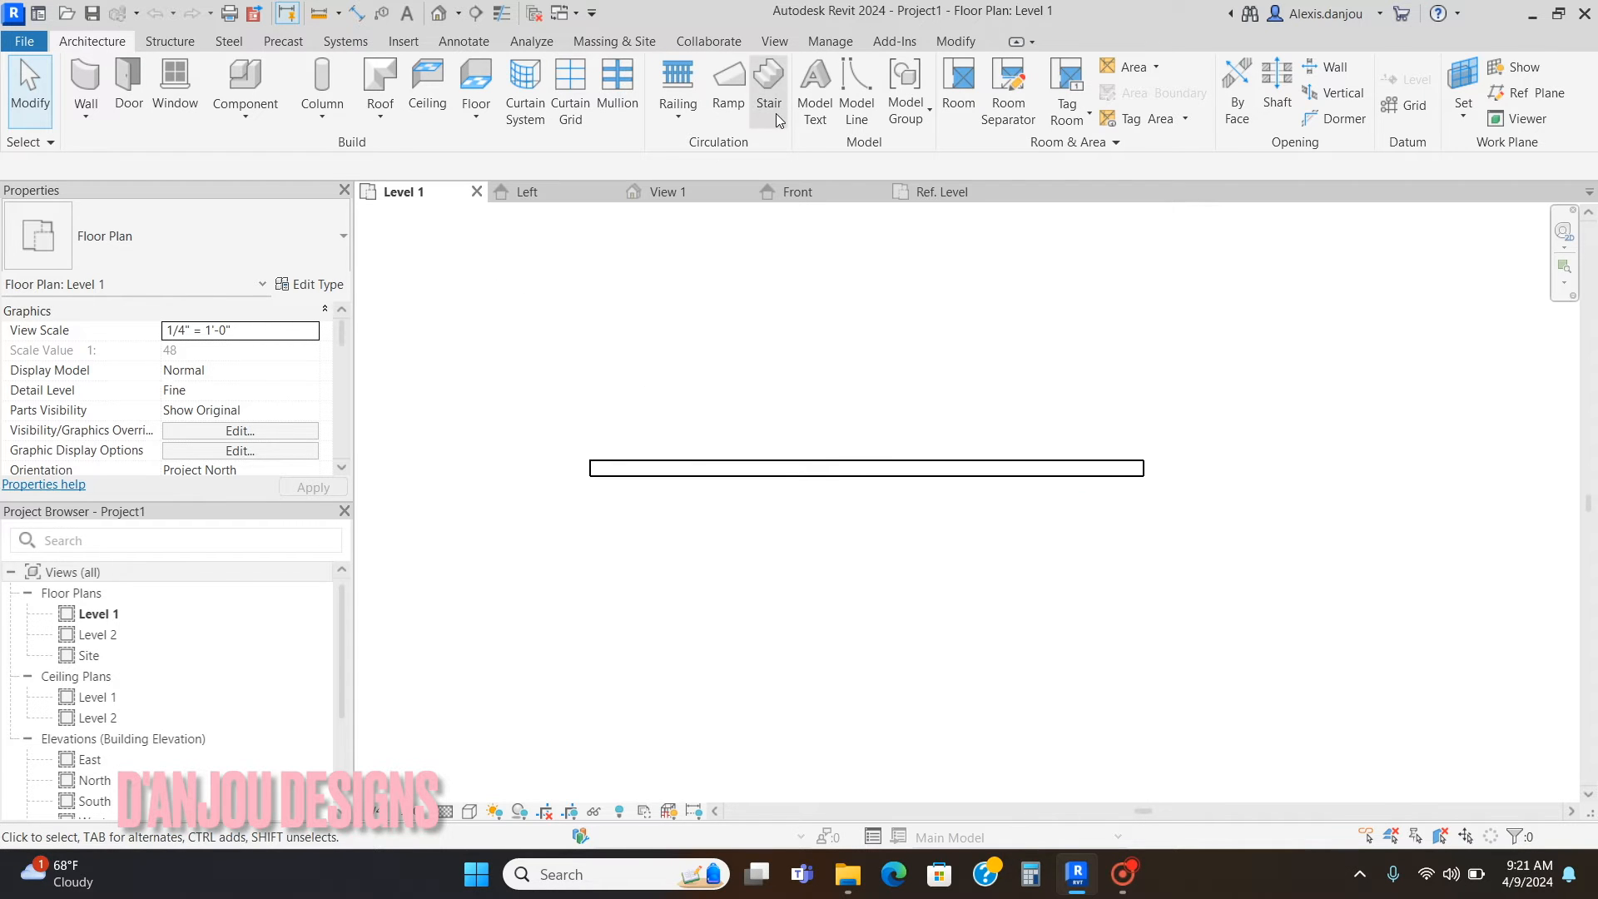
Step: Open the empty Decal Types dialog from the Insert tab's Decal menu
{"action": "left_click", "coordinate": [402, 41]}
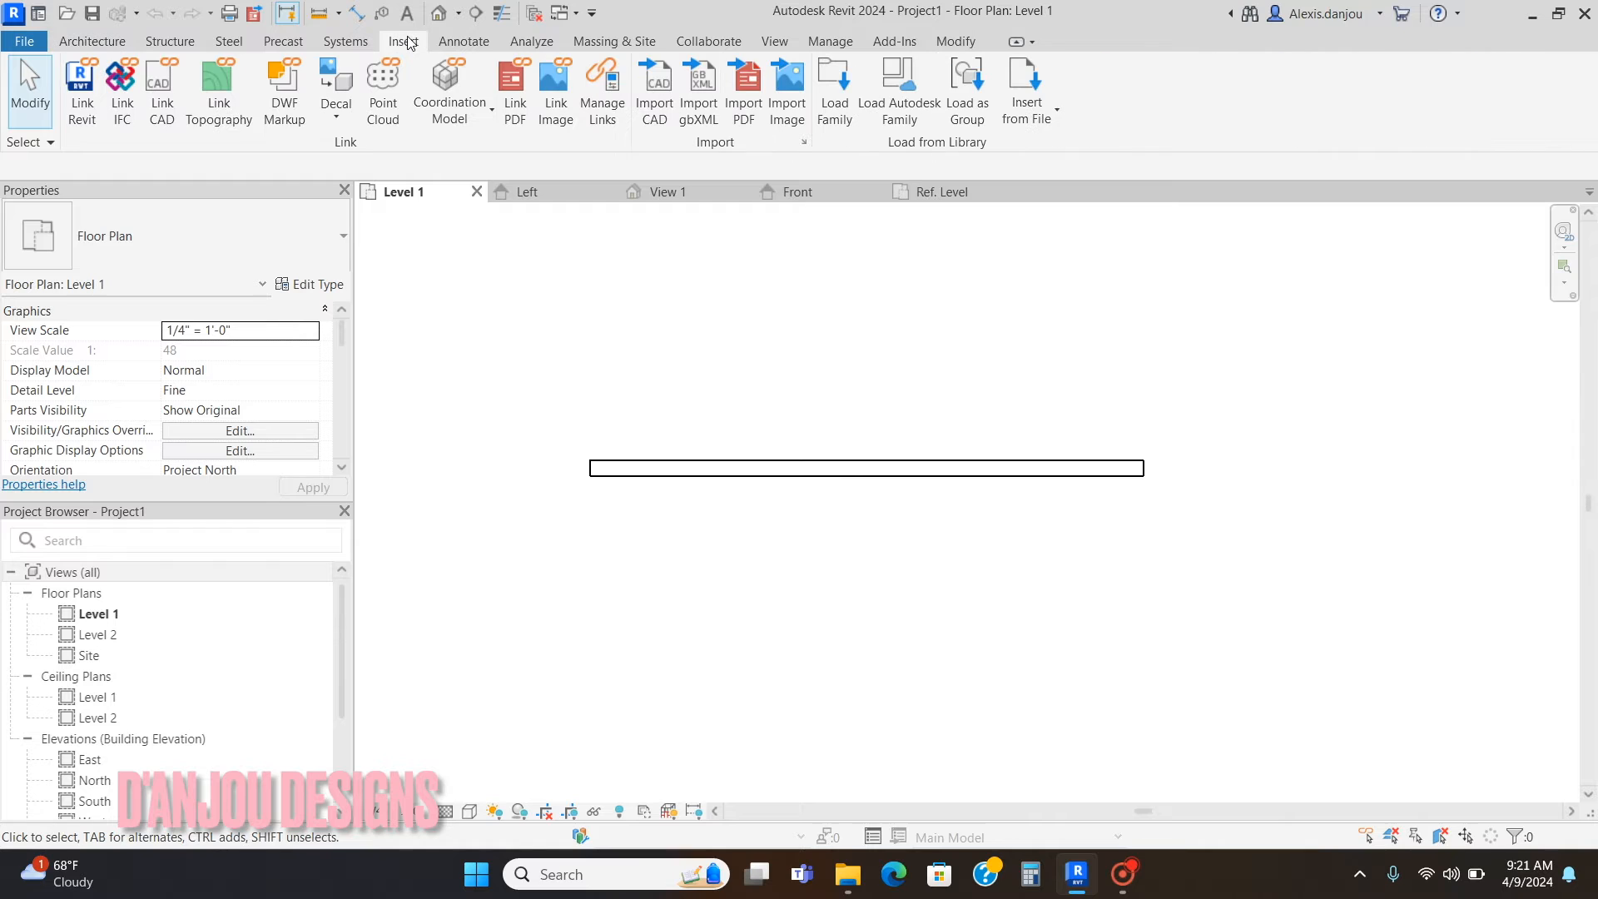
{"action": "mouse_move", "coordinate": [806, 142]}
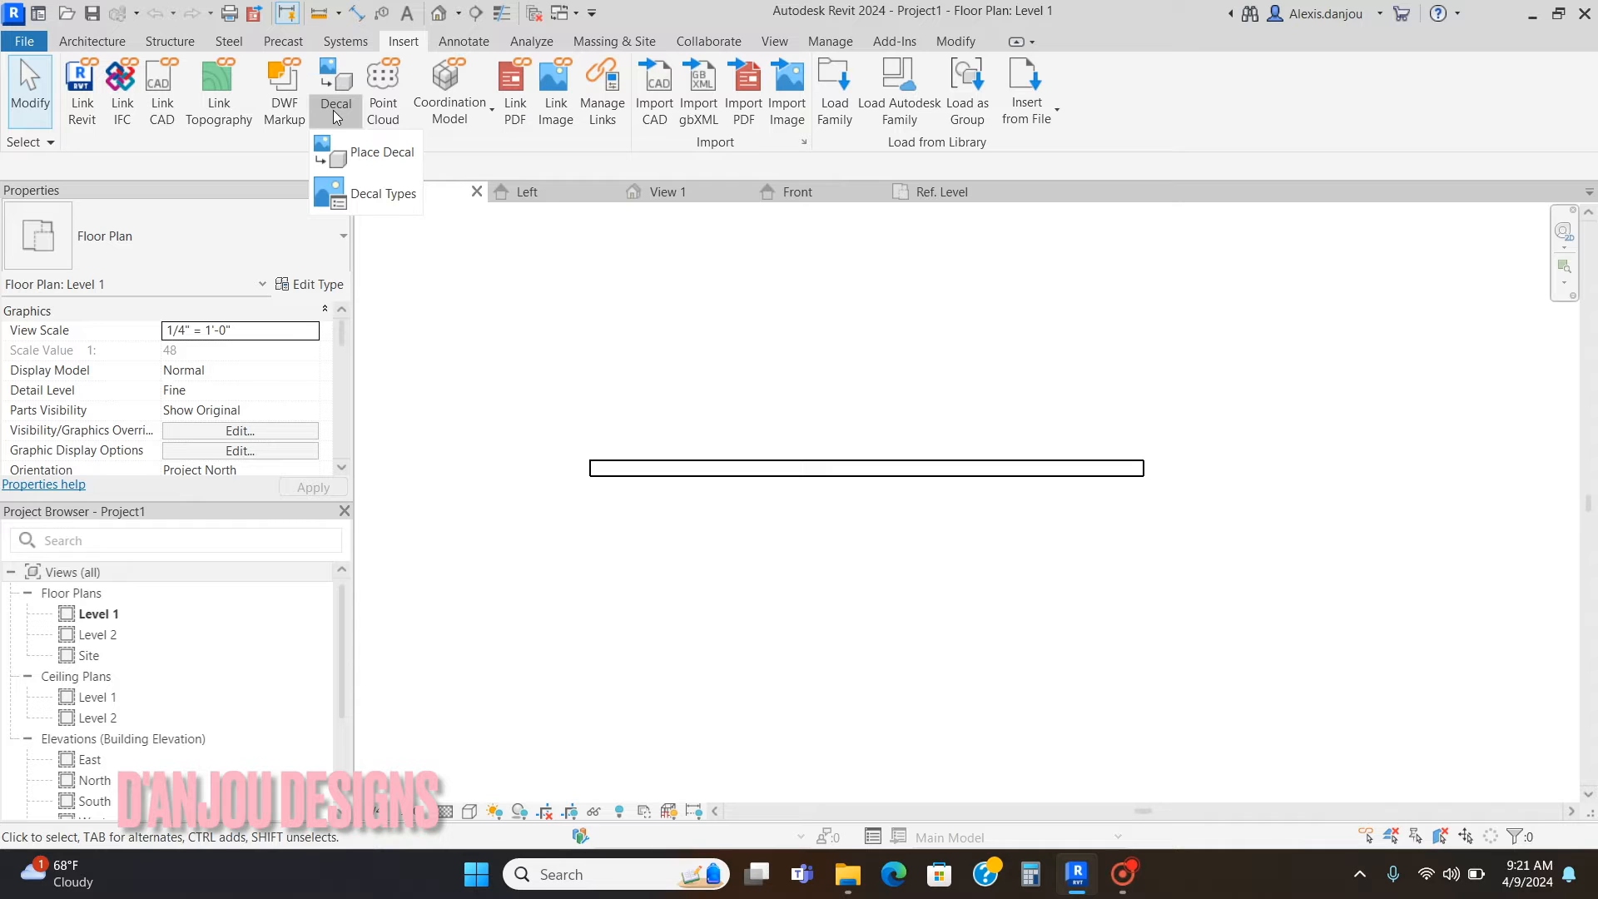
{"action": "left_click", "coordinate": [383, 194]}
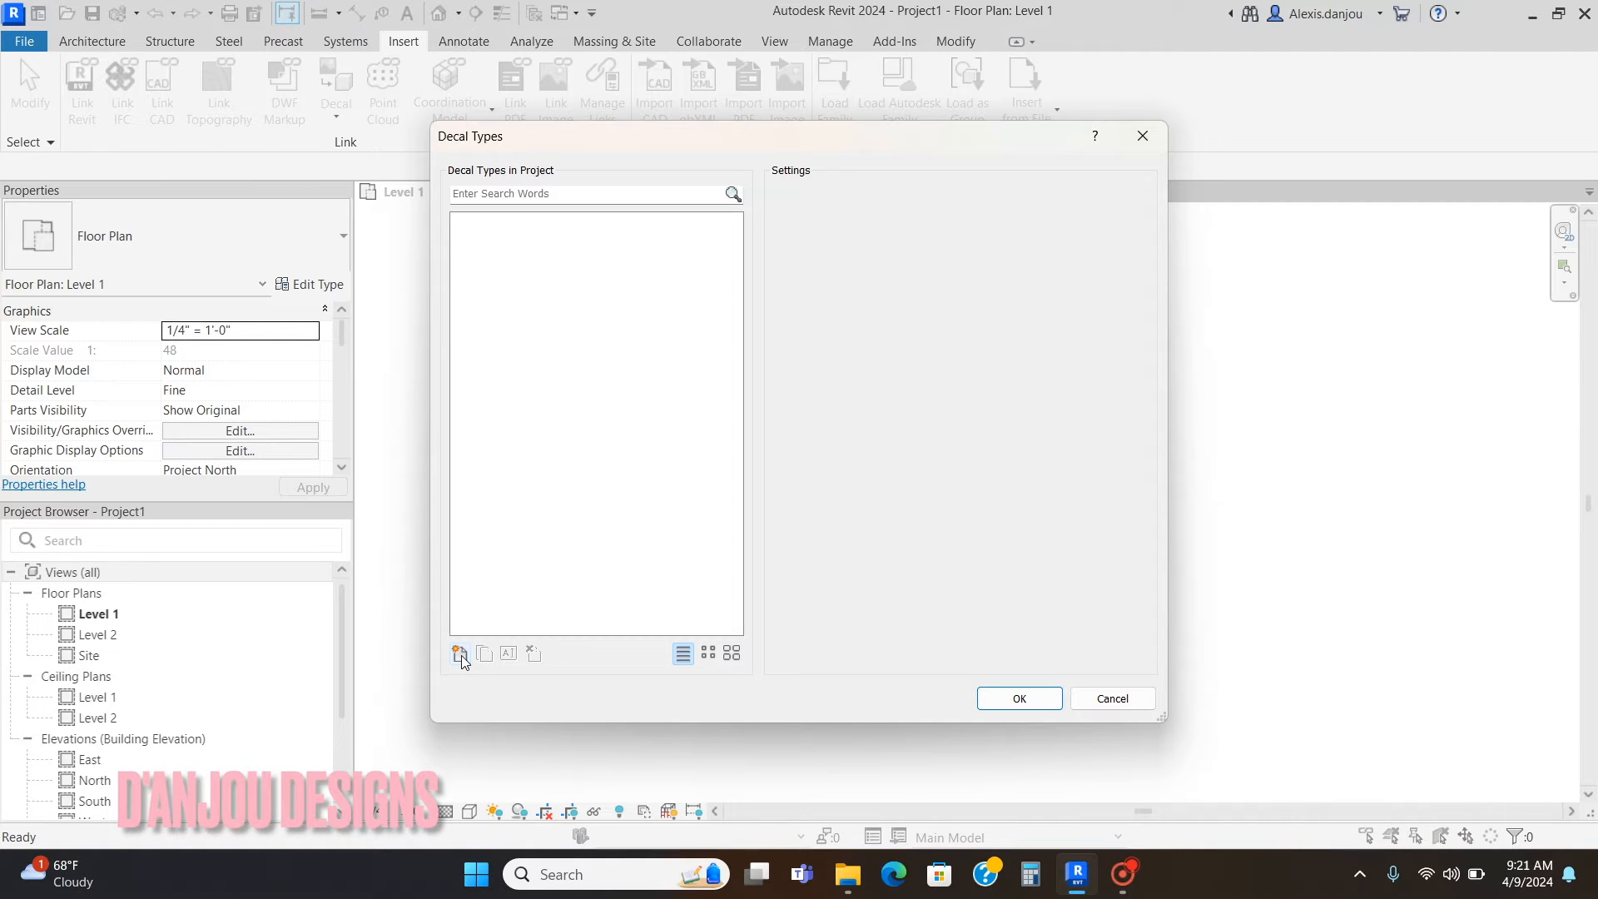
Step: Add a new decal type and name it 'nicki minaj poster'
{"action": "left_click", "coordinate": [459, 653]}
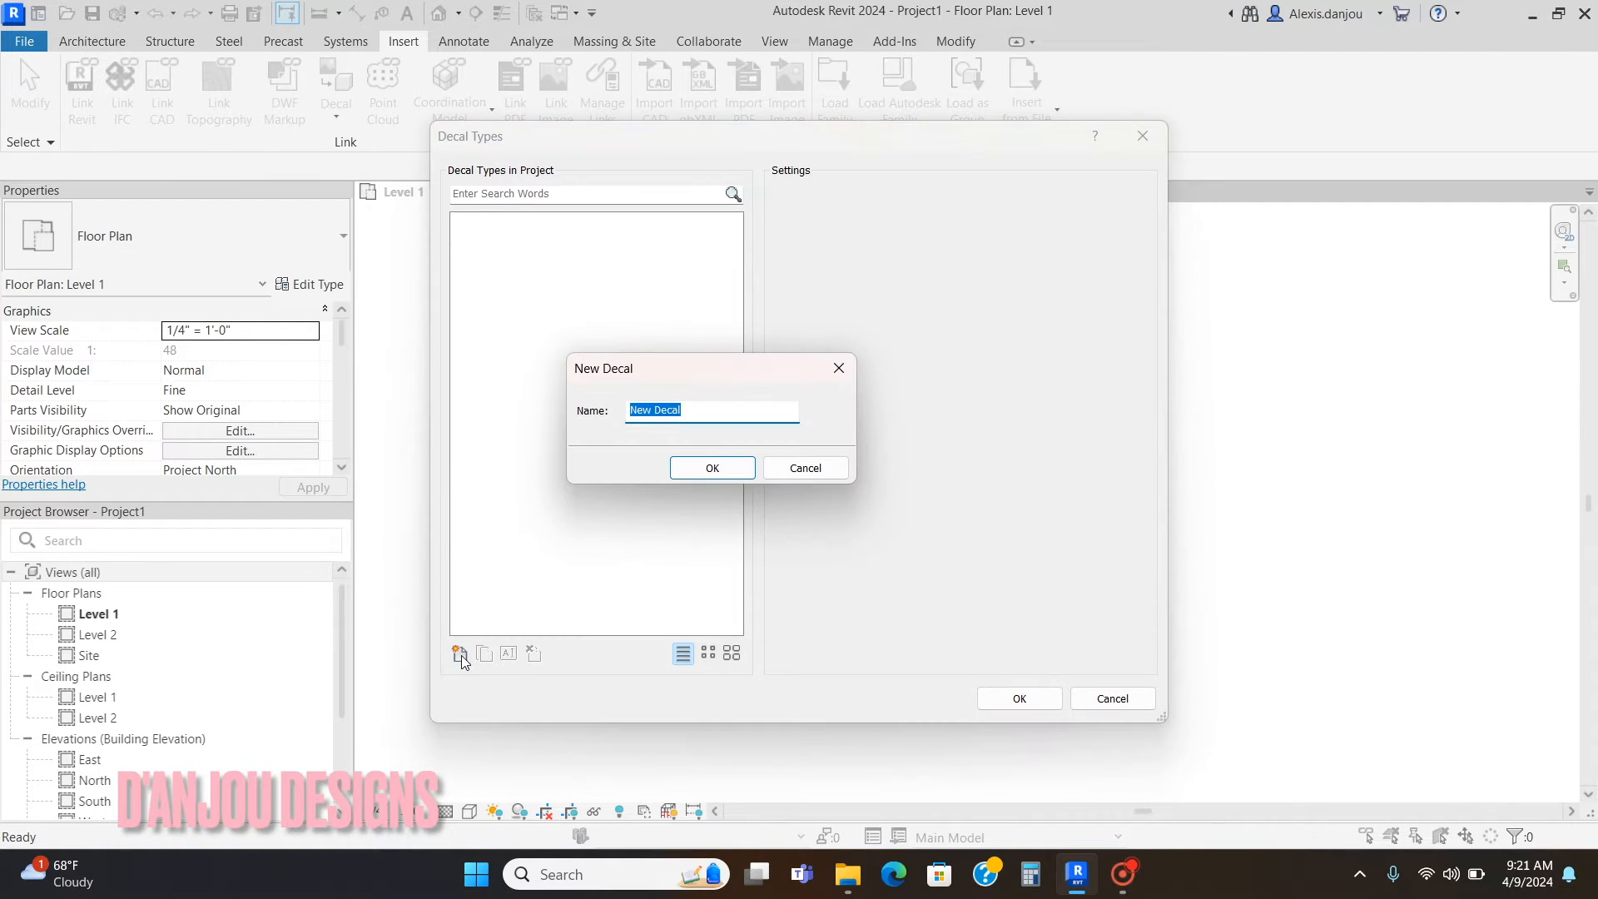
{"action": "mouse_move", "coordinate": [748, 437]}
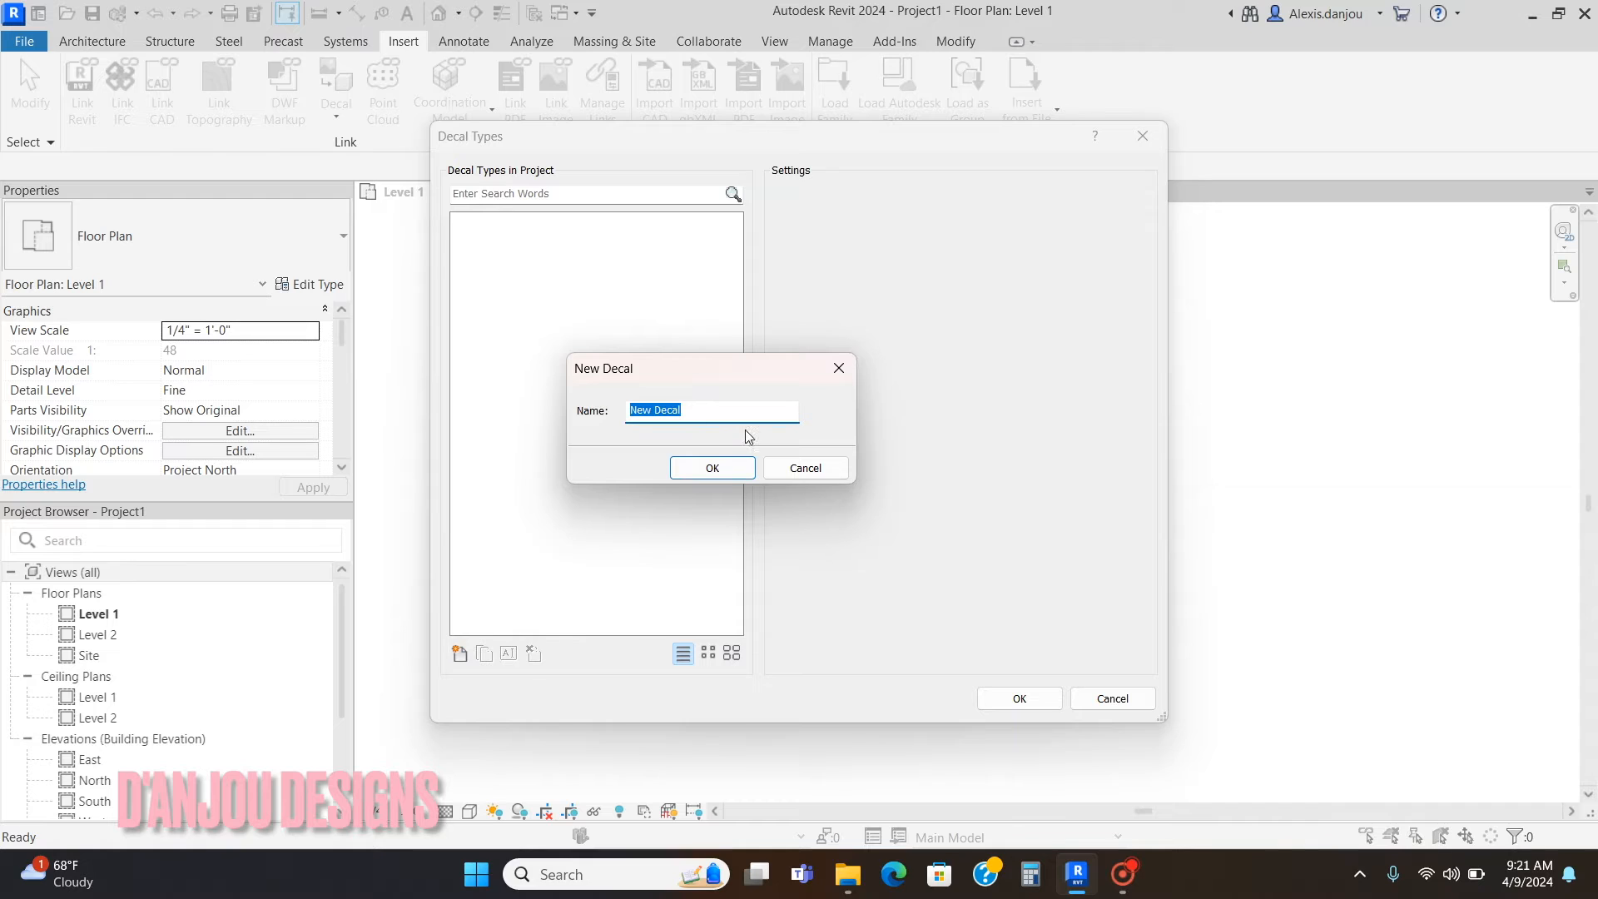
{"action": "type", "text": "n"}
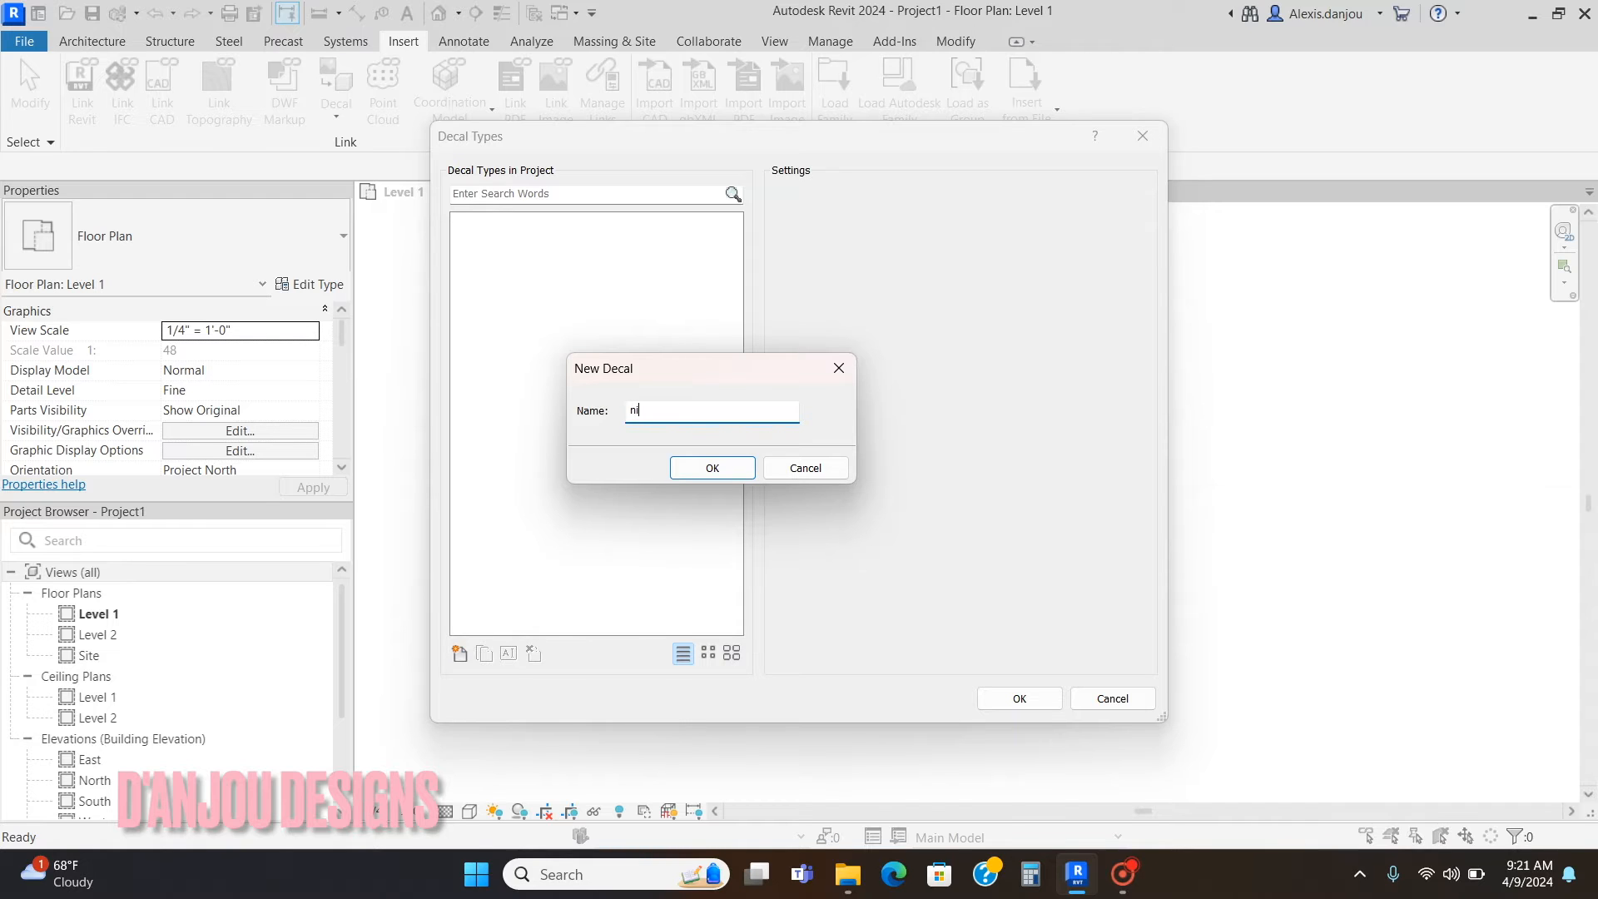
{"action": "type", "text": "icki"}
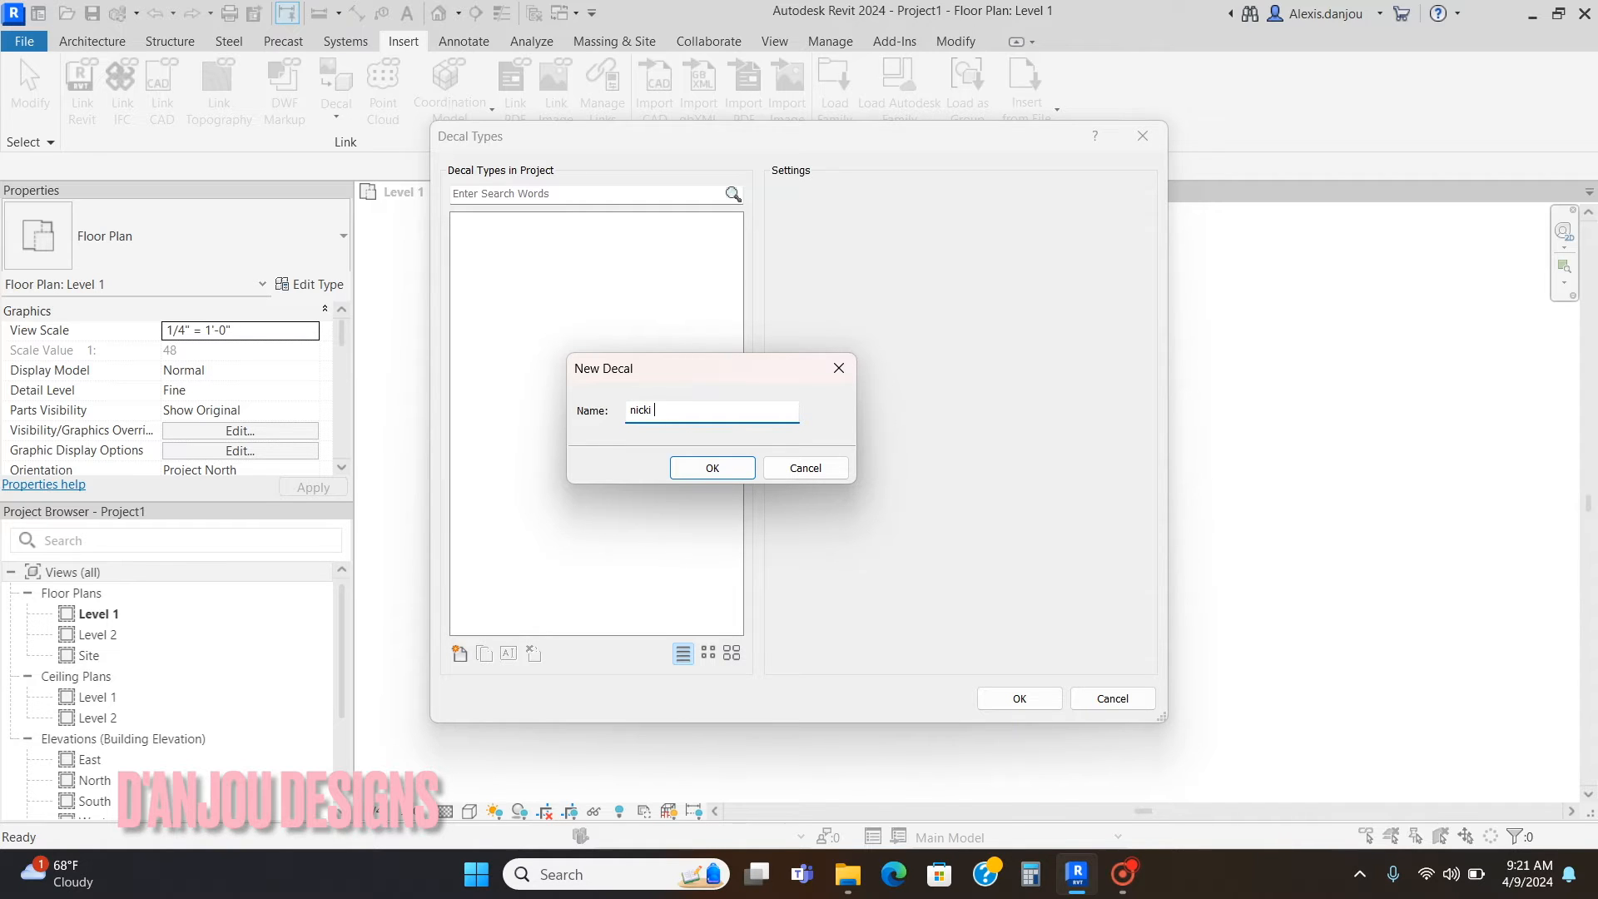
{"action": "type", "text": "minaj"}
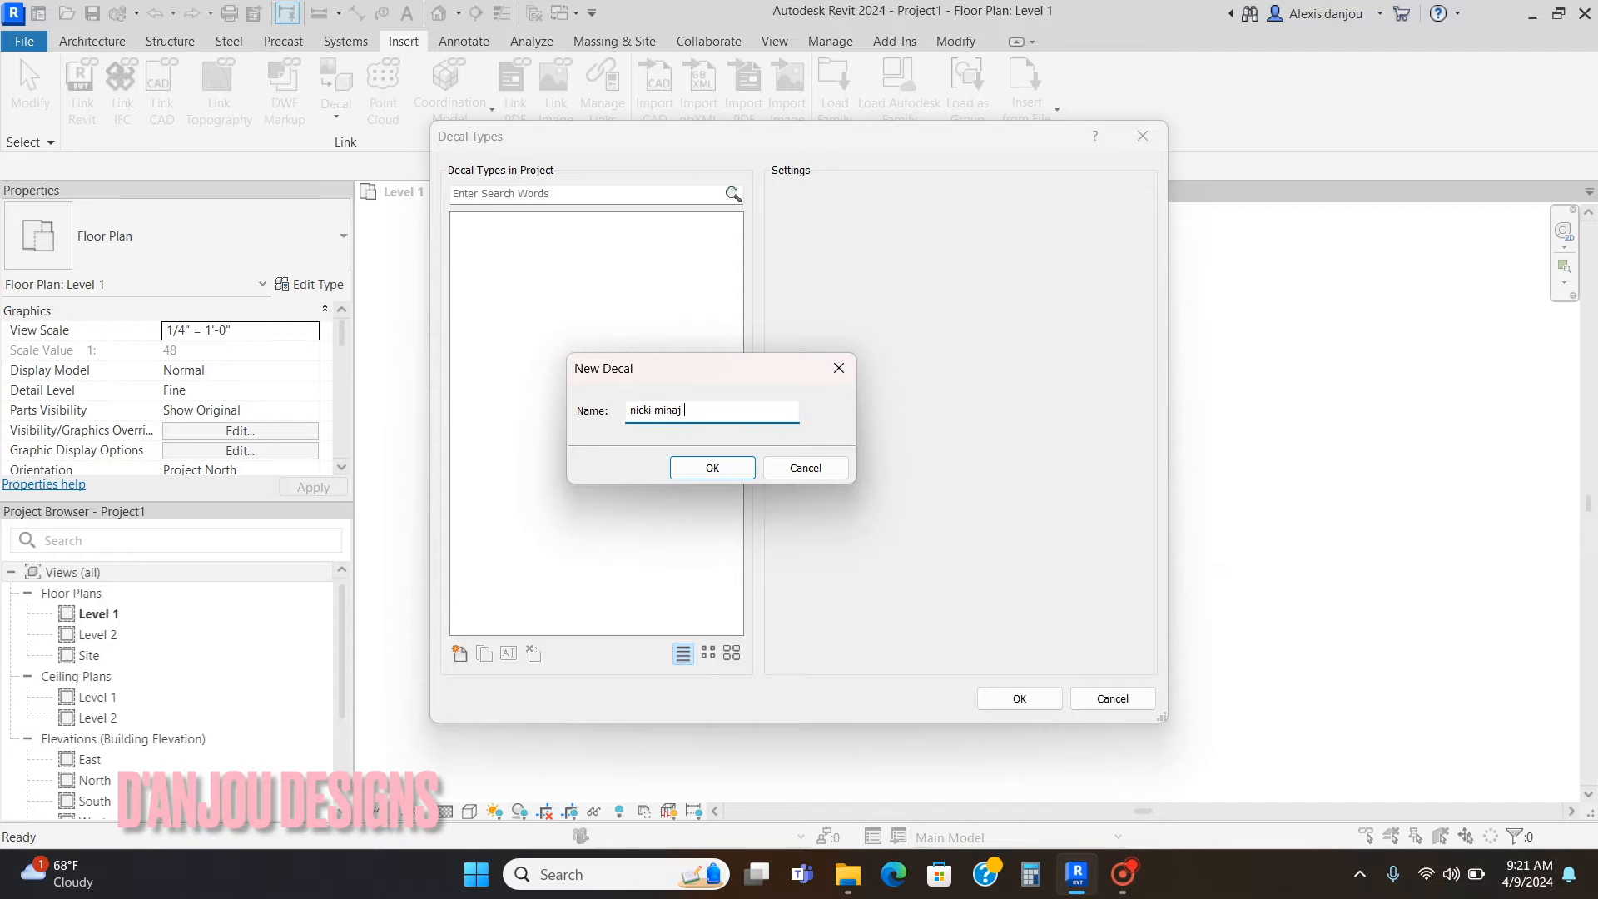
{"action": "type", "text": "poster"}
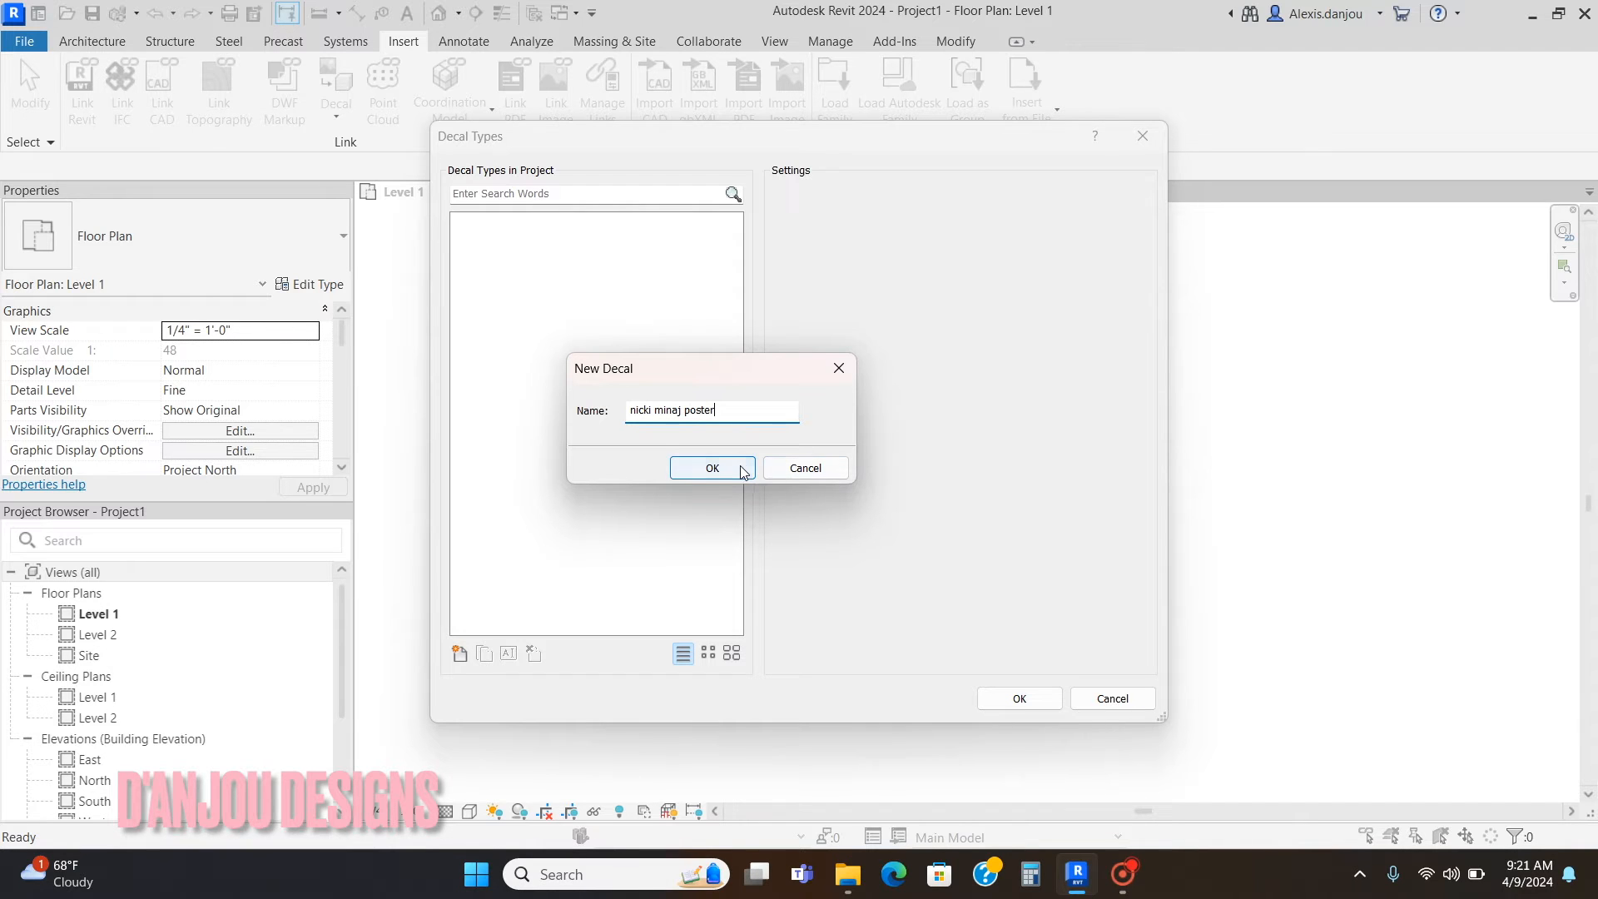
{"action": "left_click", "coordinate": [713, 468]}
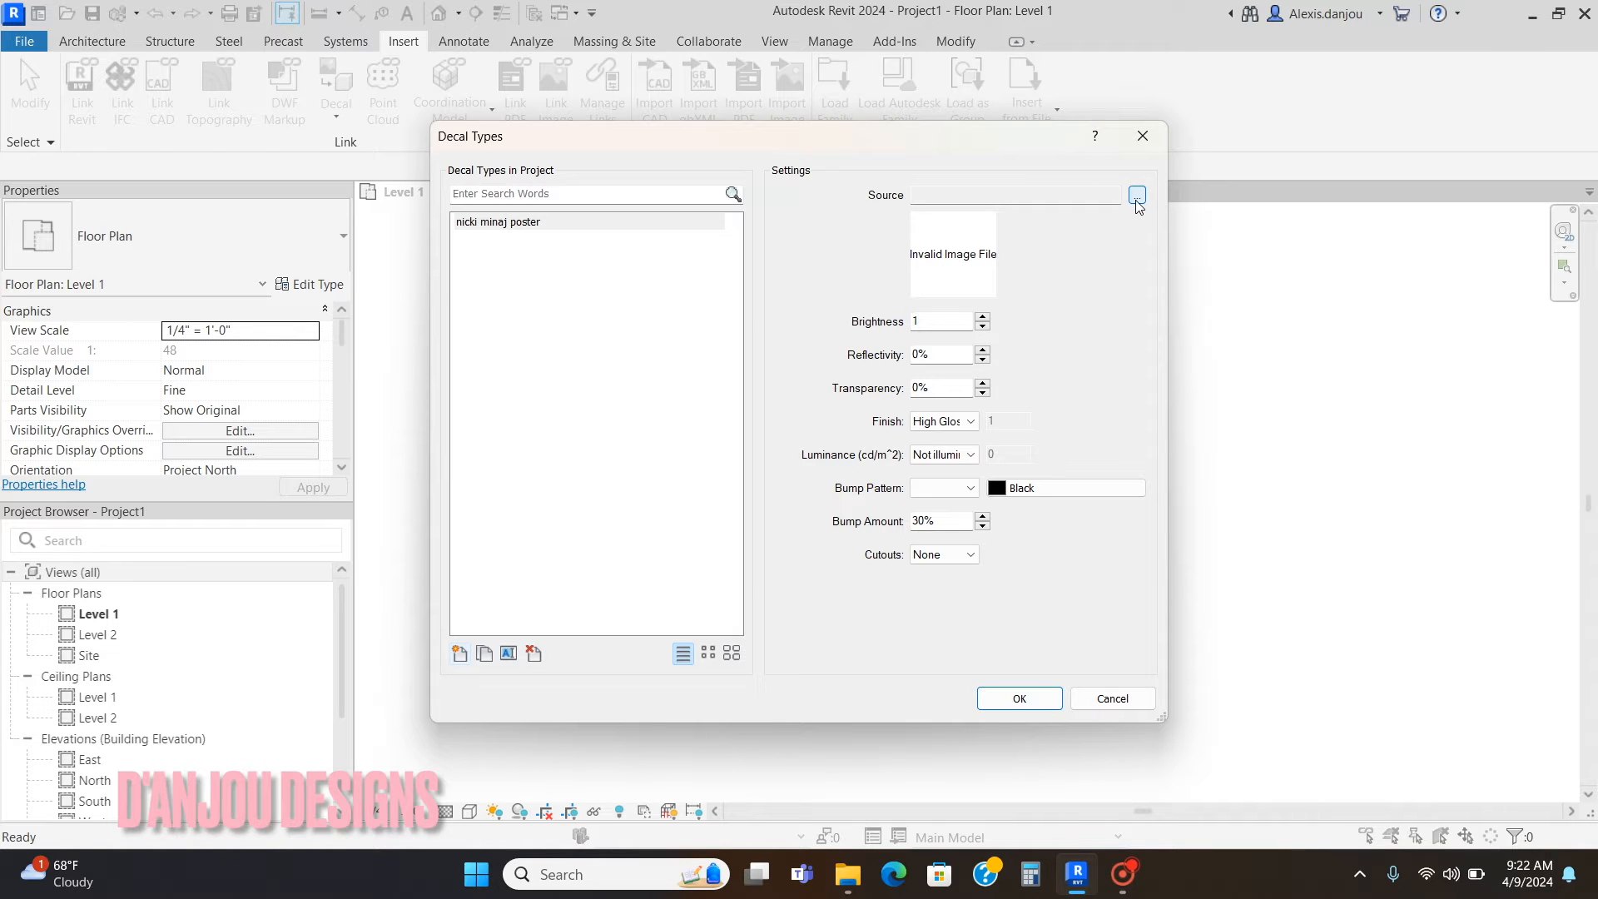
Step: Set minaj.jpg from the Desktop as the poster decal's source and accept the dialog
{"action": "left_click", "coordinate": [1137, 194]}
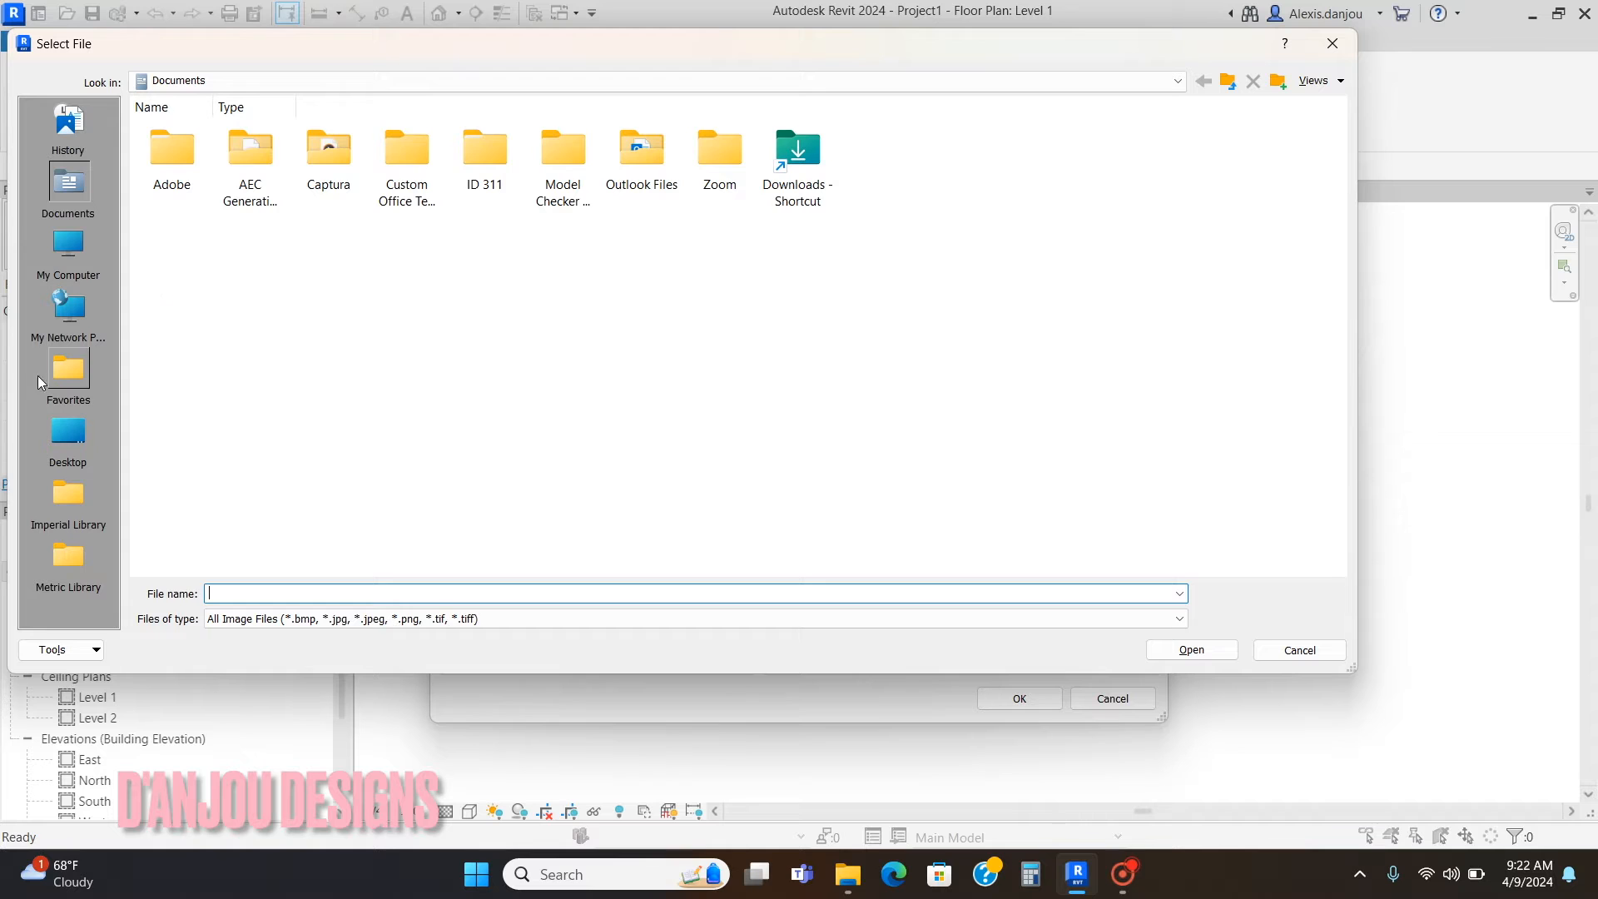
{"action": "left_click", "coordinate": [67, 432]}
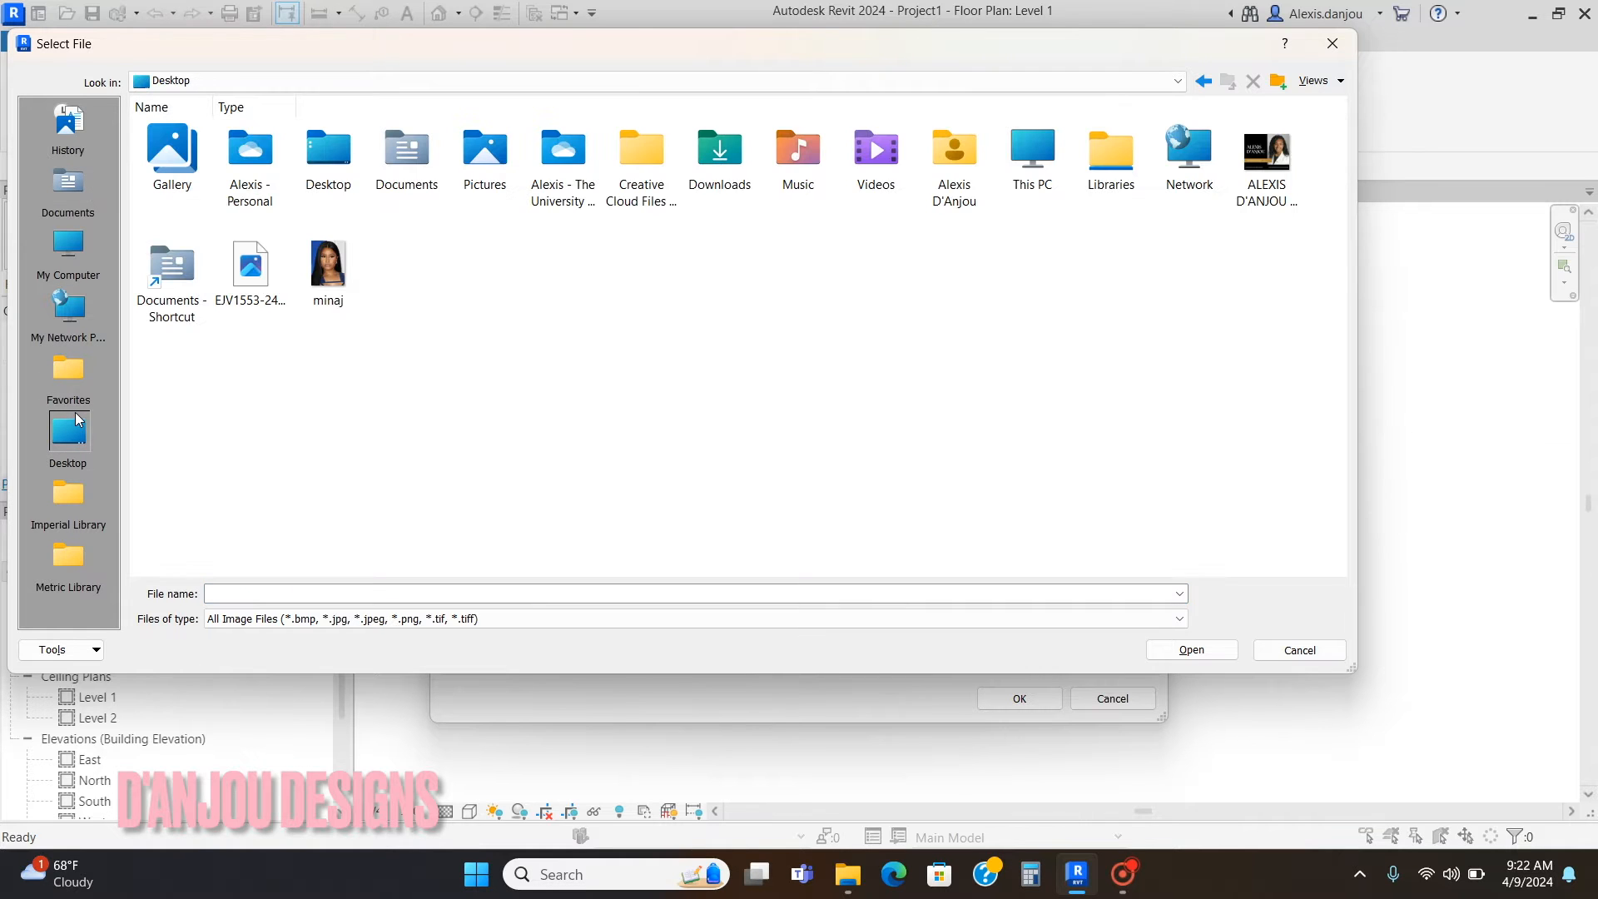
{"action": "left_click", "coordinate": [1189, 649]}
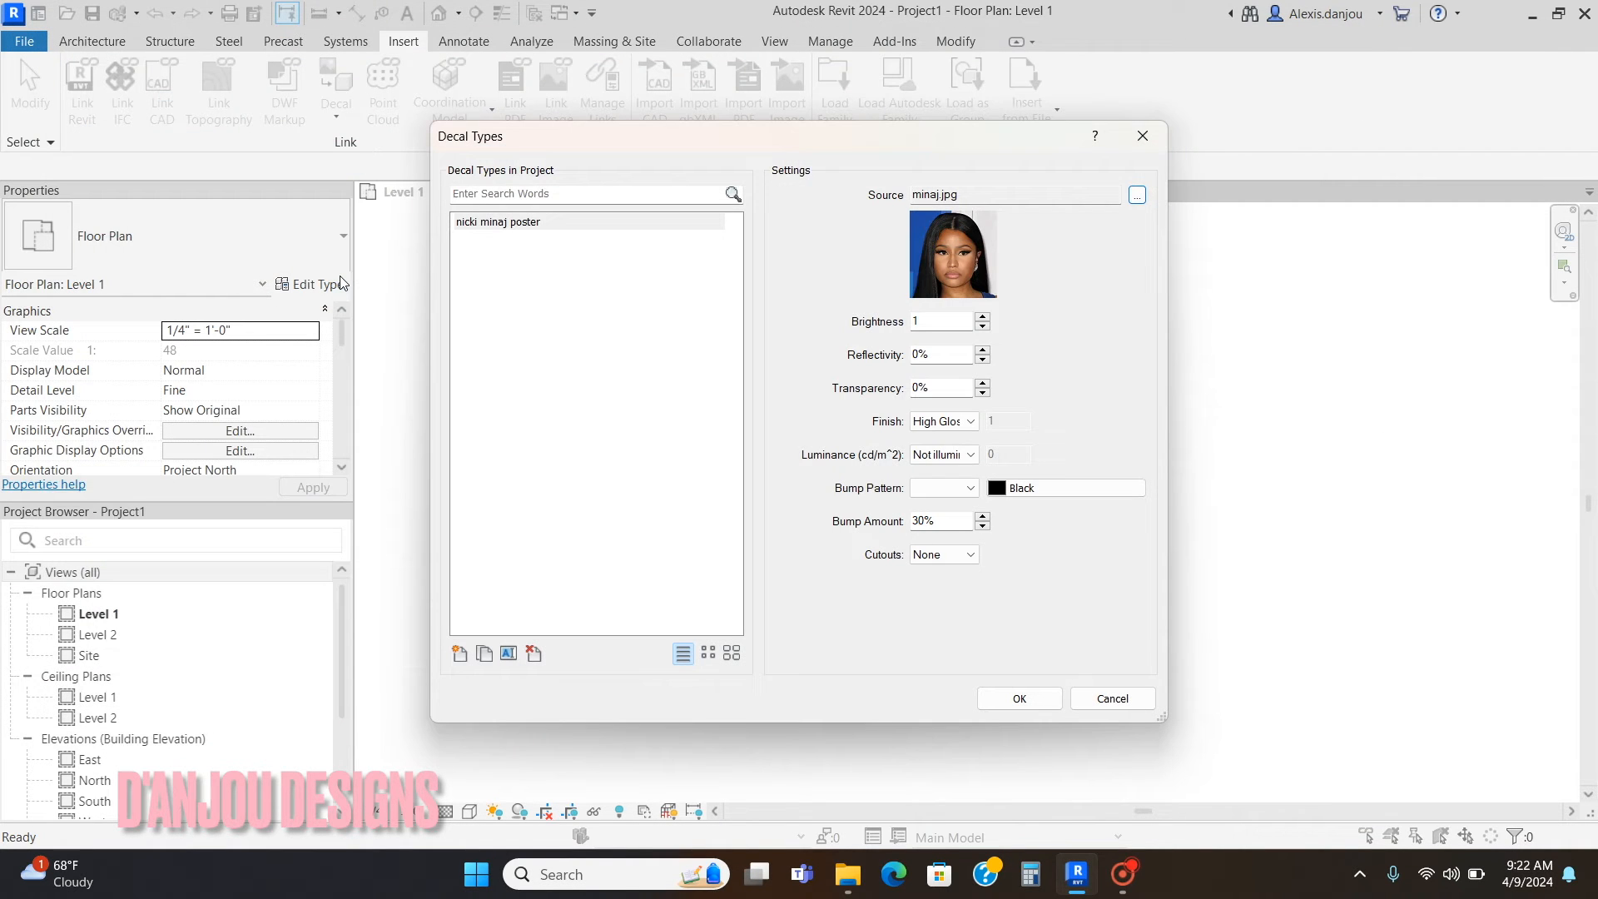
{"action": "mouse_move", "coordinate": [1004, 331]}
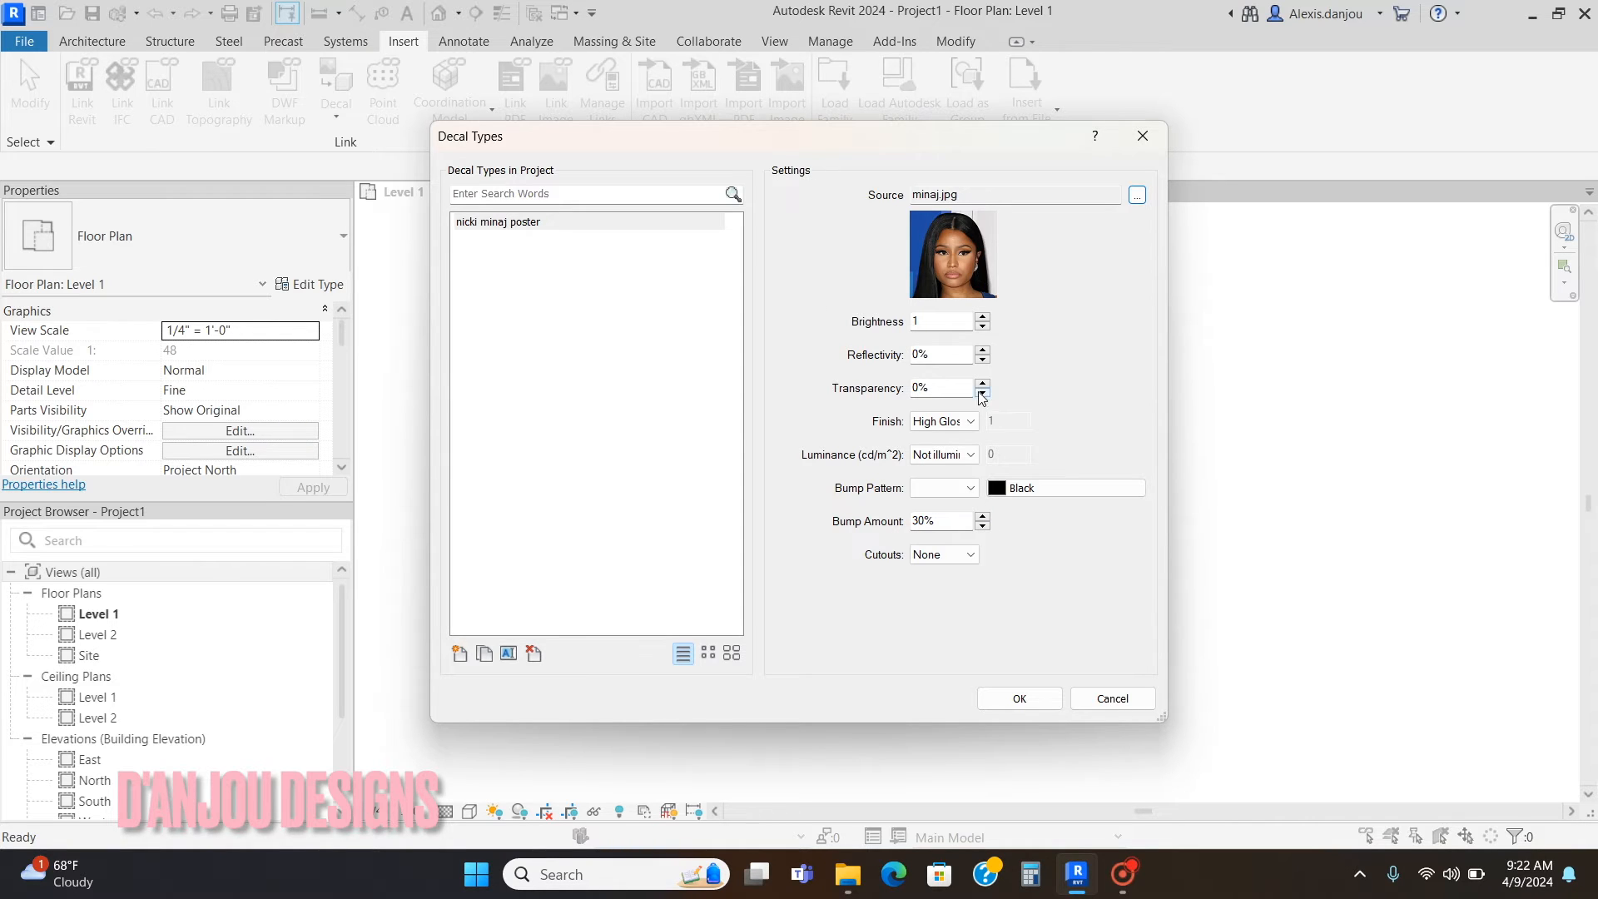
{"action": "mouse_move", "coordinate": [989, 351]}
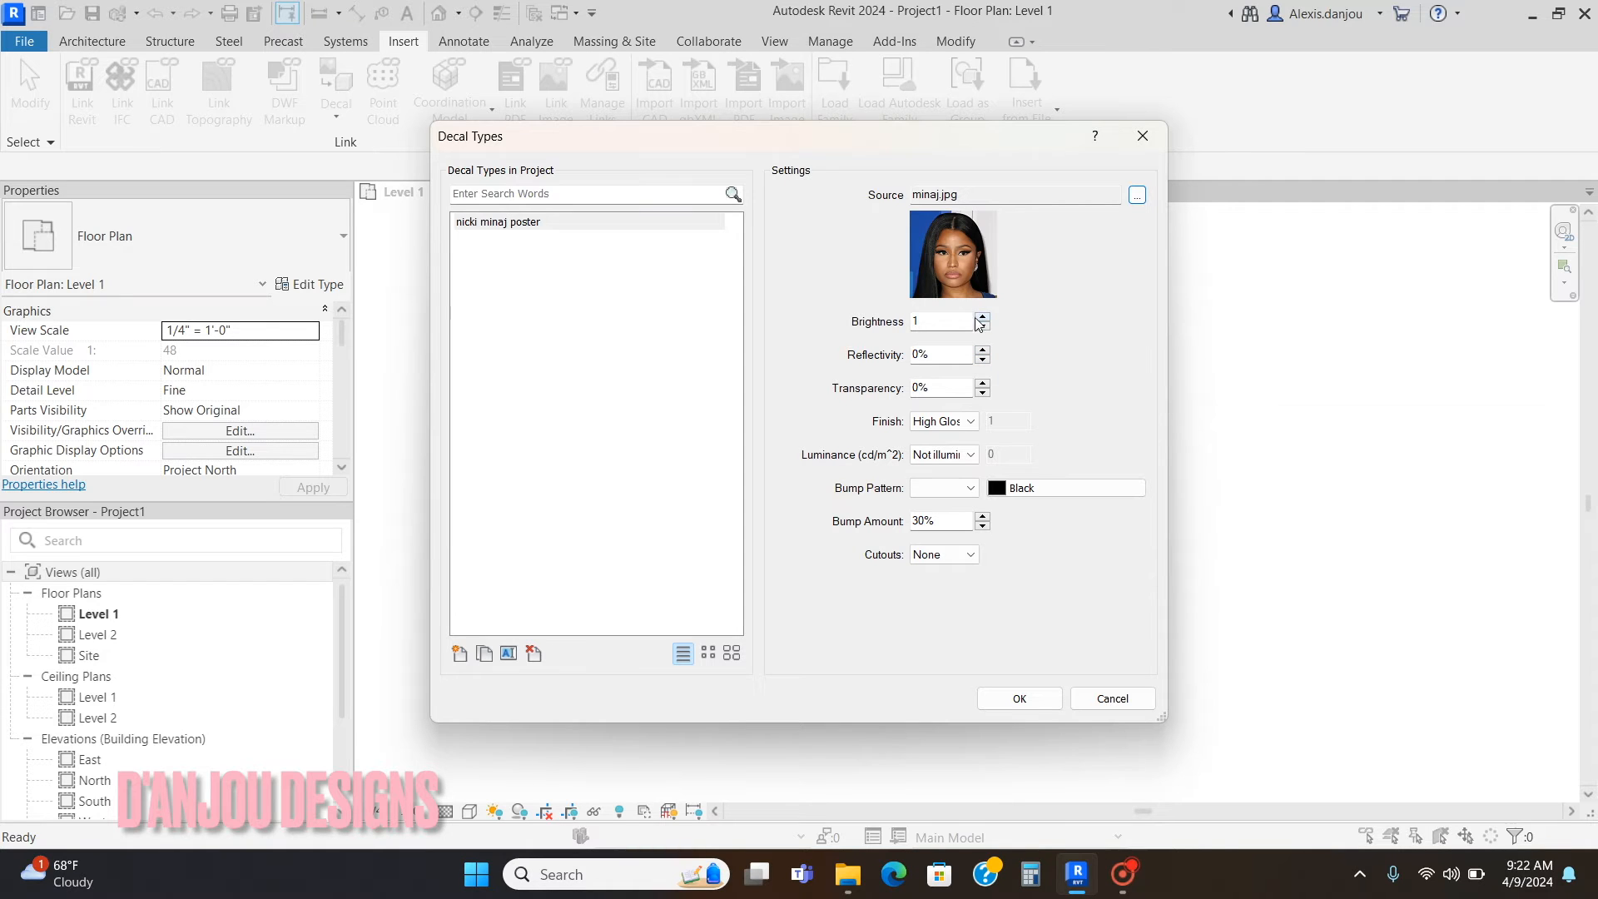
{"action": "mouse_move", "coordinate": [894, 635]}
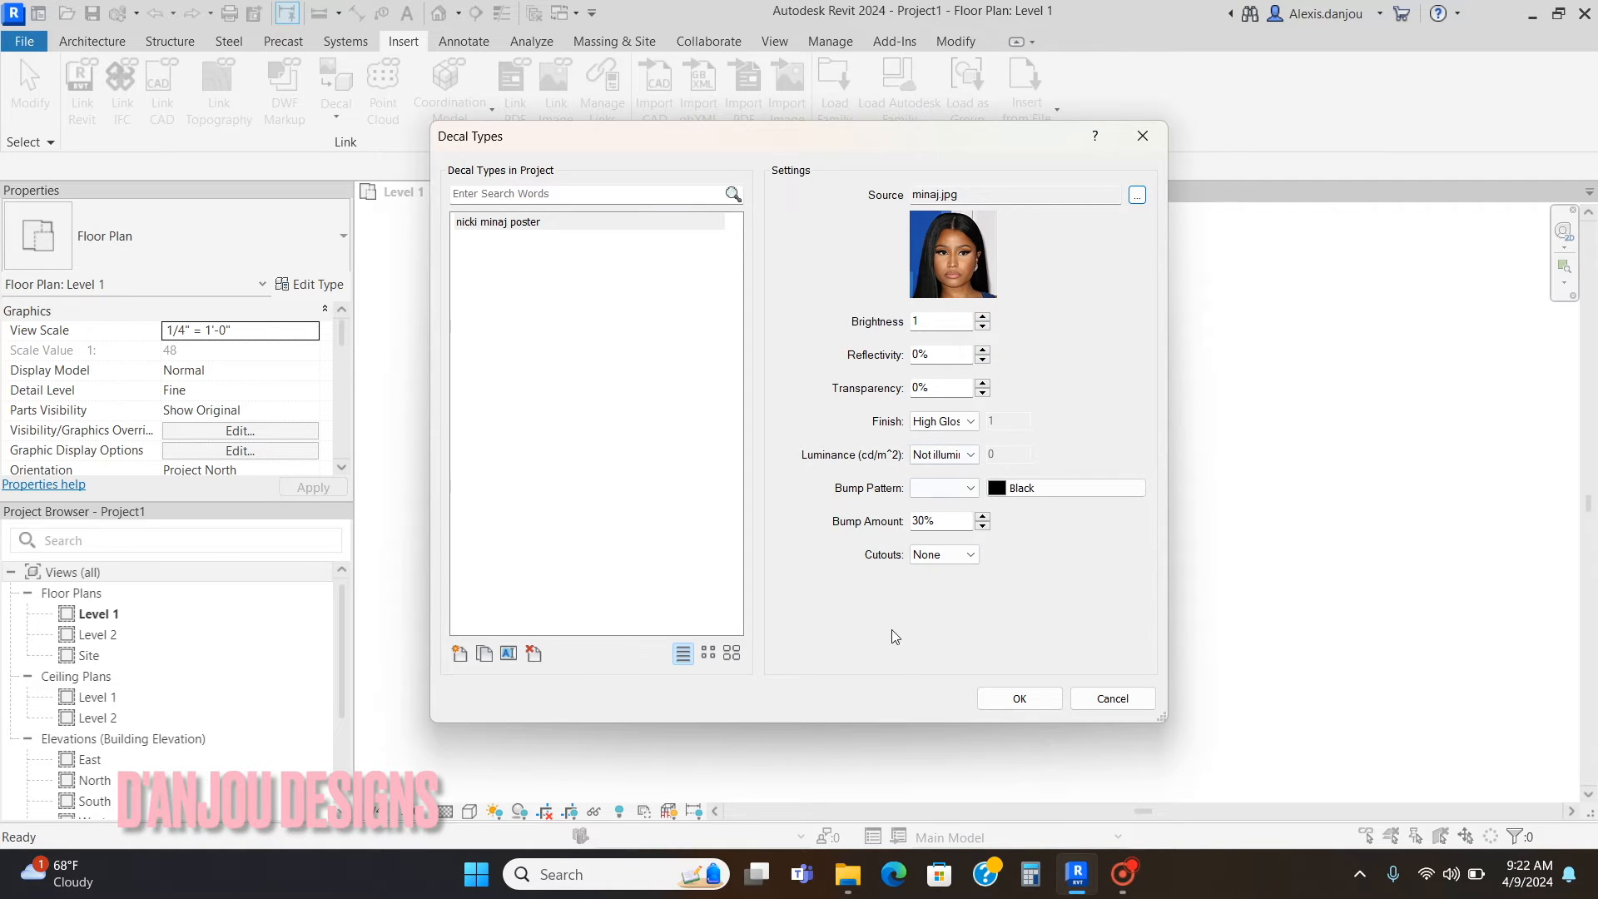
{"action": "left_click", "coordinate": [1019, 698]}
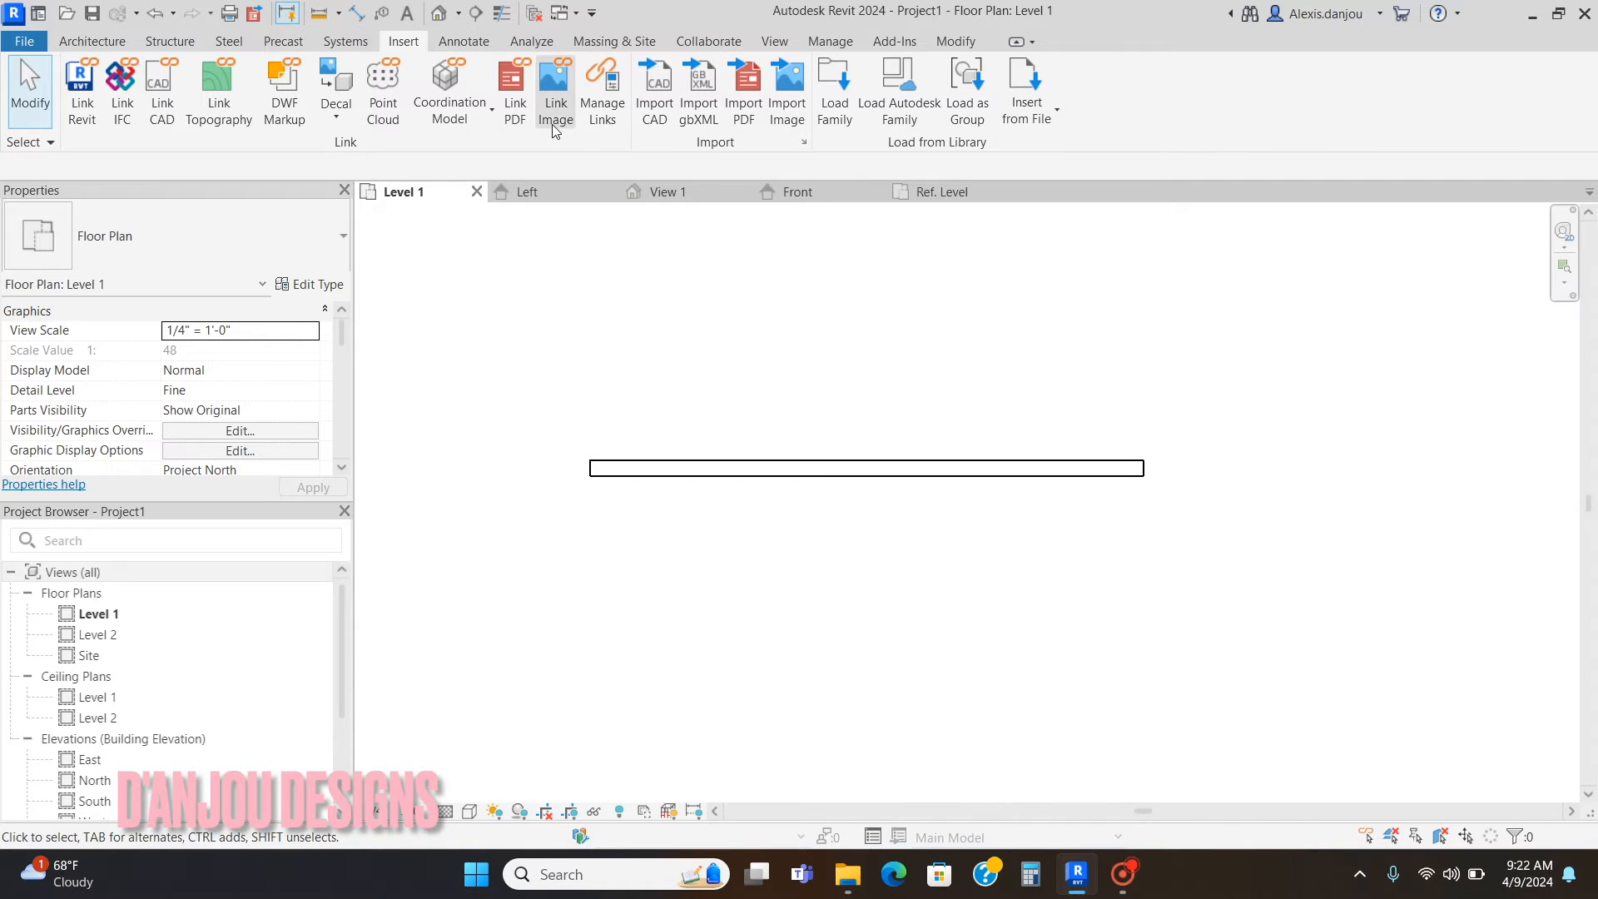
Step: Place a perspective camera below the wall aimed past it, creating 3D View 1
{"action": "left_click", "coordinate": [439, 12]}
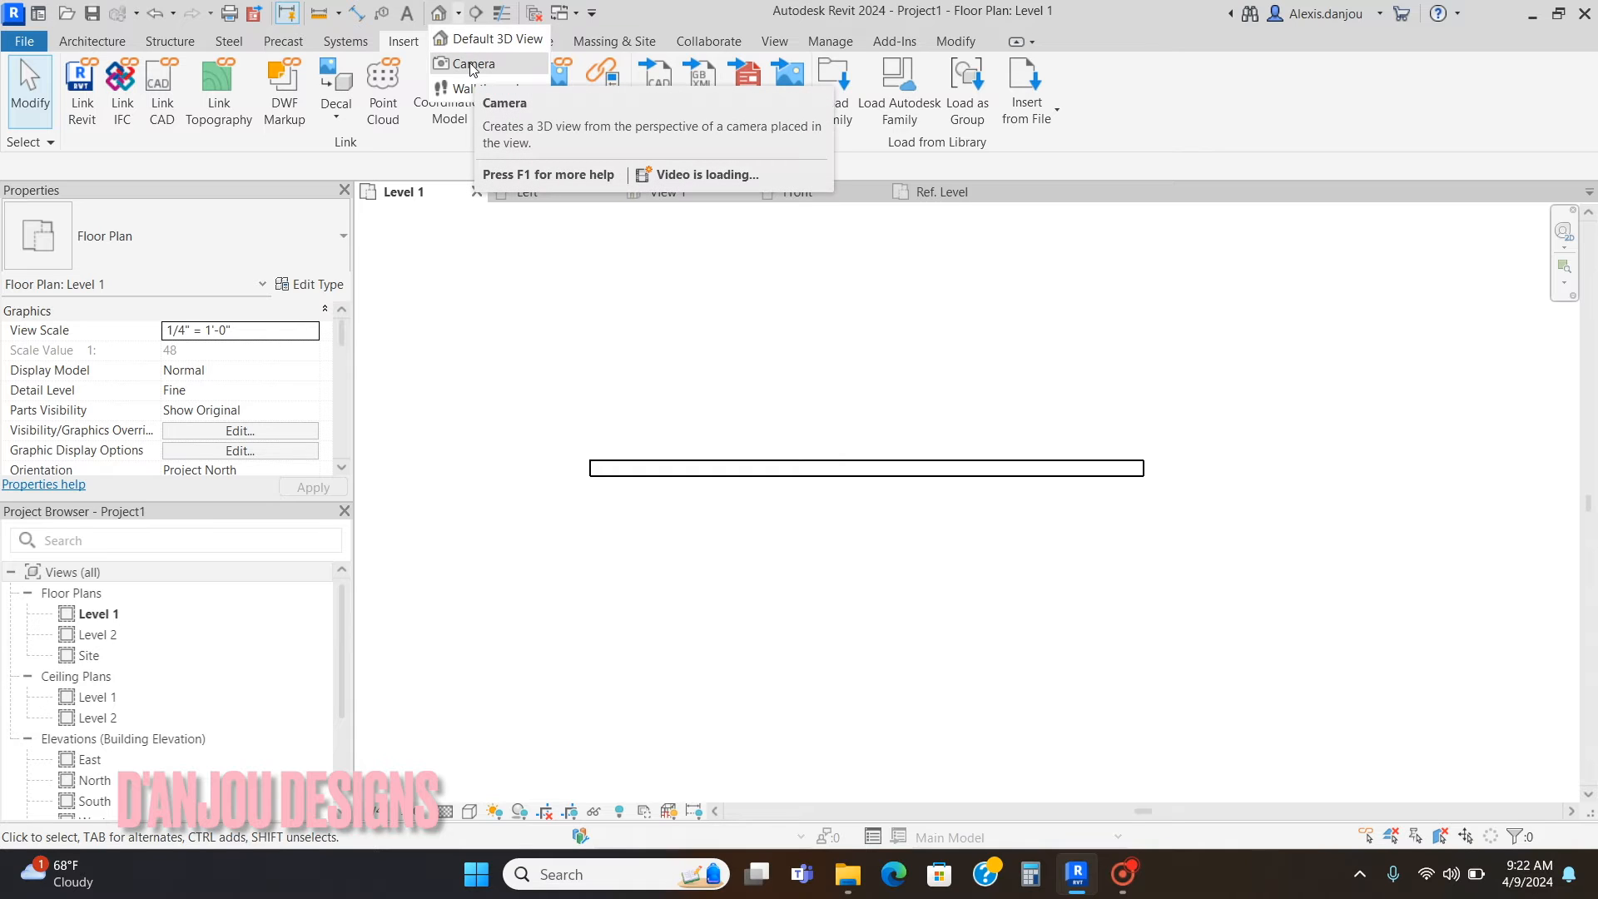
{"action": "left_click", "coordinate": [474, 63]}
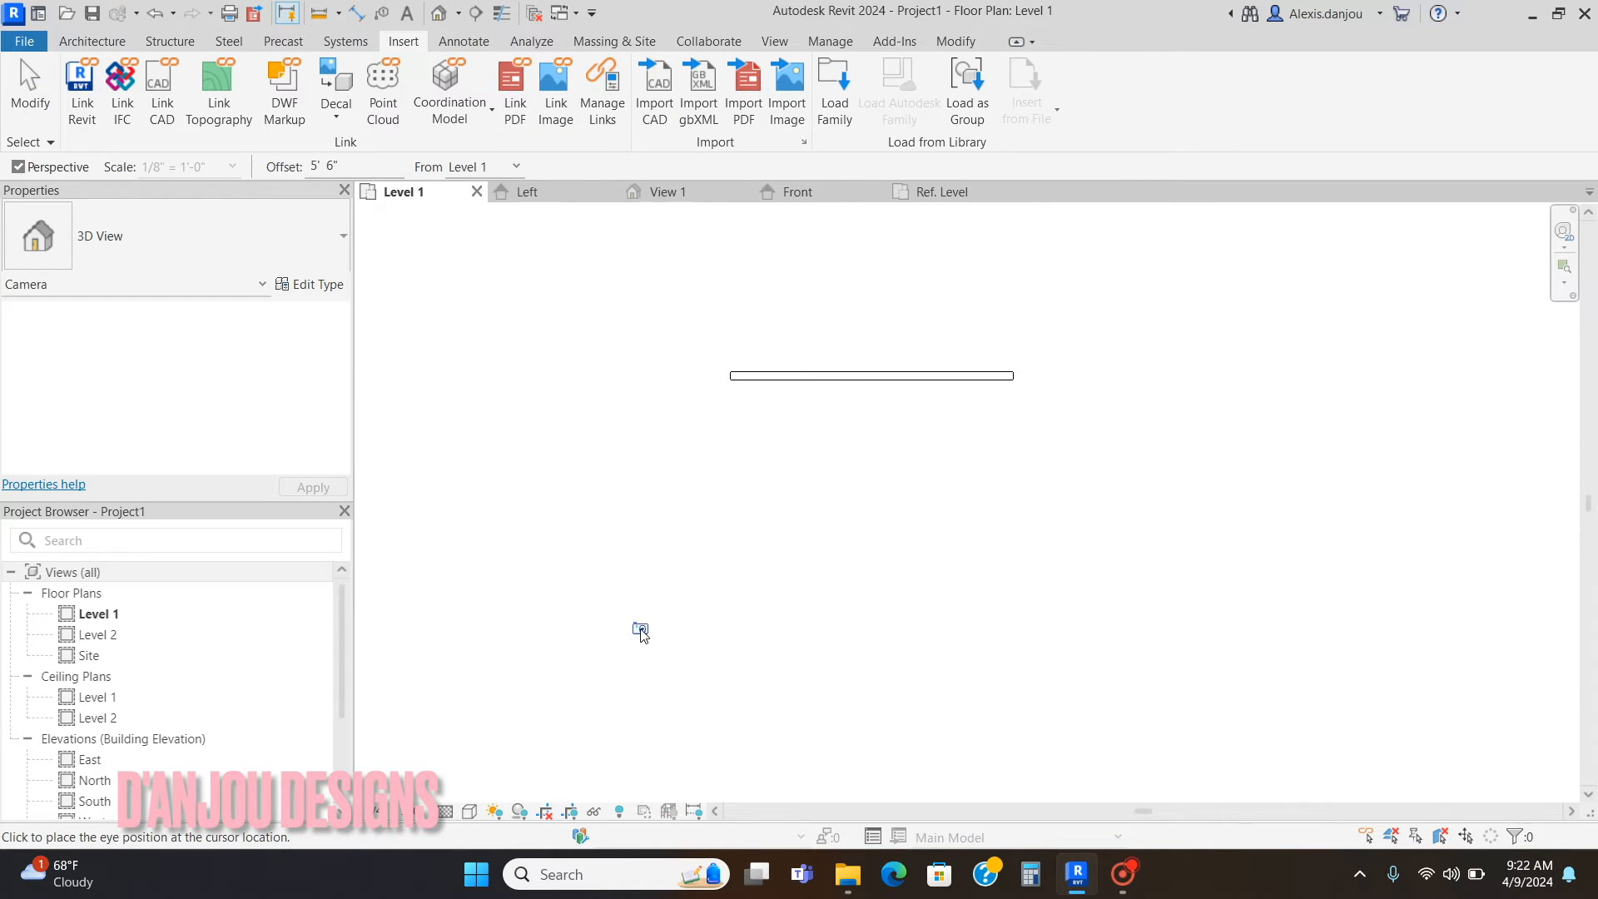
{"action": "left_click", "coordinate": [639, 629]}
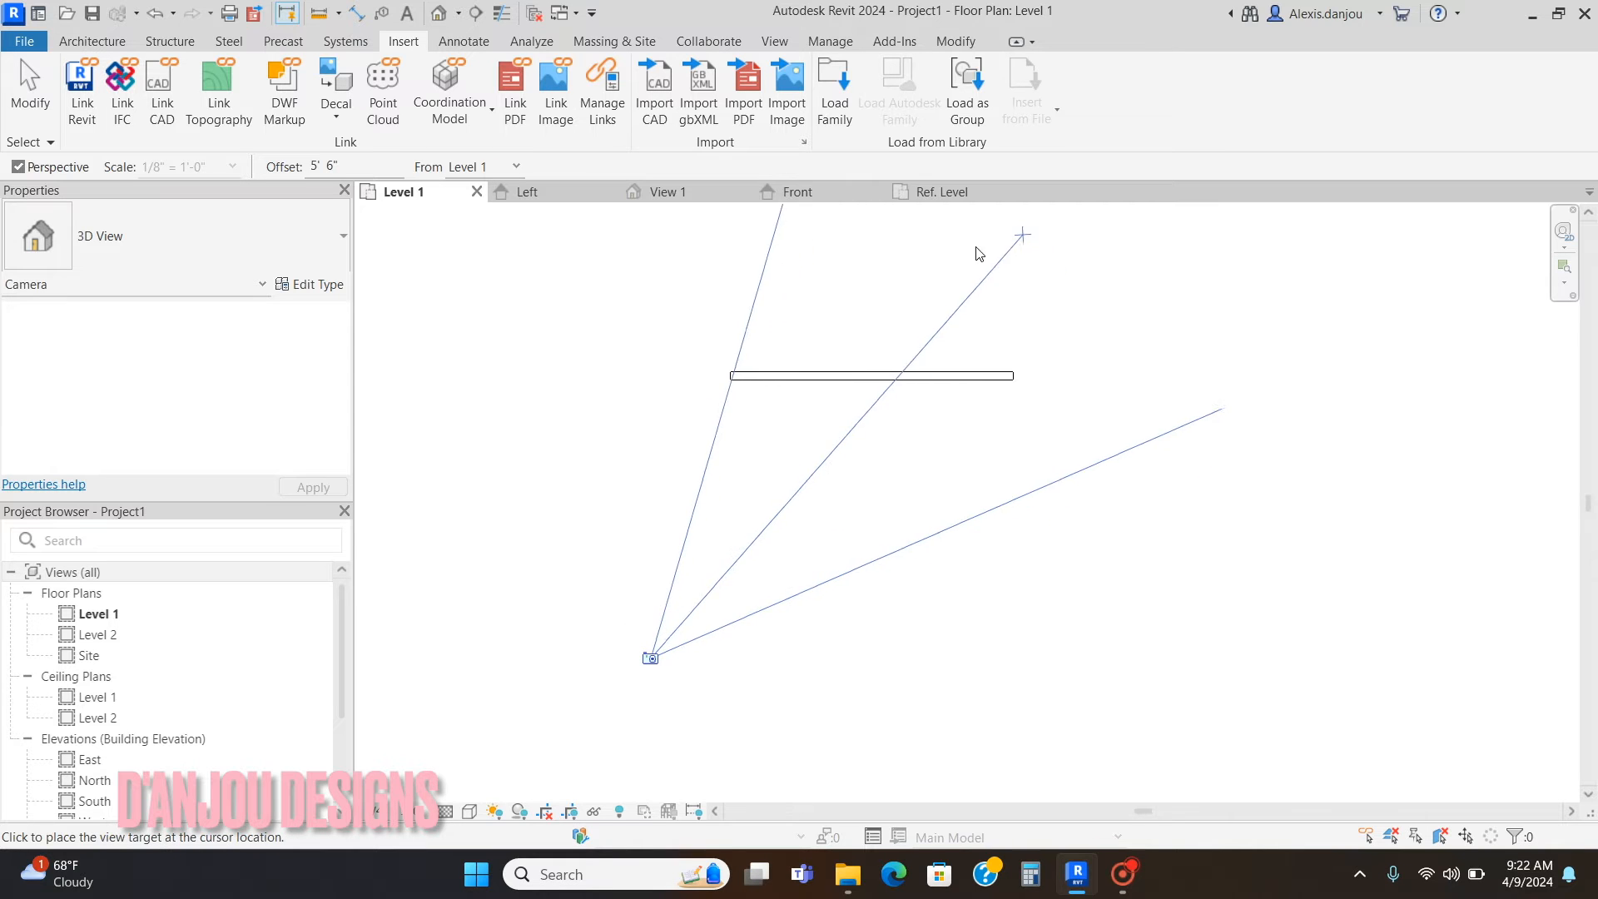
{"action": "left_click", "coordinate": [1025, 235]}
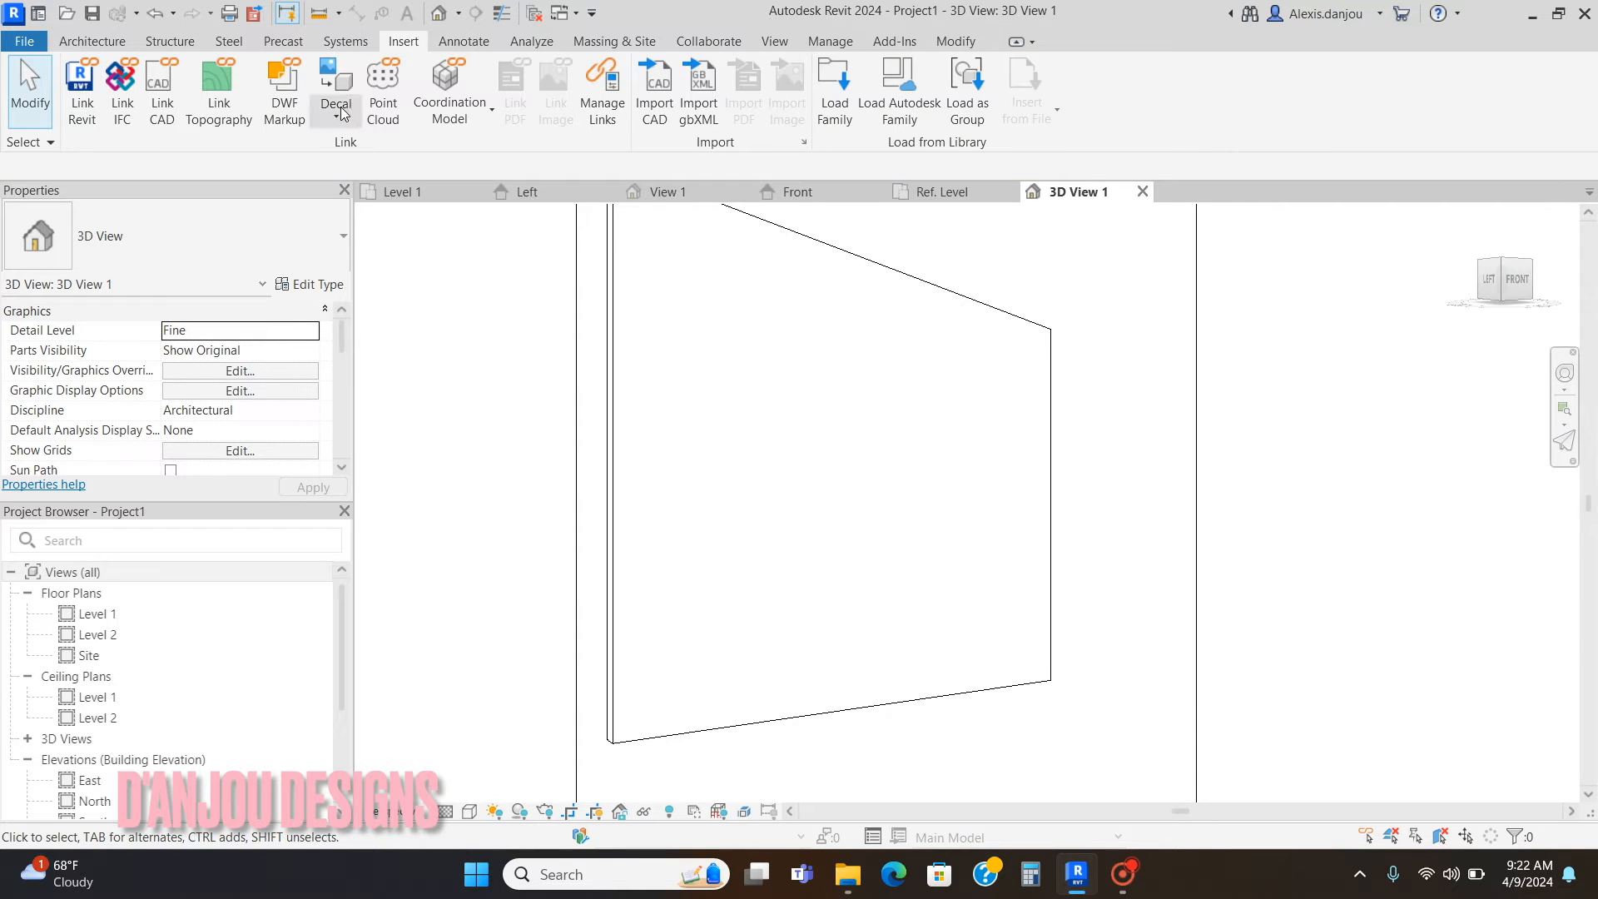
Step: Place the poster decal mid-wall with proportions unlocked, then open the Level 1 plan
{"action": "left_click", "coordinate": [335, 90]}
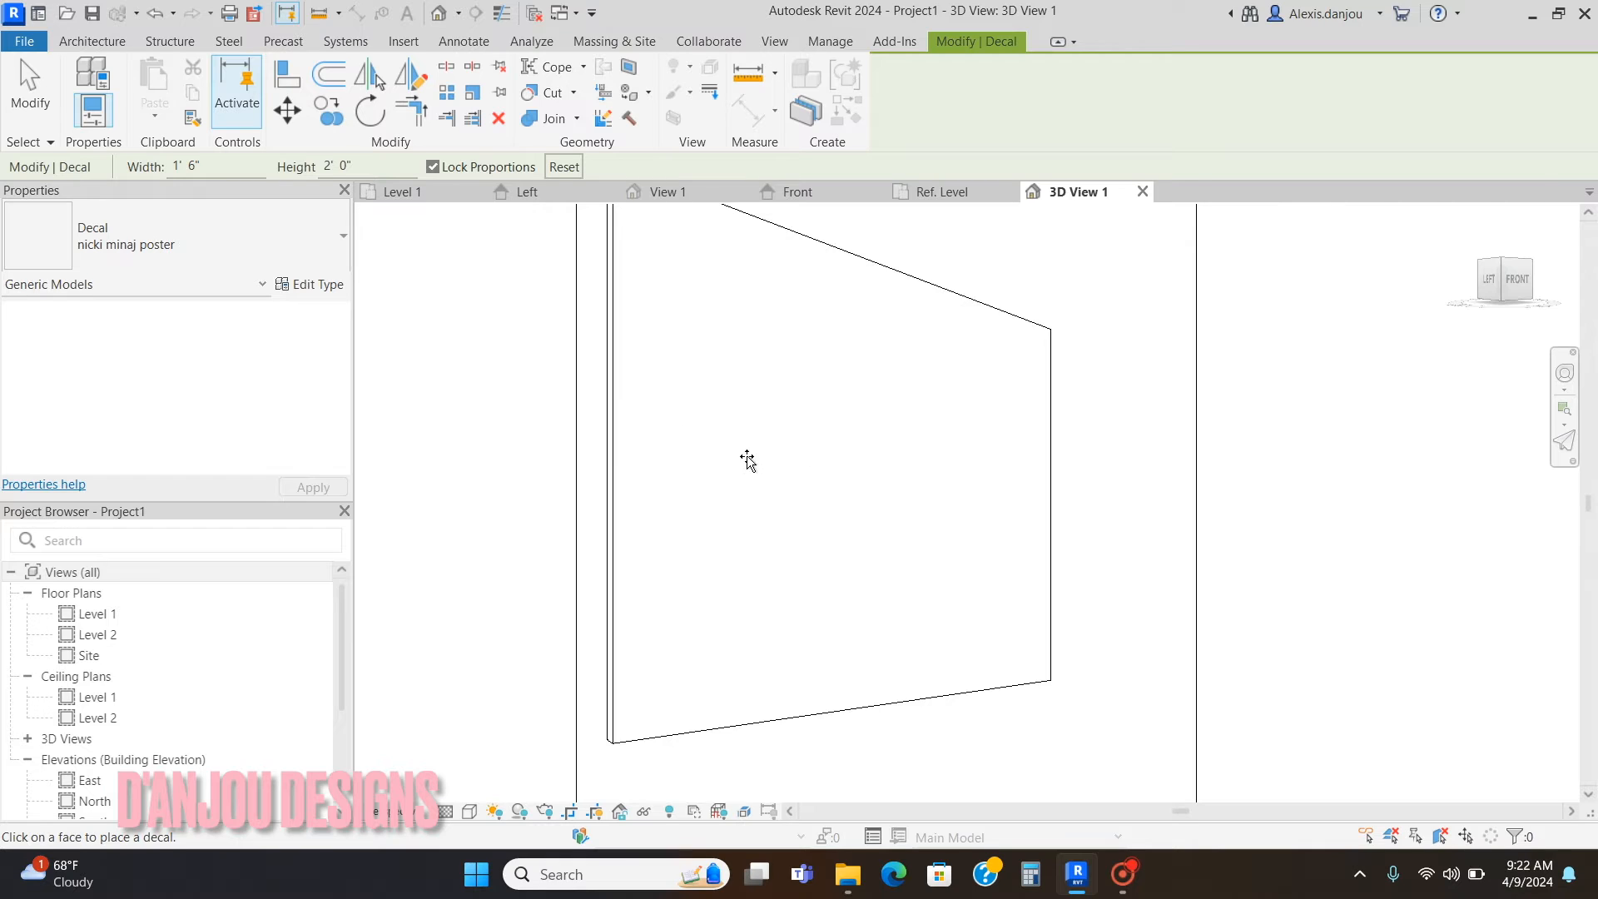
{"action": "mouse_move", "coordinate": [795, 564]}
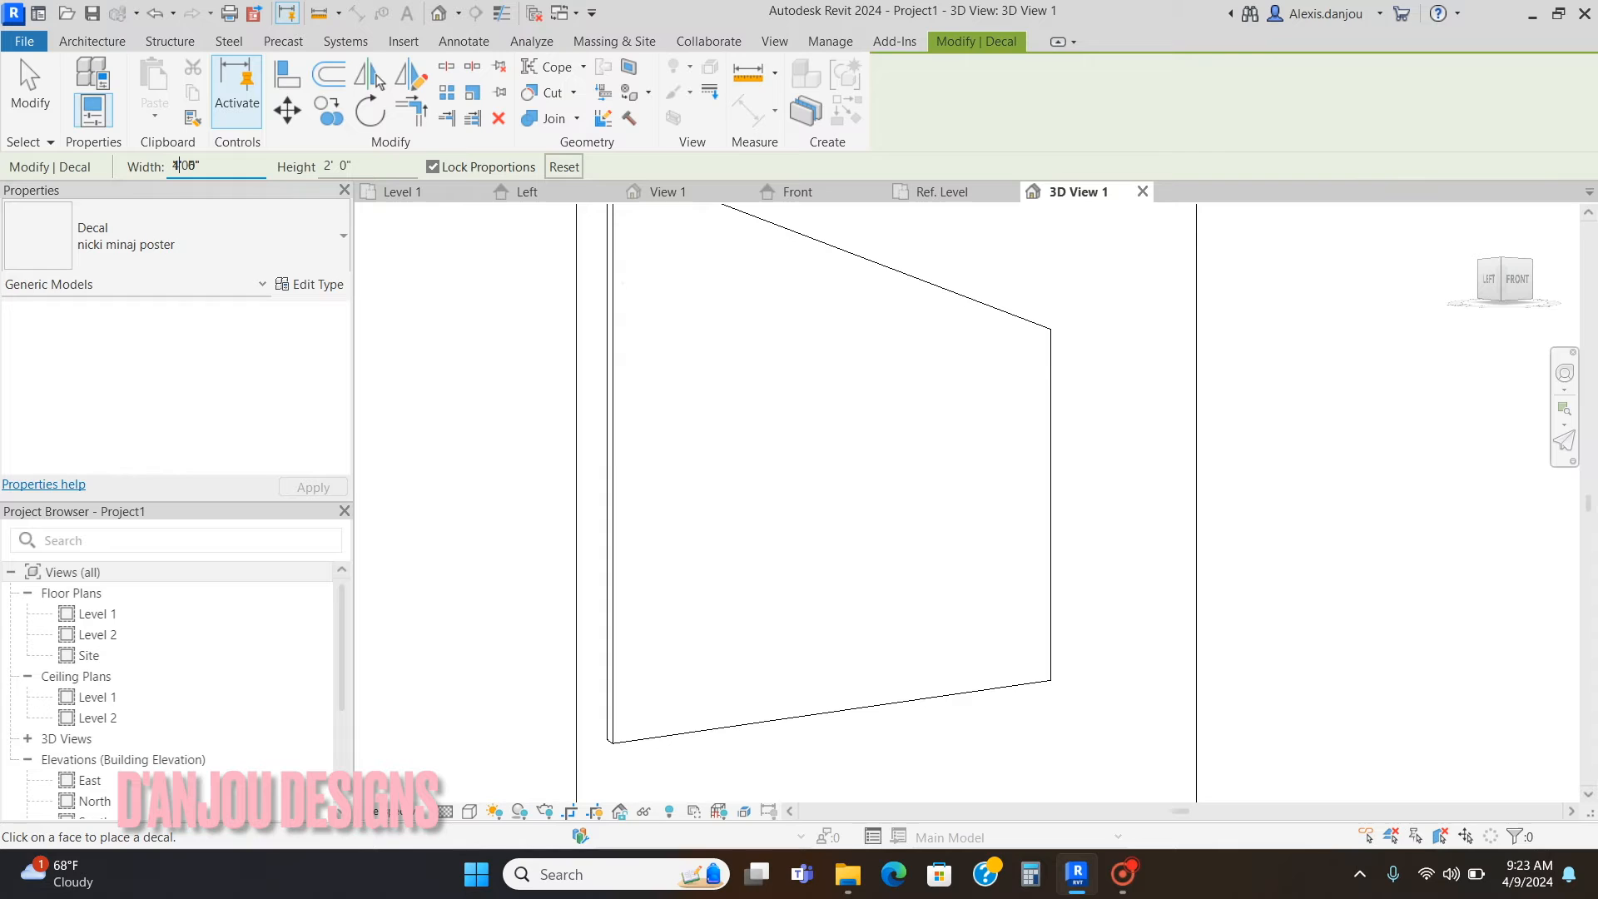
{"action": "mouse_move", "coordinate": [432, 167]}
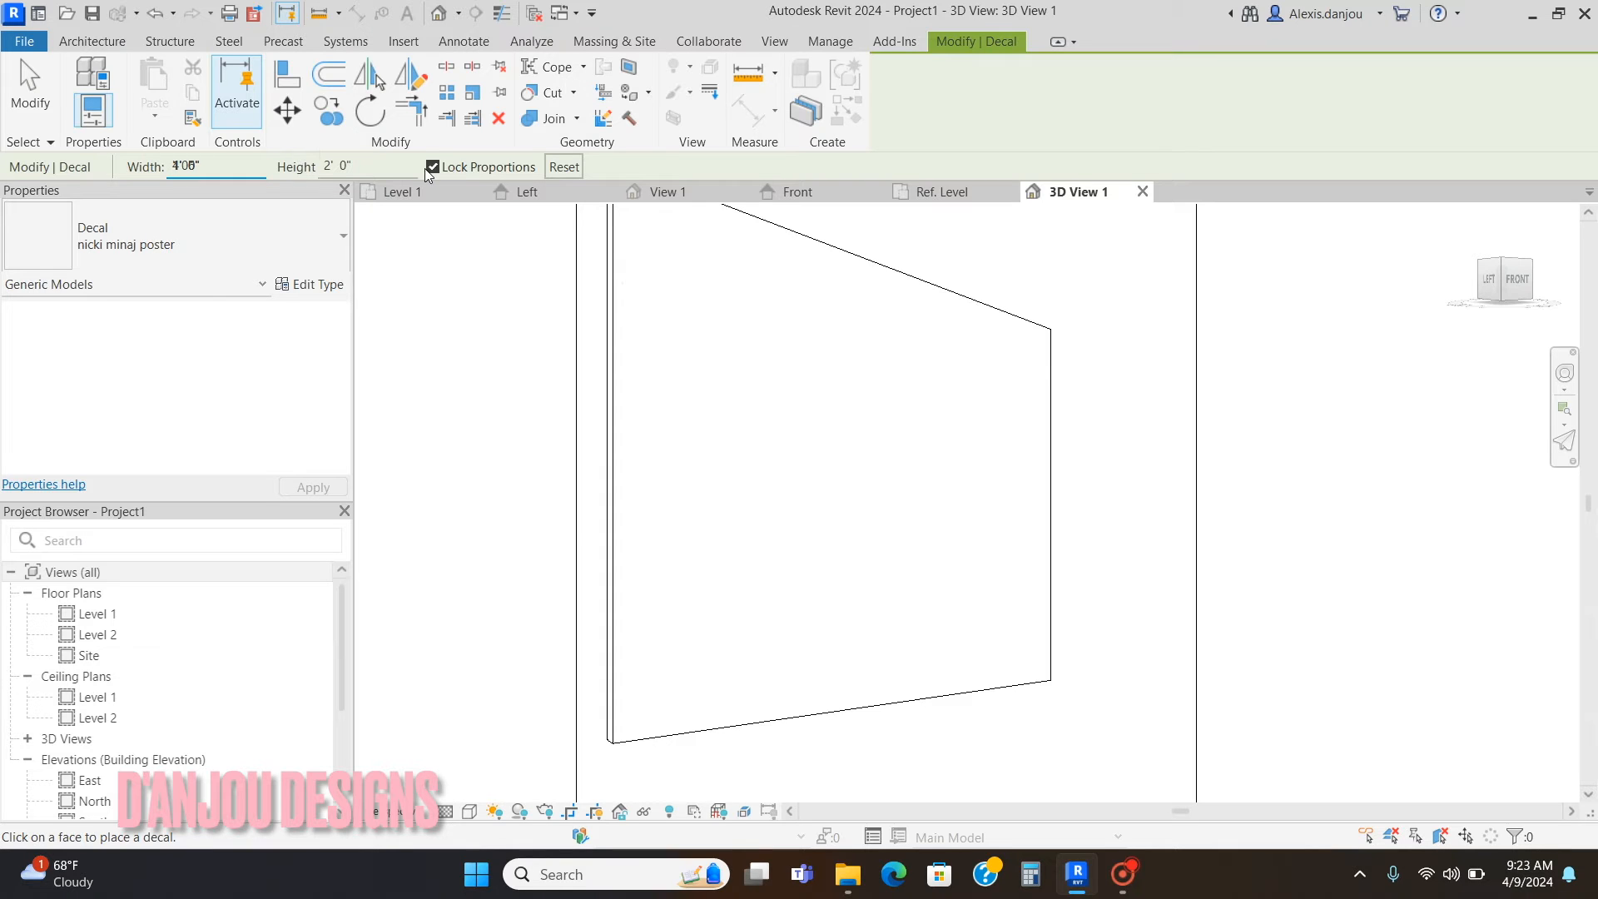
{"action": "left_click", "coordinate": [432, 166]}
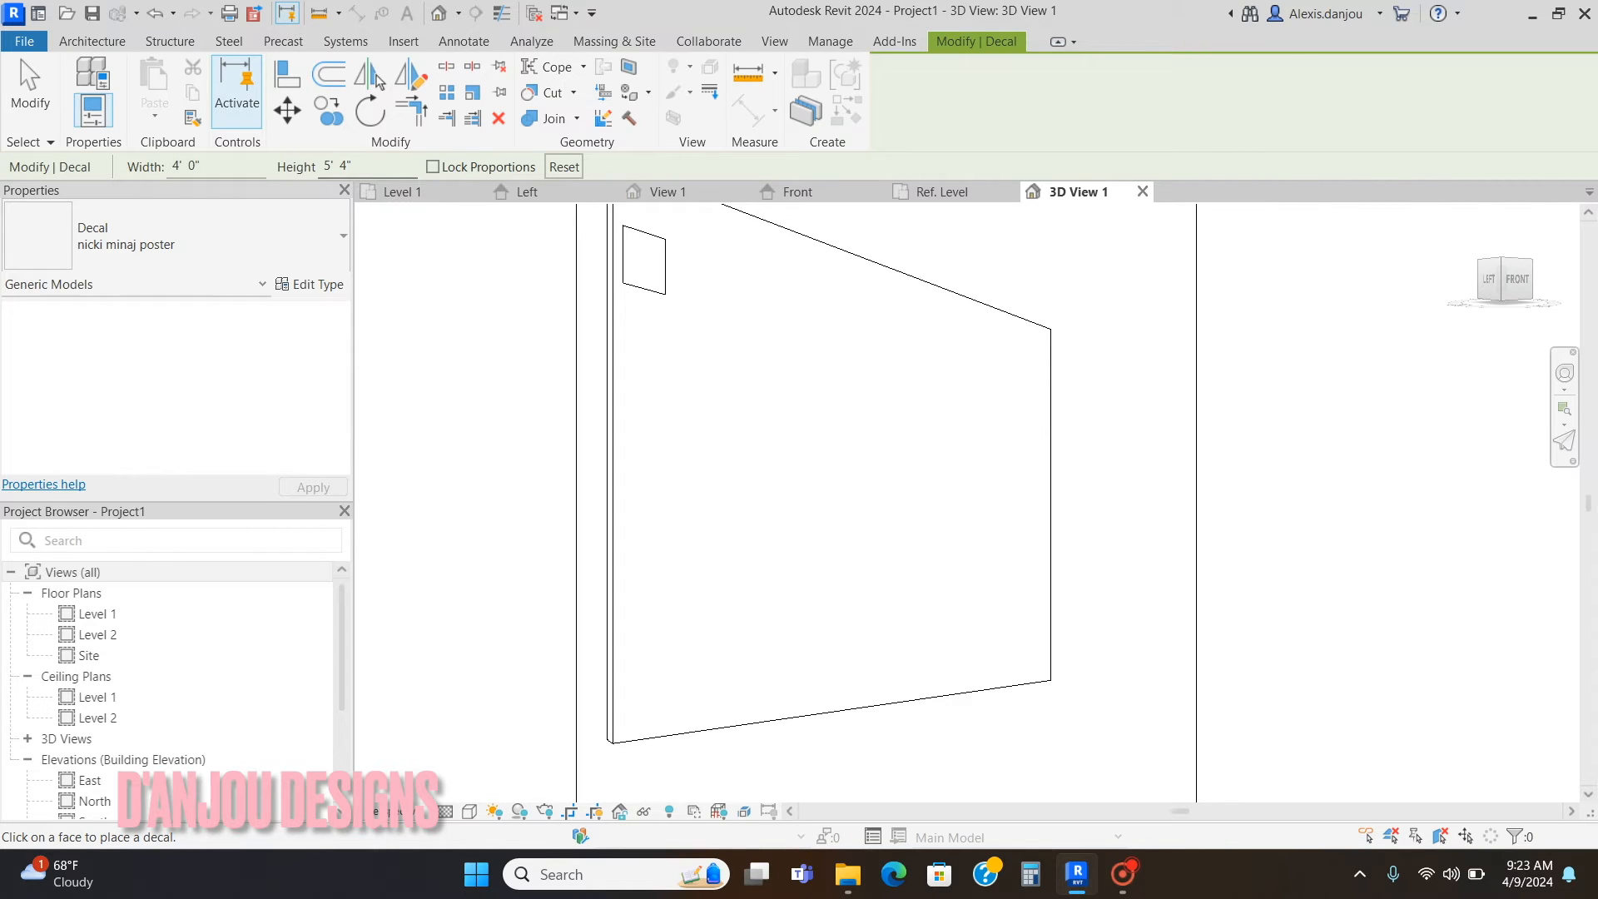
{"action": "mouse_move", "coordinate": [793, 403]}
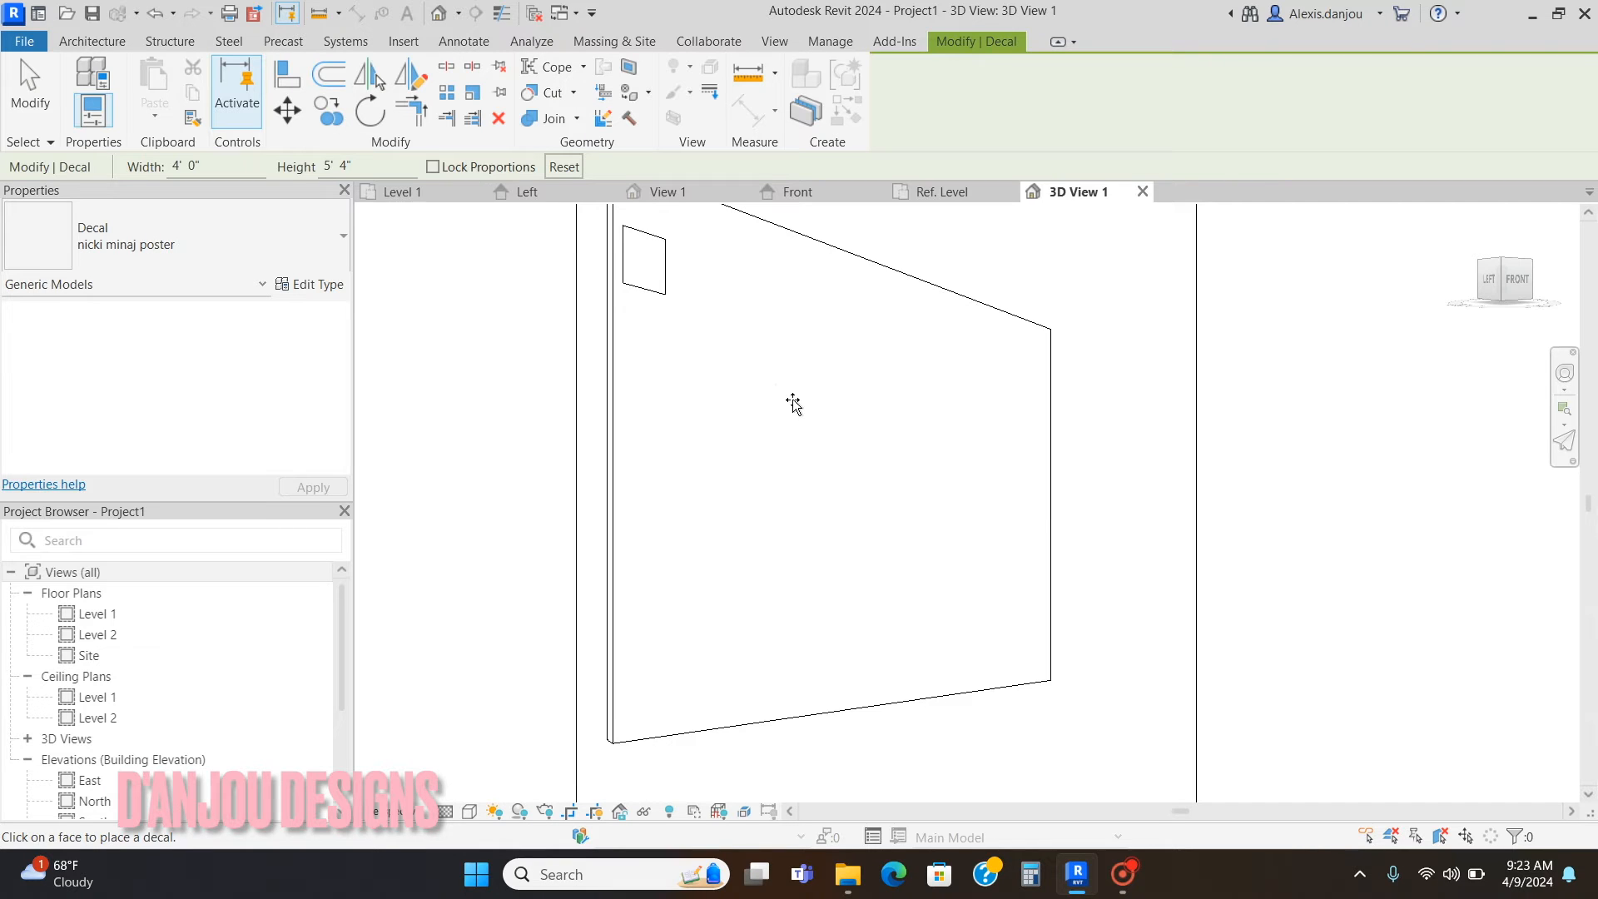
{"action": "mouse_move", "coordinate": [823, 491]}
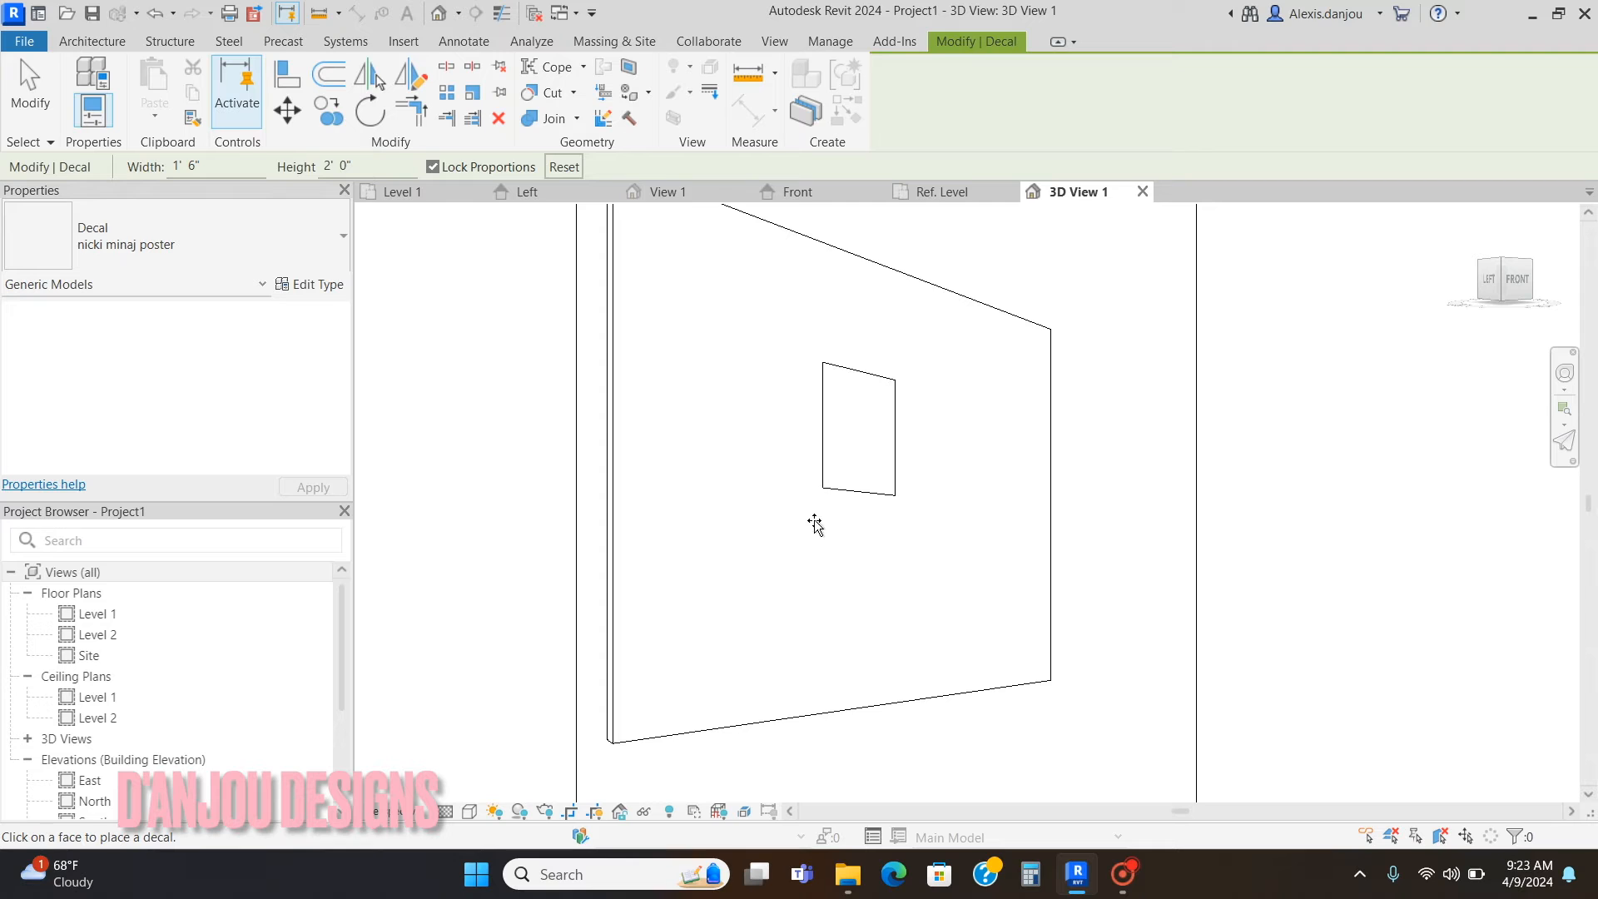
{"action": "left_click", "coordinate": [856, 428]}
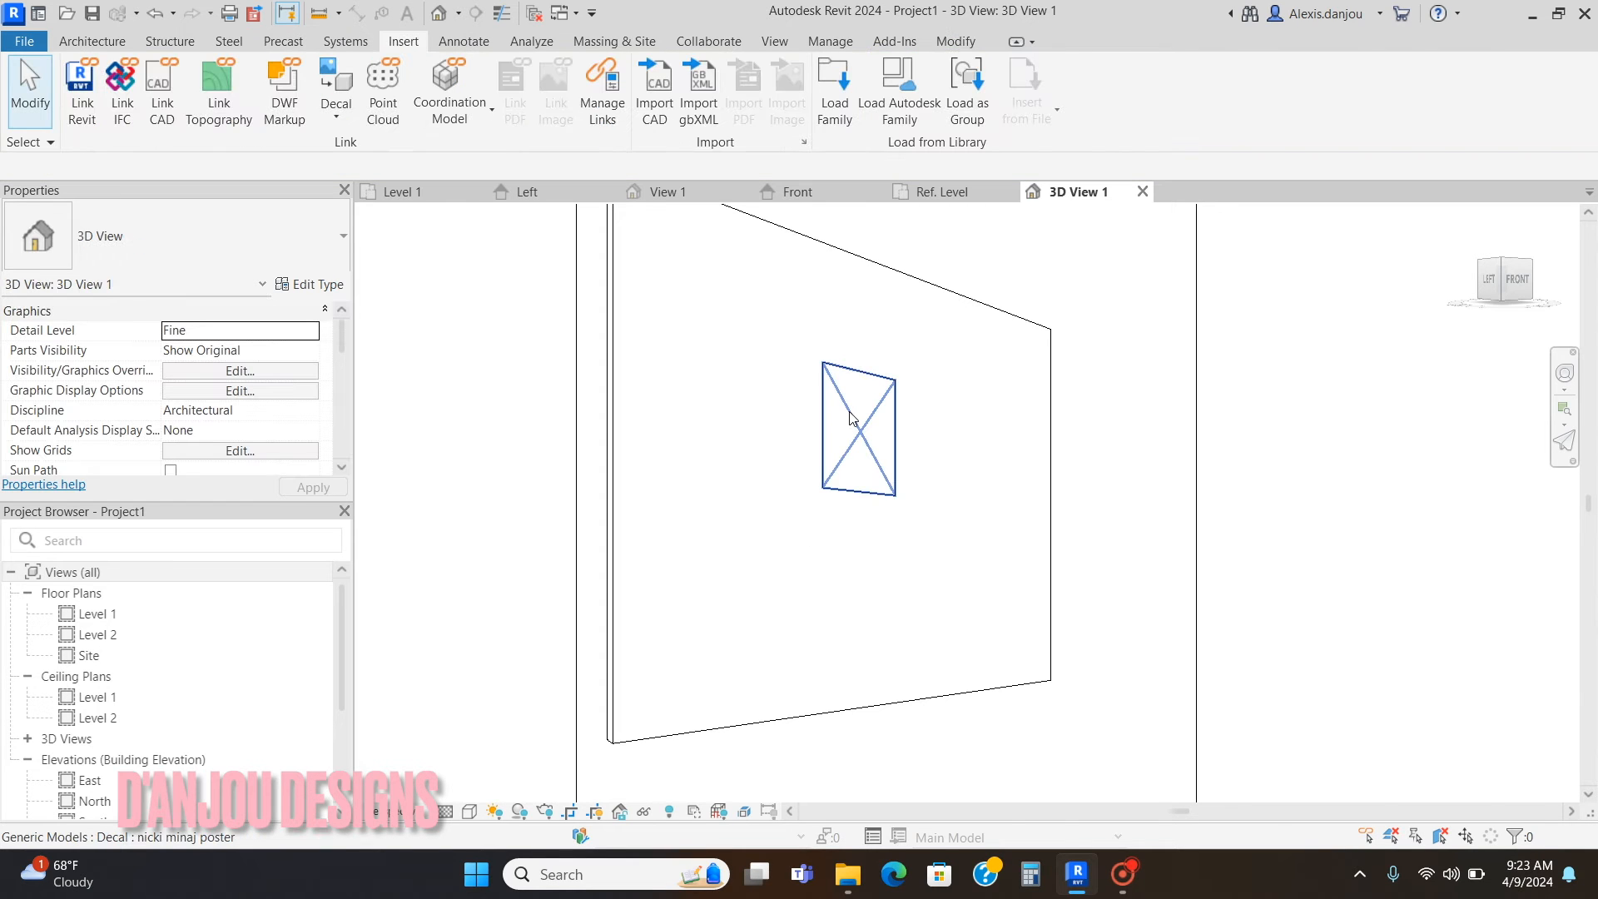
{"action": "left_click", "coordinate": [857, 427]}
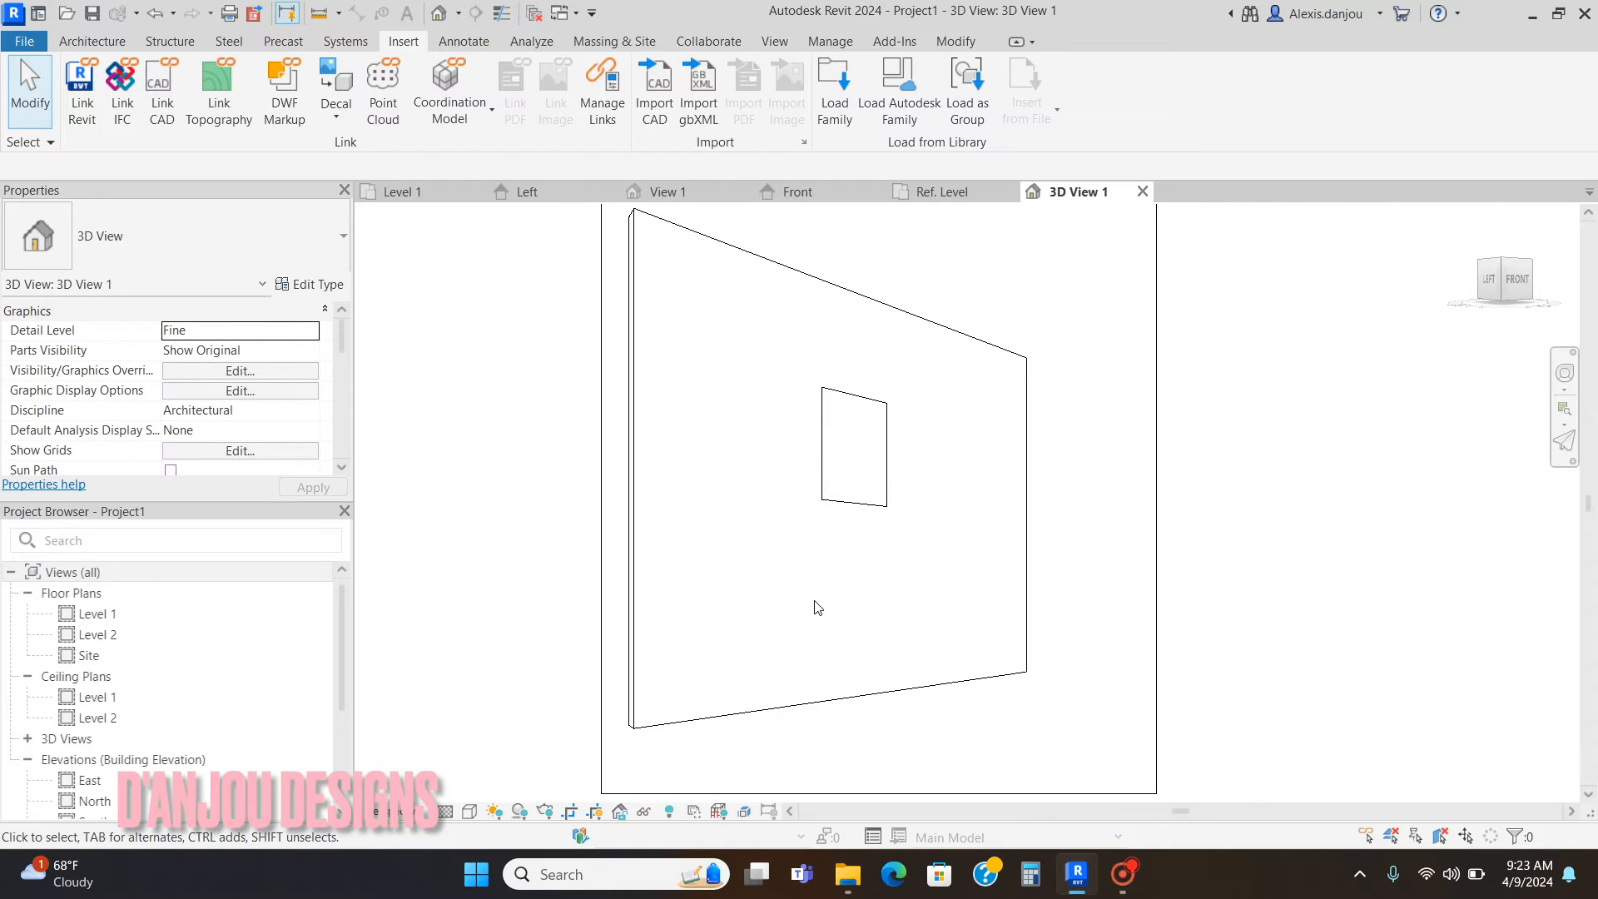
{"action": "left_click", "coordinate": [853, 449]}
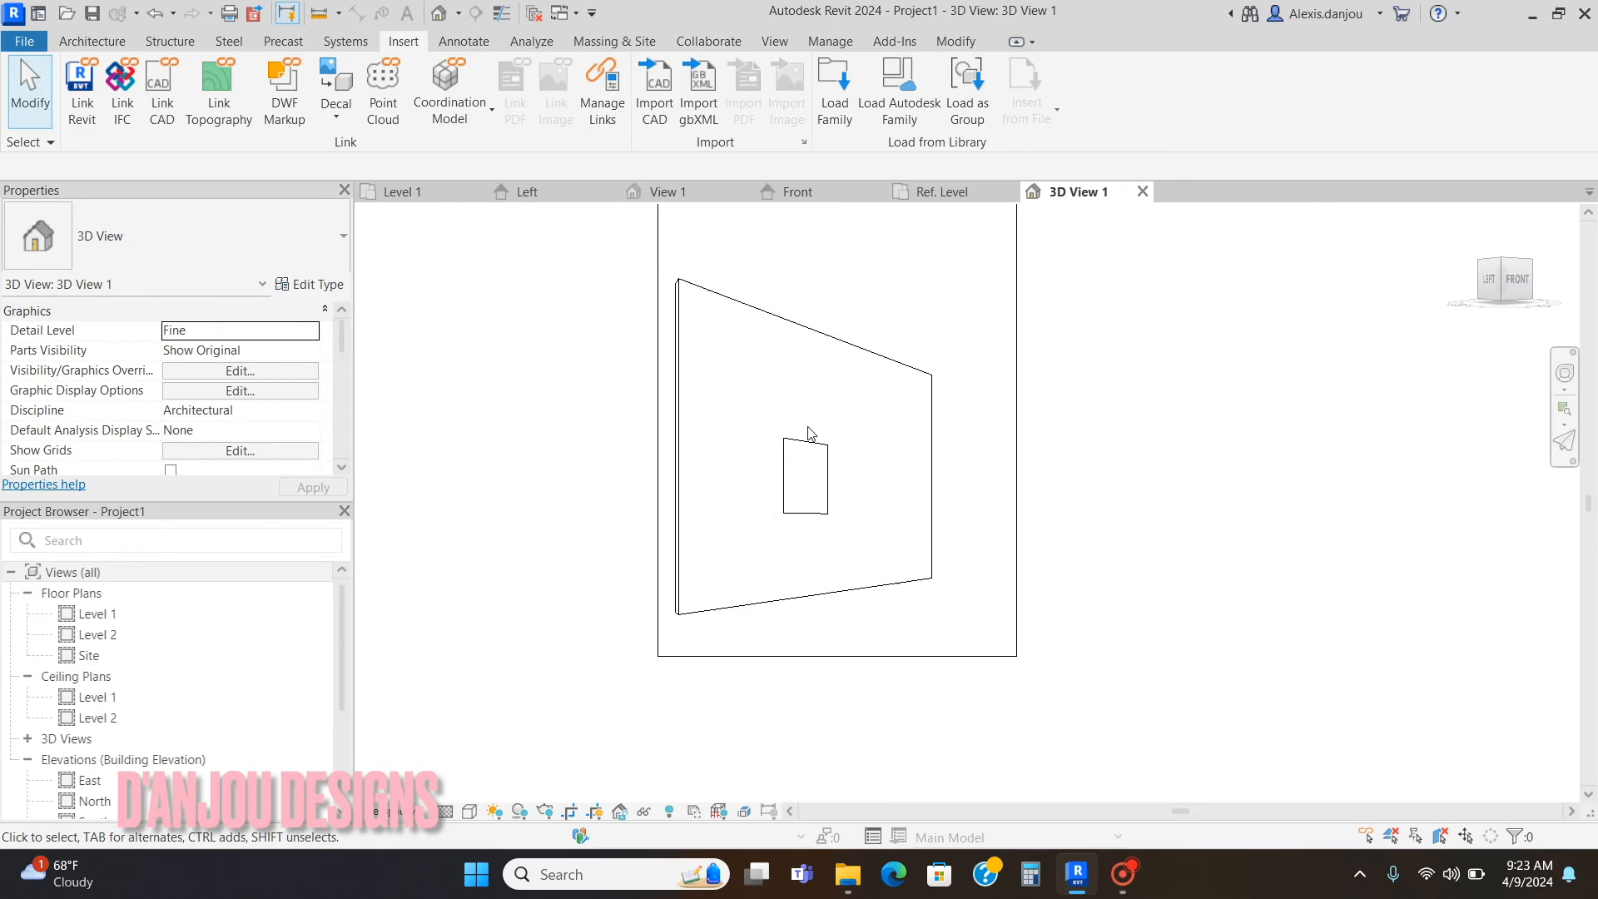
{"action": "double_click", "coordinate": [99, 613]}
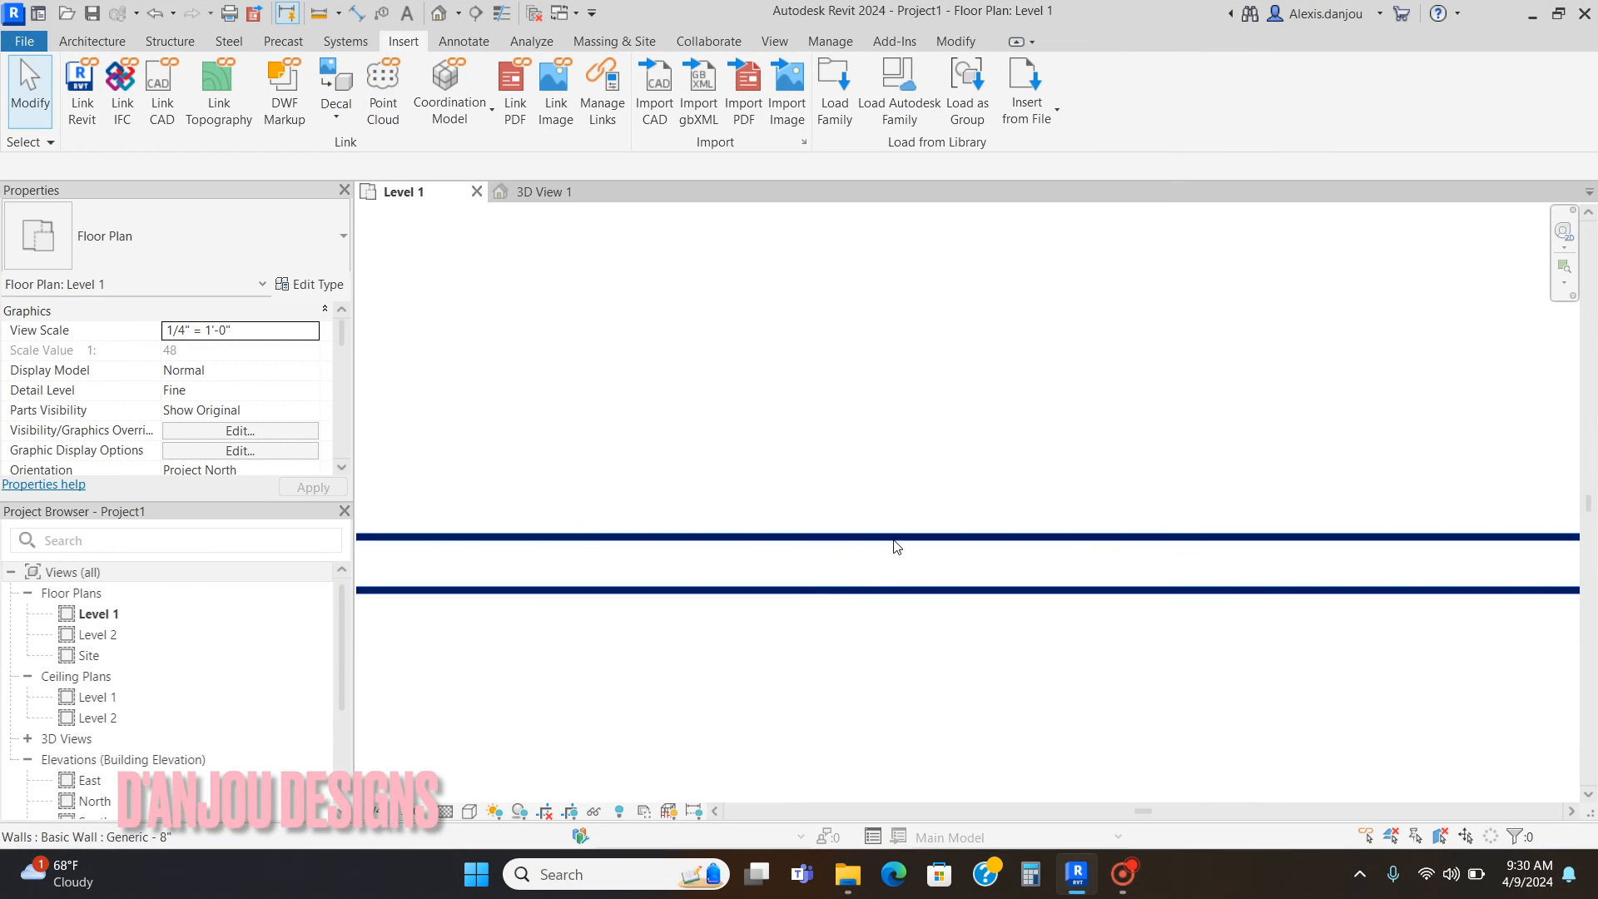
Step: Place the Family1 picture frame beside the wall in the Level 1 plan
{"action": "left_click", "coordinate": [894, 548]}
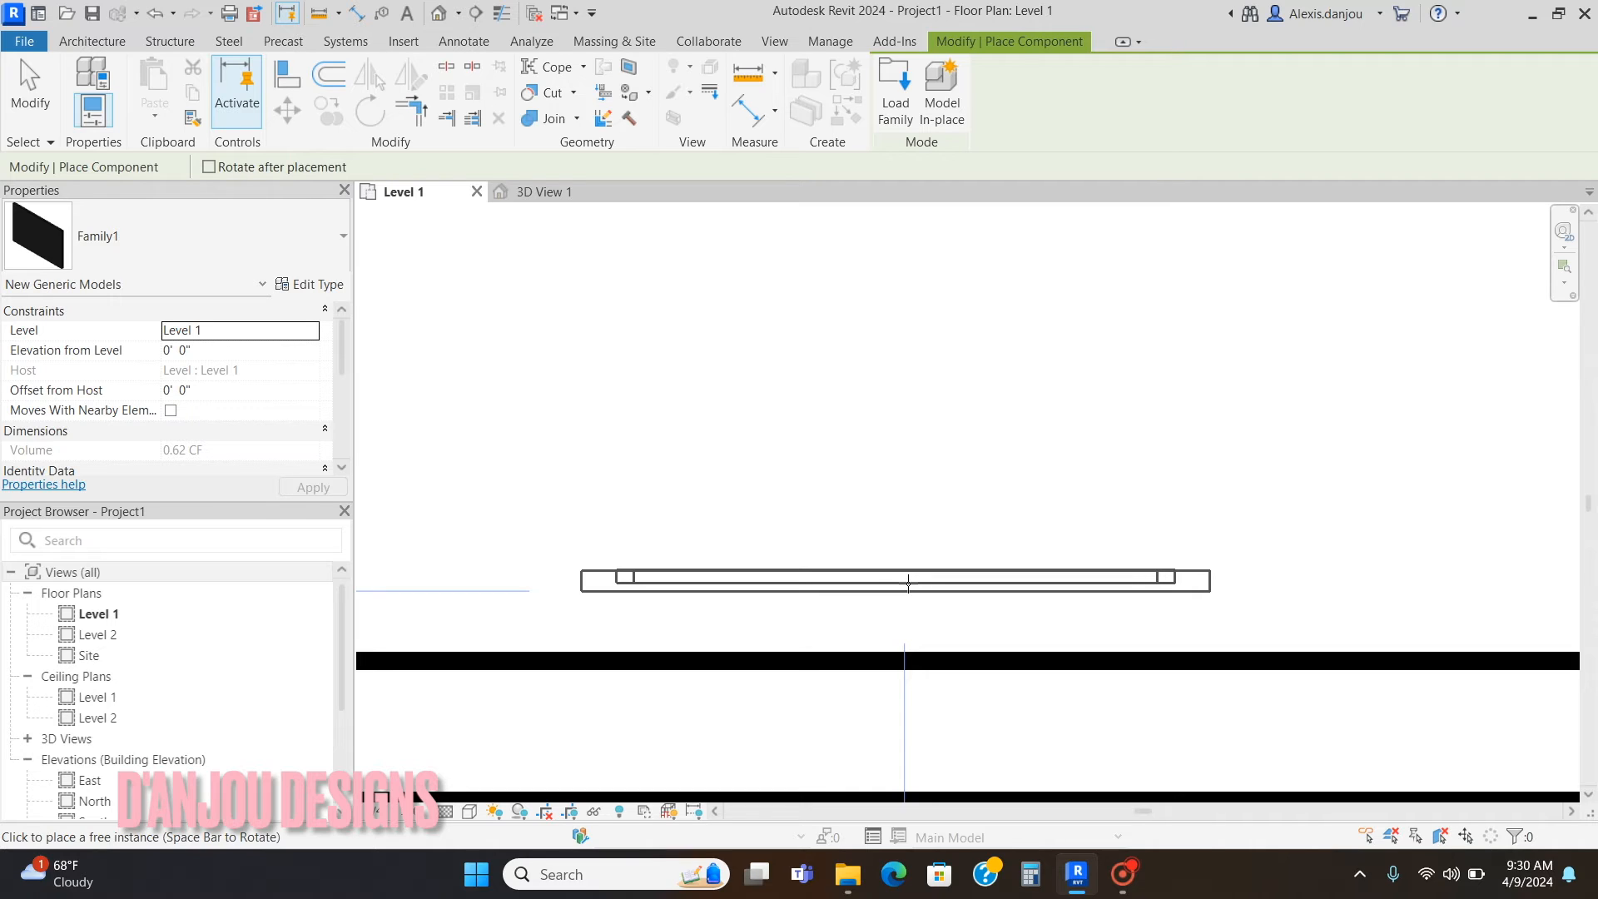
{"action": "mouse_move", "coordinate": [880, 631]}
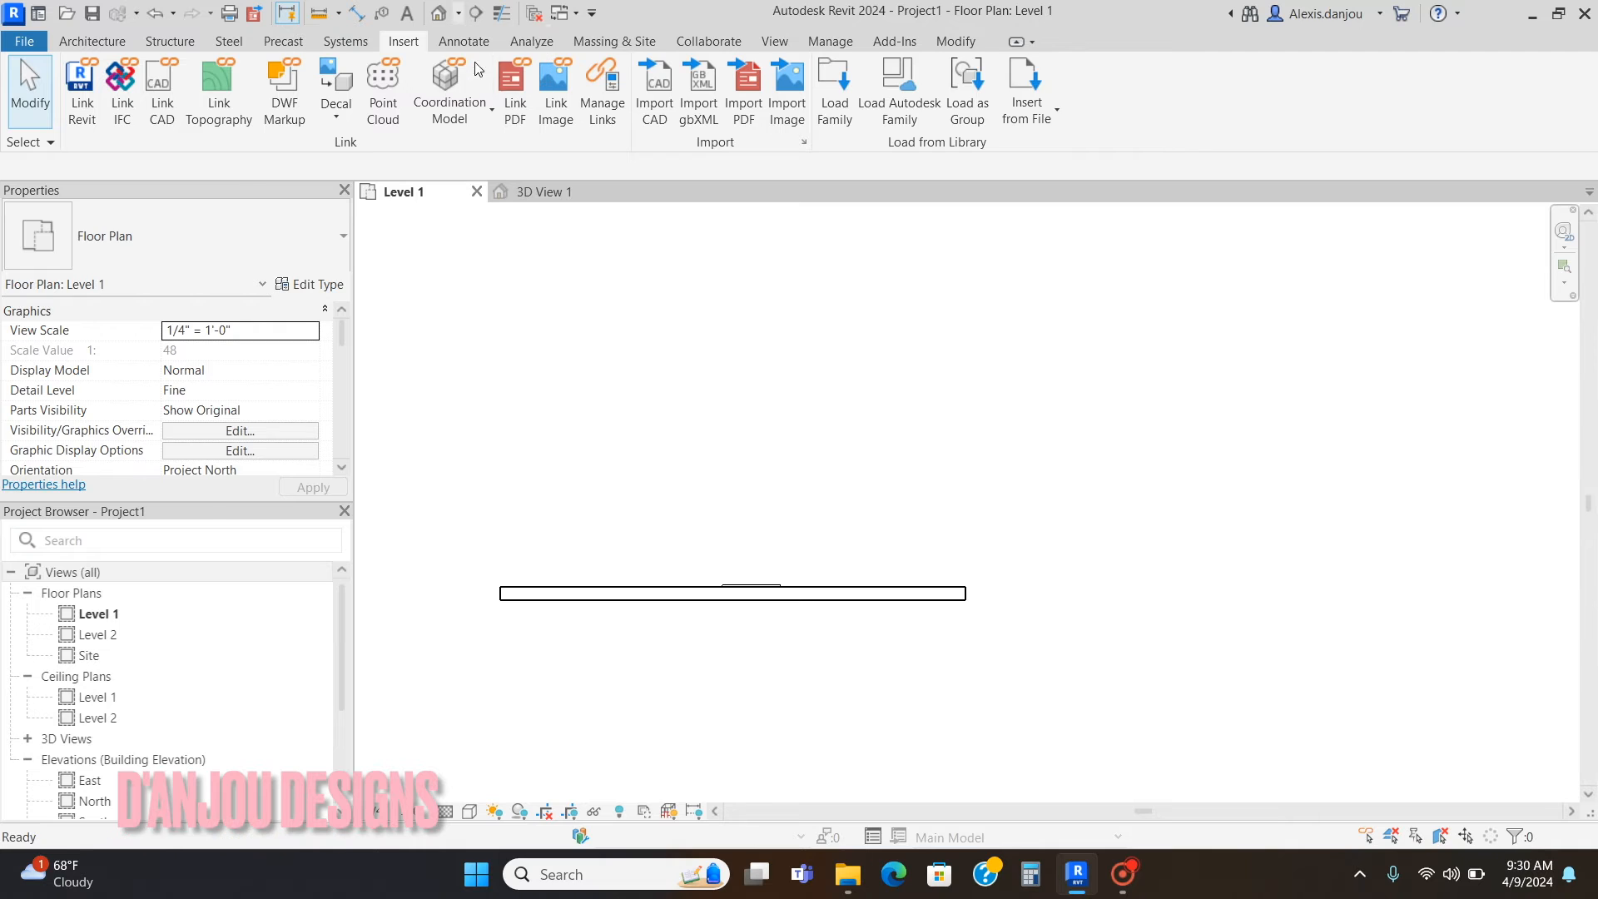
Step: Create camera view 3D View 2 and raise the frame to 48" elevation from level
{"action": "left_click", "coordinate": [1039, 227]}
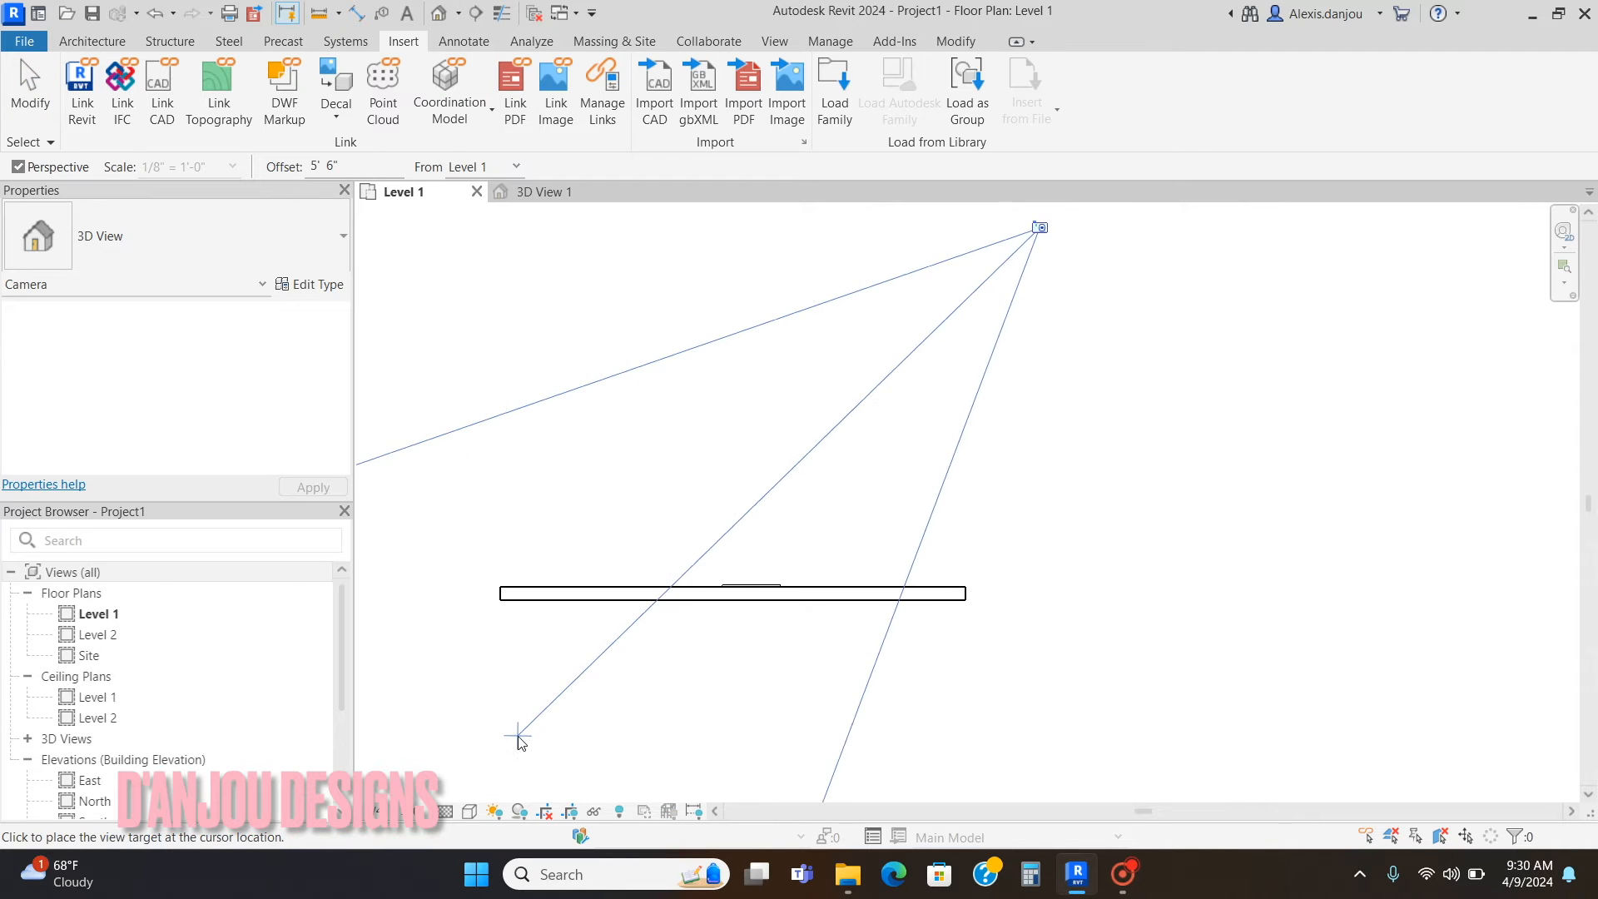
{"action": "left_click", "coordinate": [520, 735]}
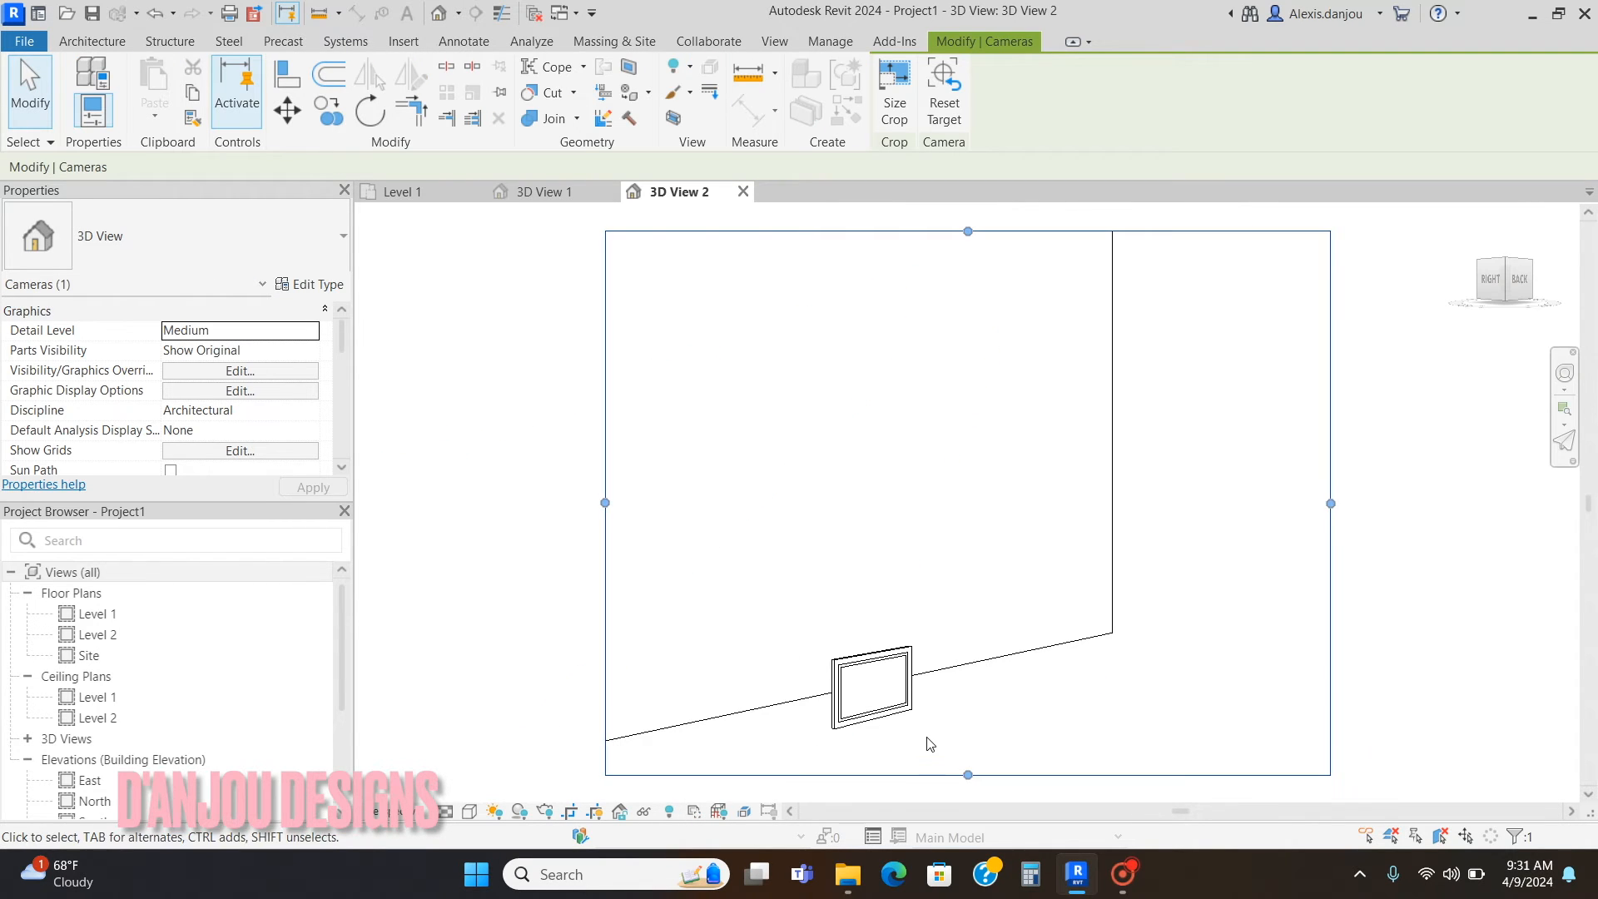
{"action": "left_click", "coordinate": [871, 685]}
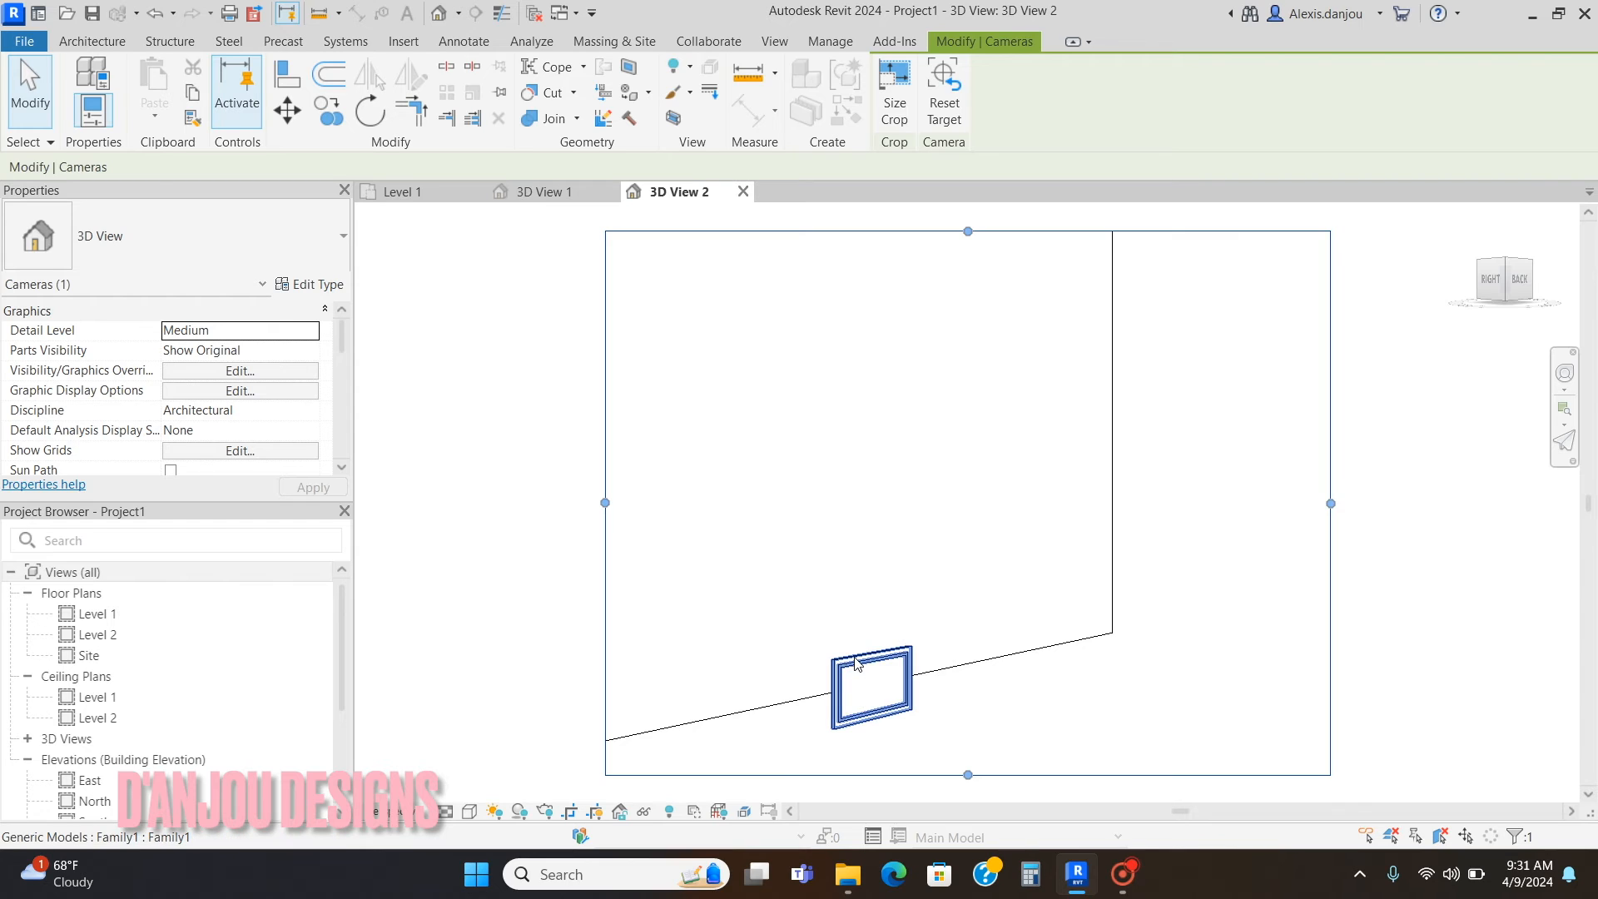
{"action": "left_click", "coordinate": [868, 686]}
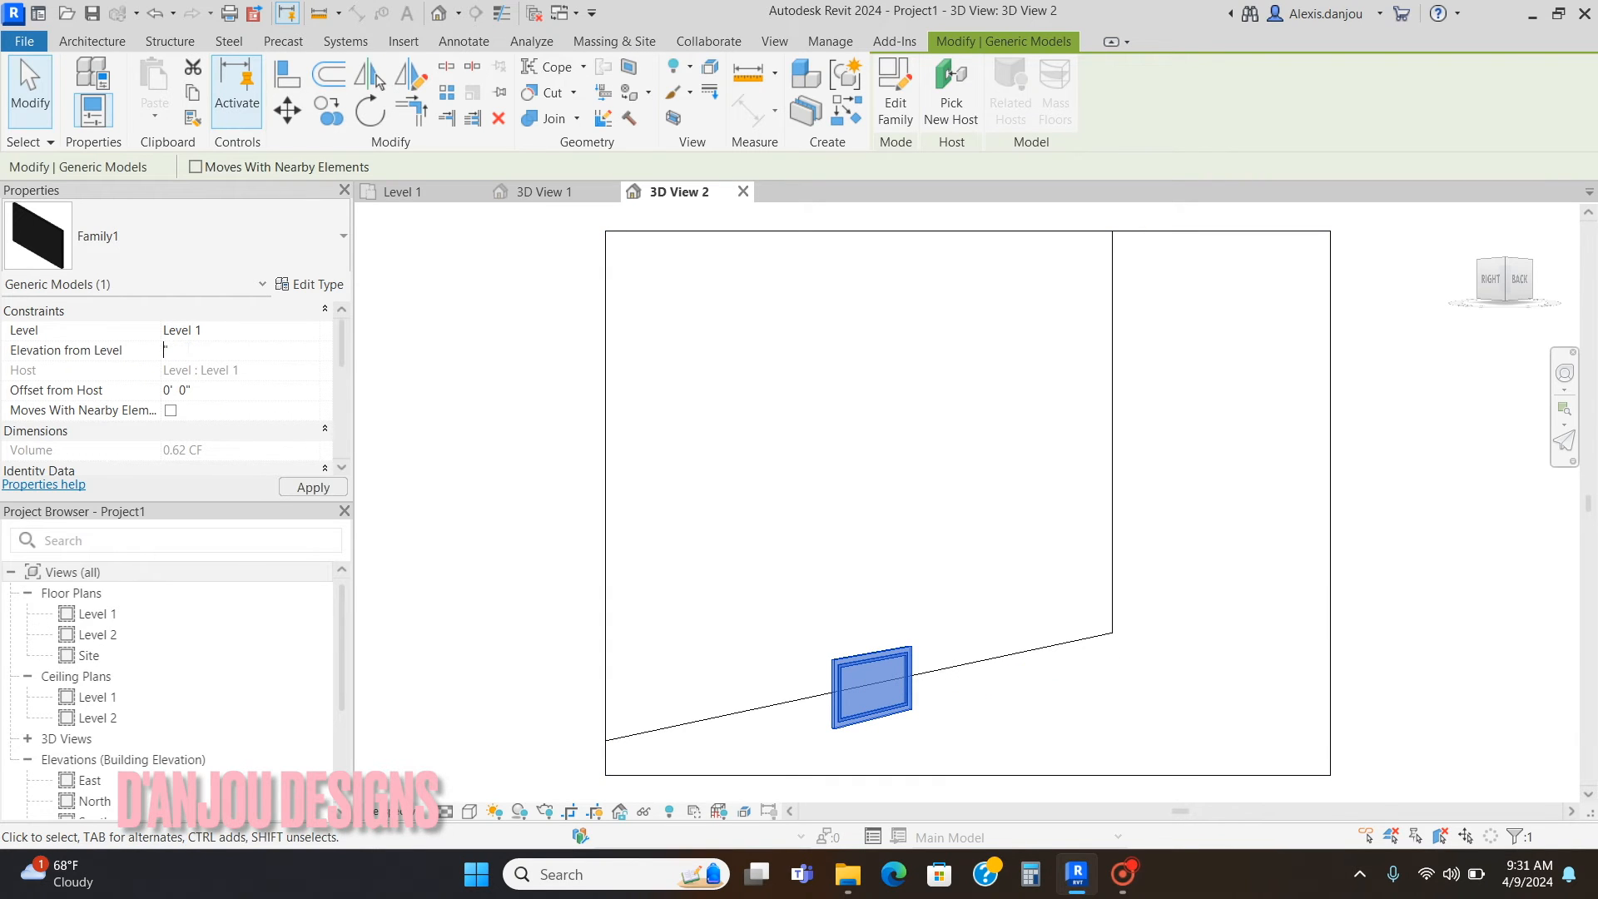
{"action": "type", "text": "48\""}
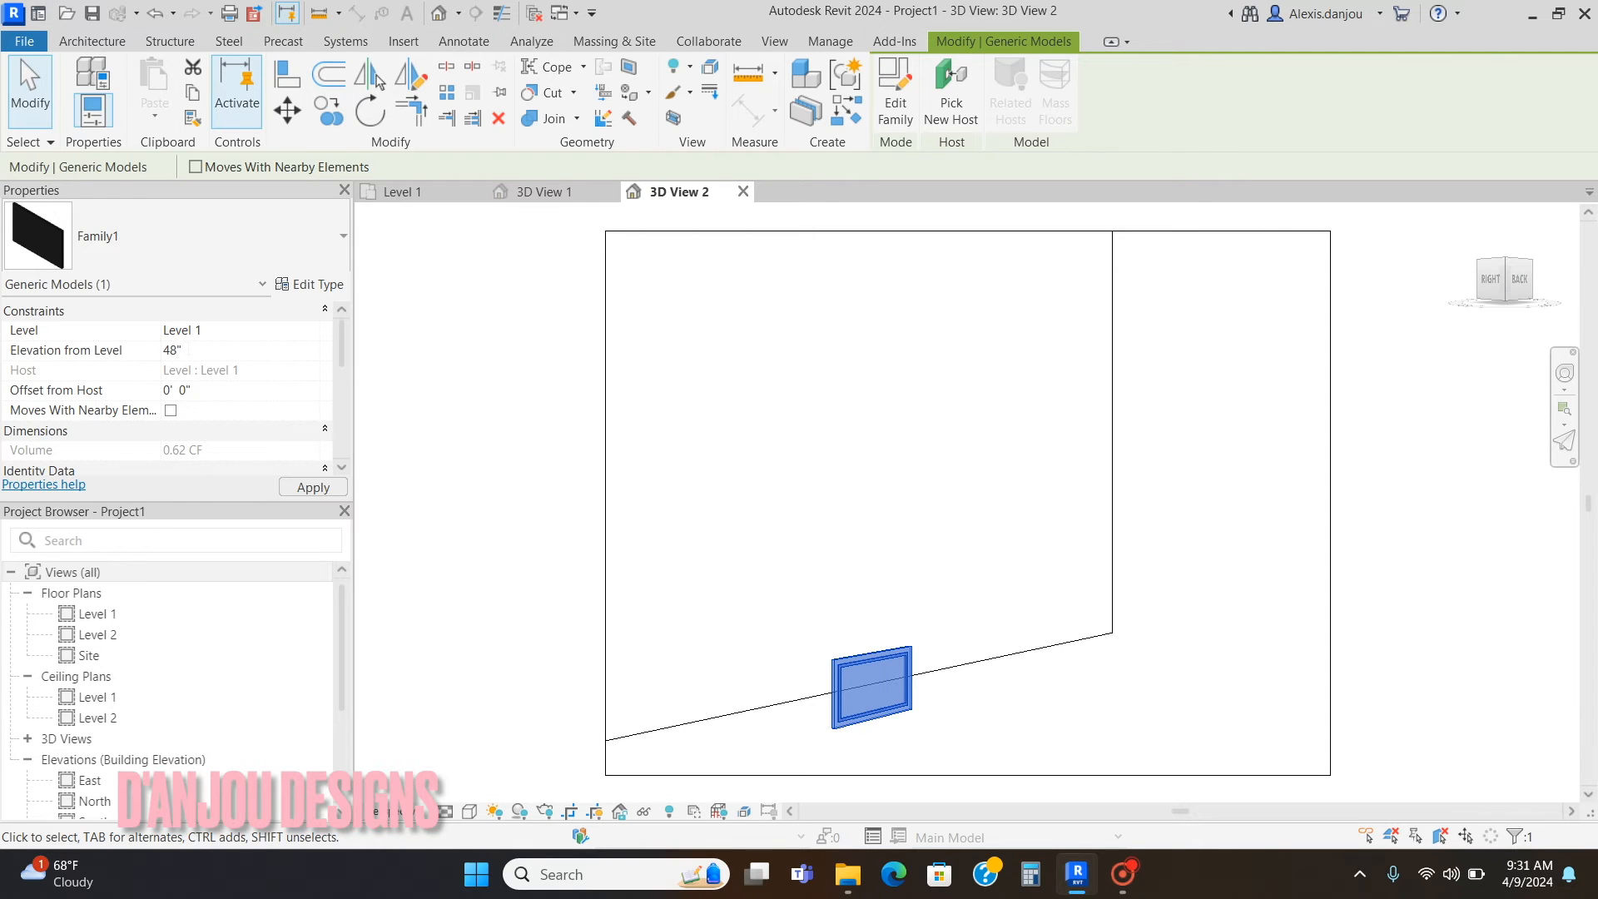
{"action": "left_click", "coordinate": [403, 40]}
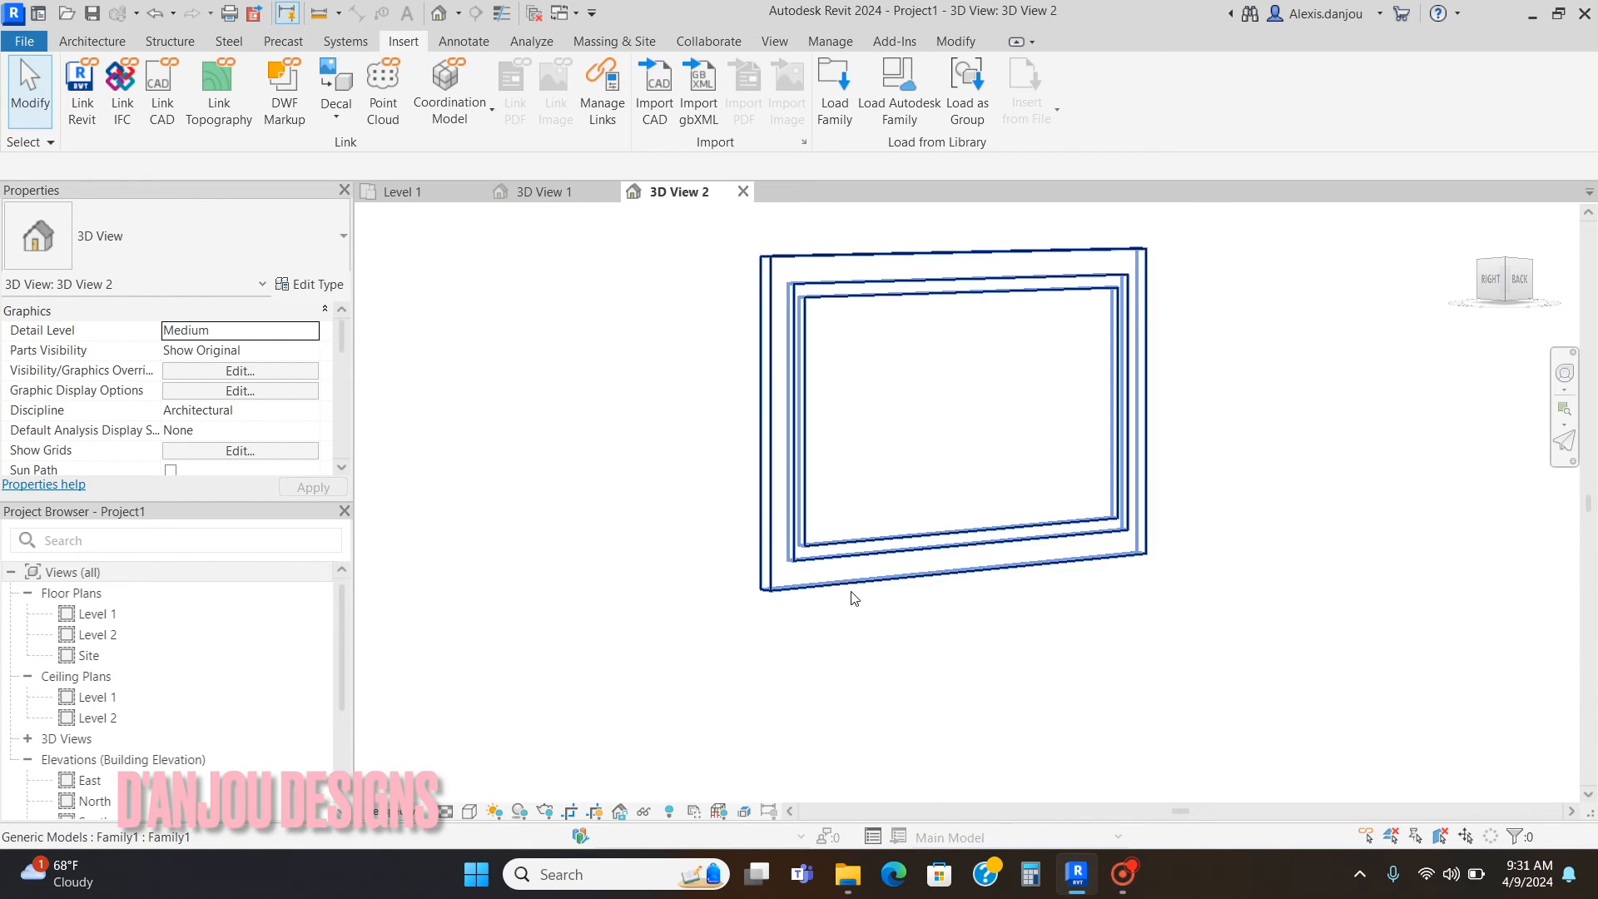
{"action": "scroll", "scroll_direction": "down", "scroll_amount": 3}
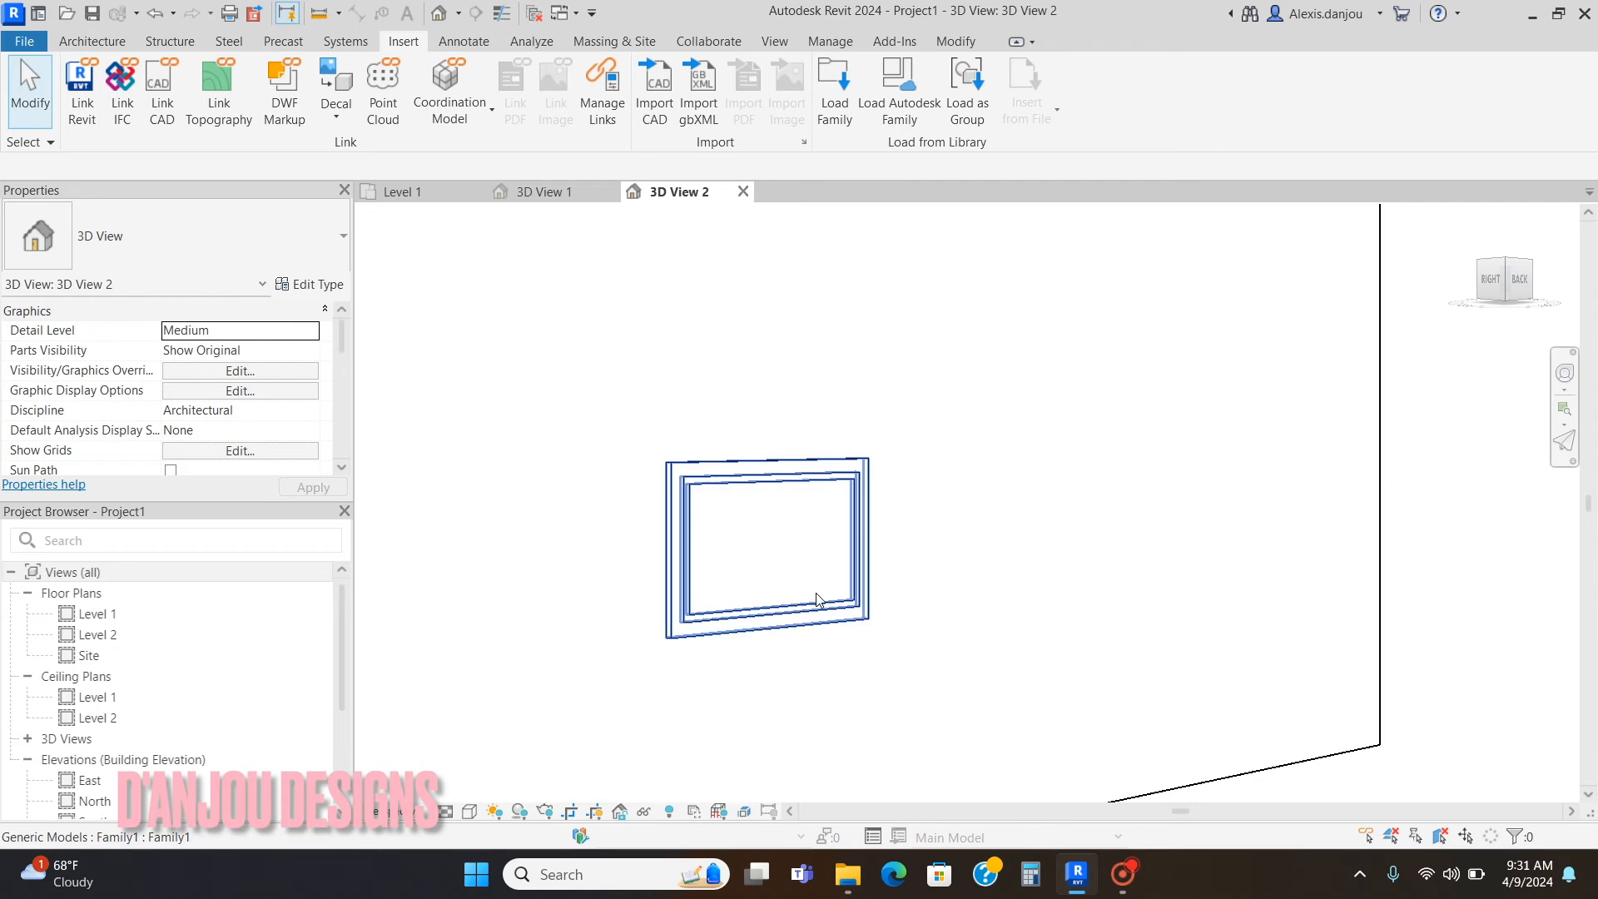
{"action": "left_click", "coordinate": [335, 92]}
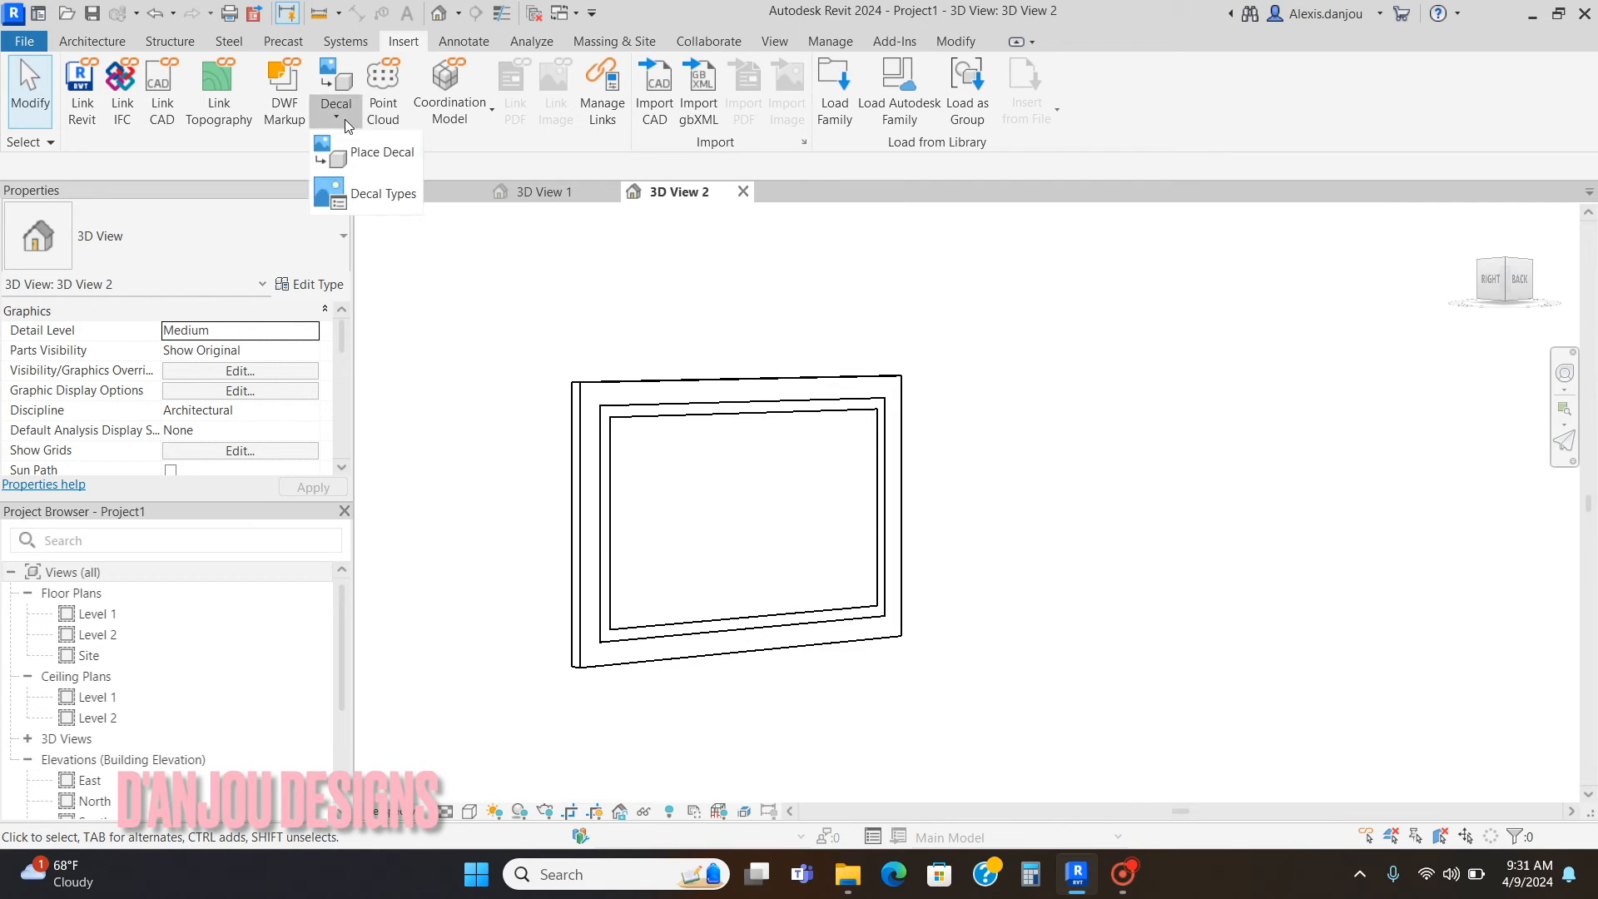
Step: Open Decal Types and add a new decal type named furniture
{"action": "left_click", "coordinate": [383, 192]}
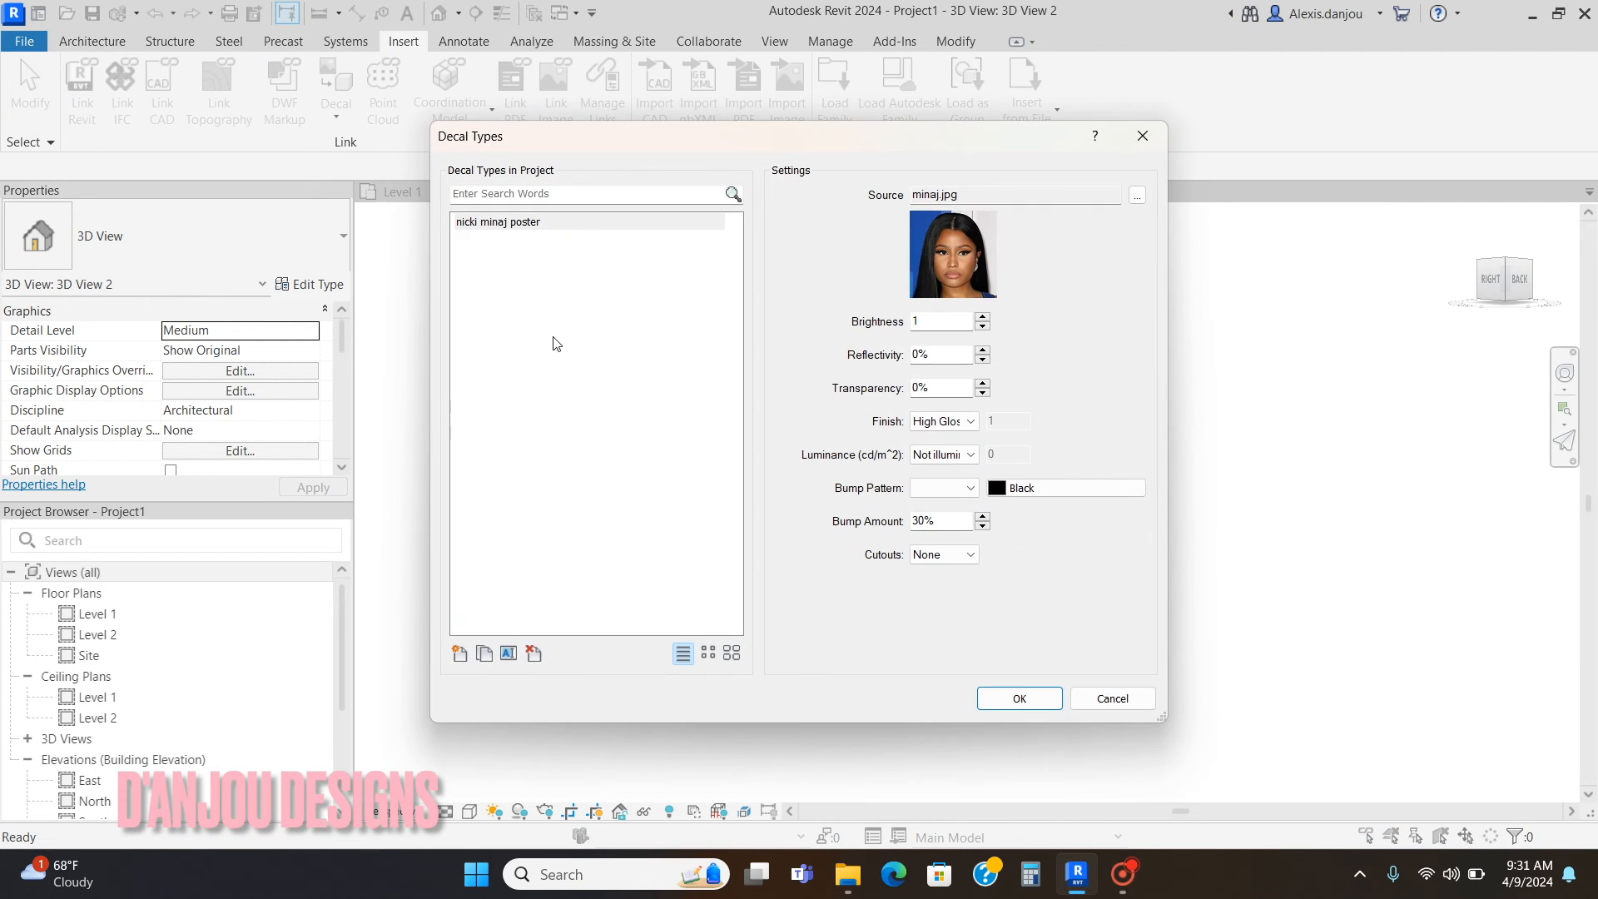
{"action": "left_click", "coordinate": [459, 654]}
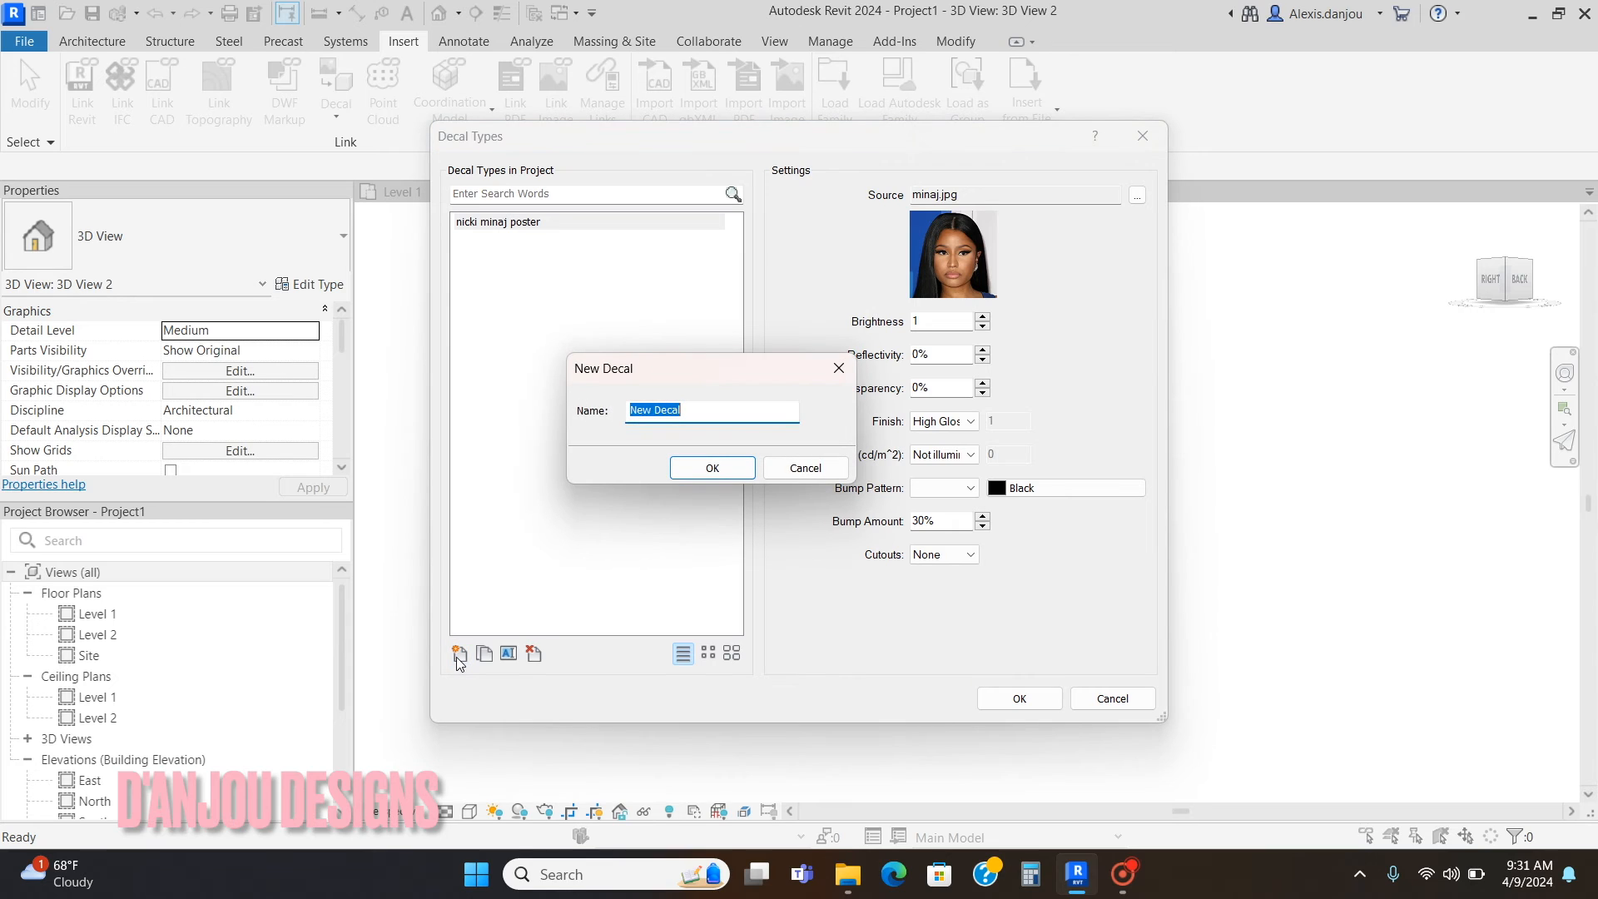
{"action": "type", "text": "furn"}
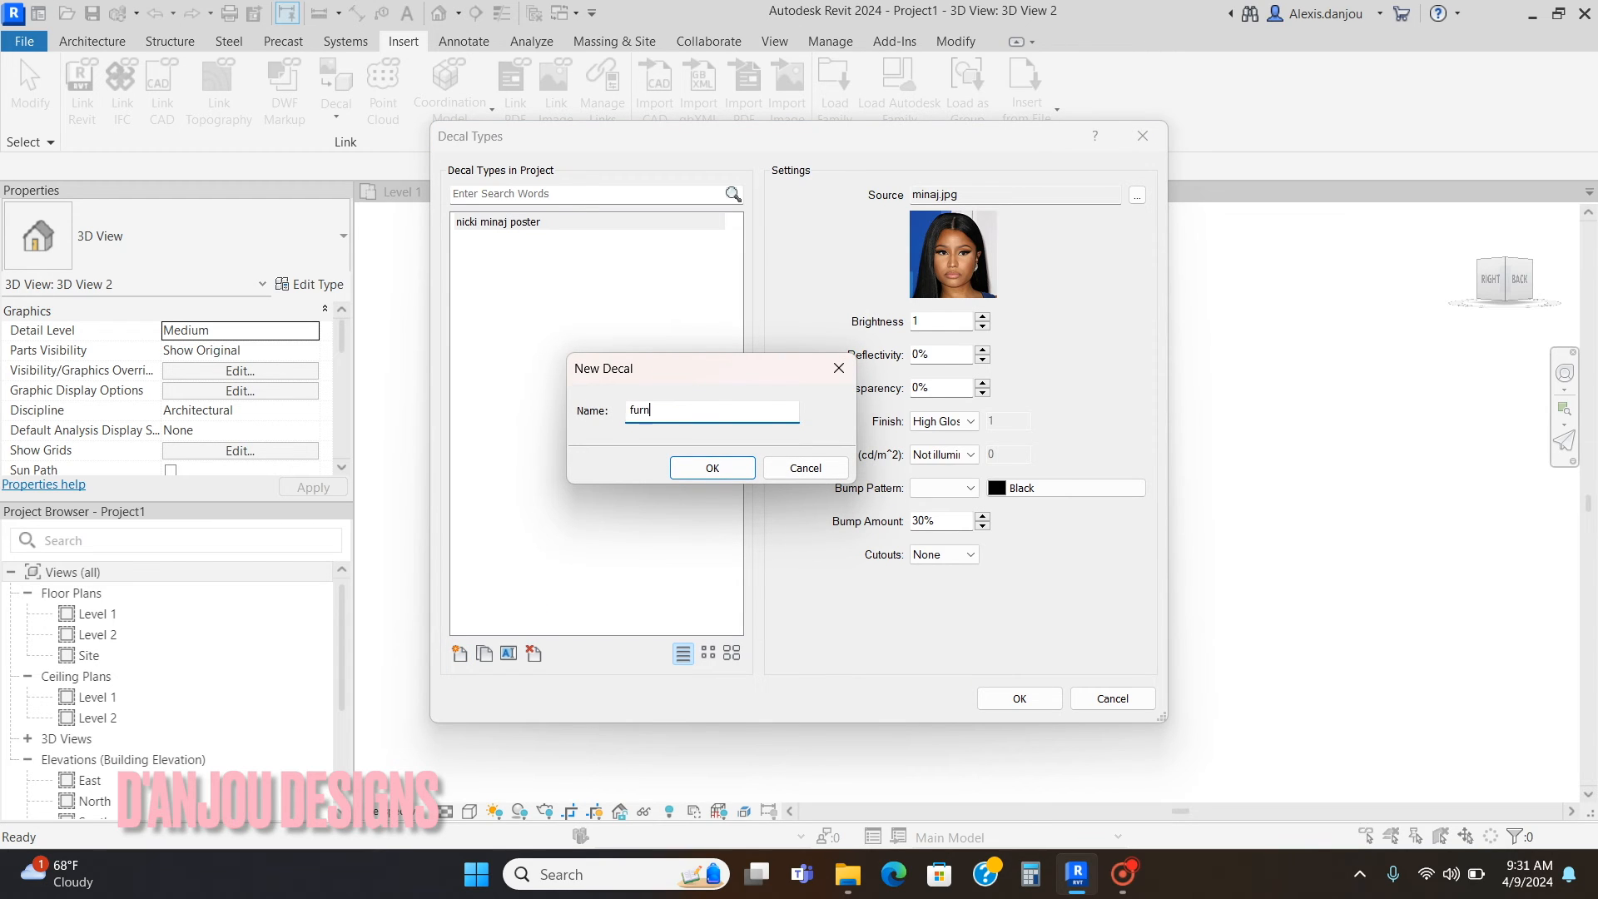
{"action": "left_click", "coordinate": [711, 467]}
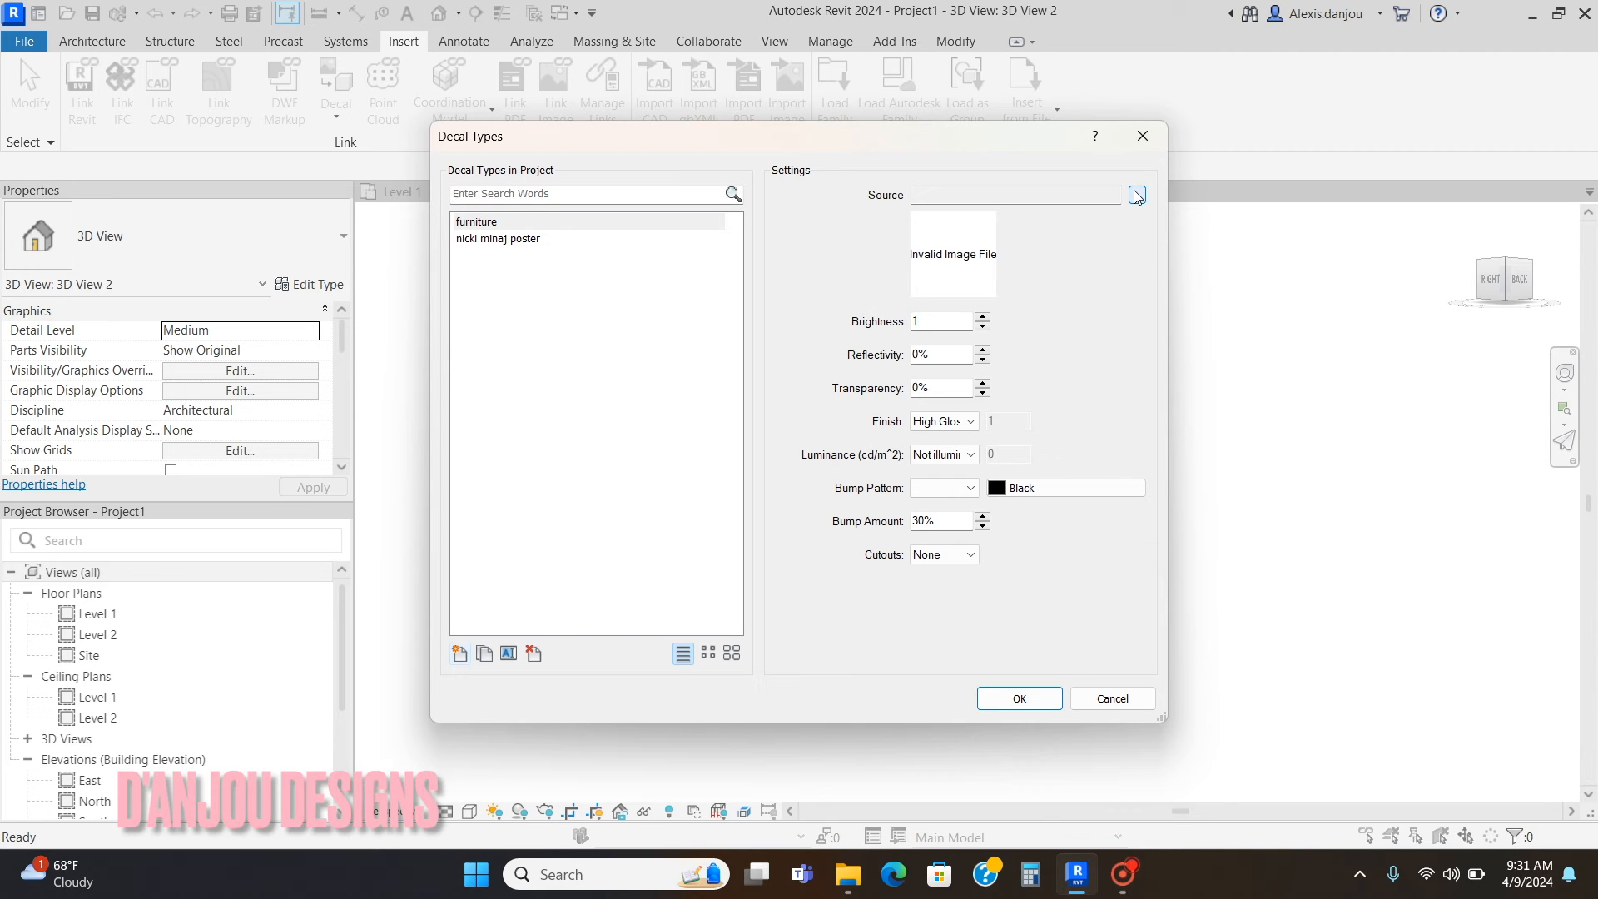
Step: Give the furniture decal the EJV1553-24R chair image, raise its reflectivity and accept
{"action": "left_click", "coordinate": [1136, 195]}
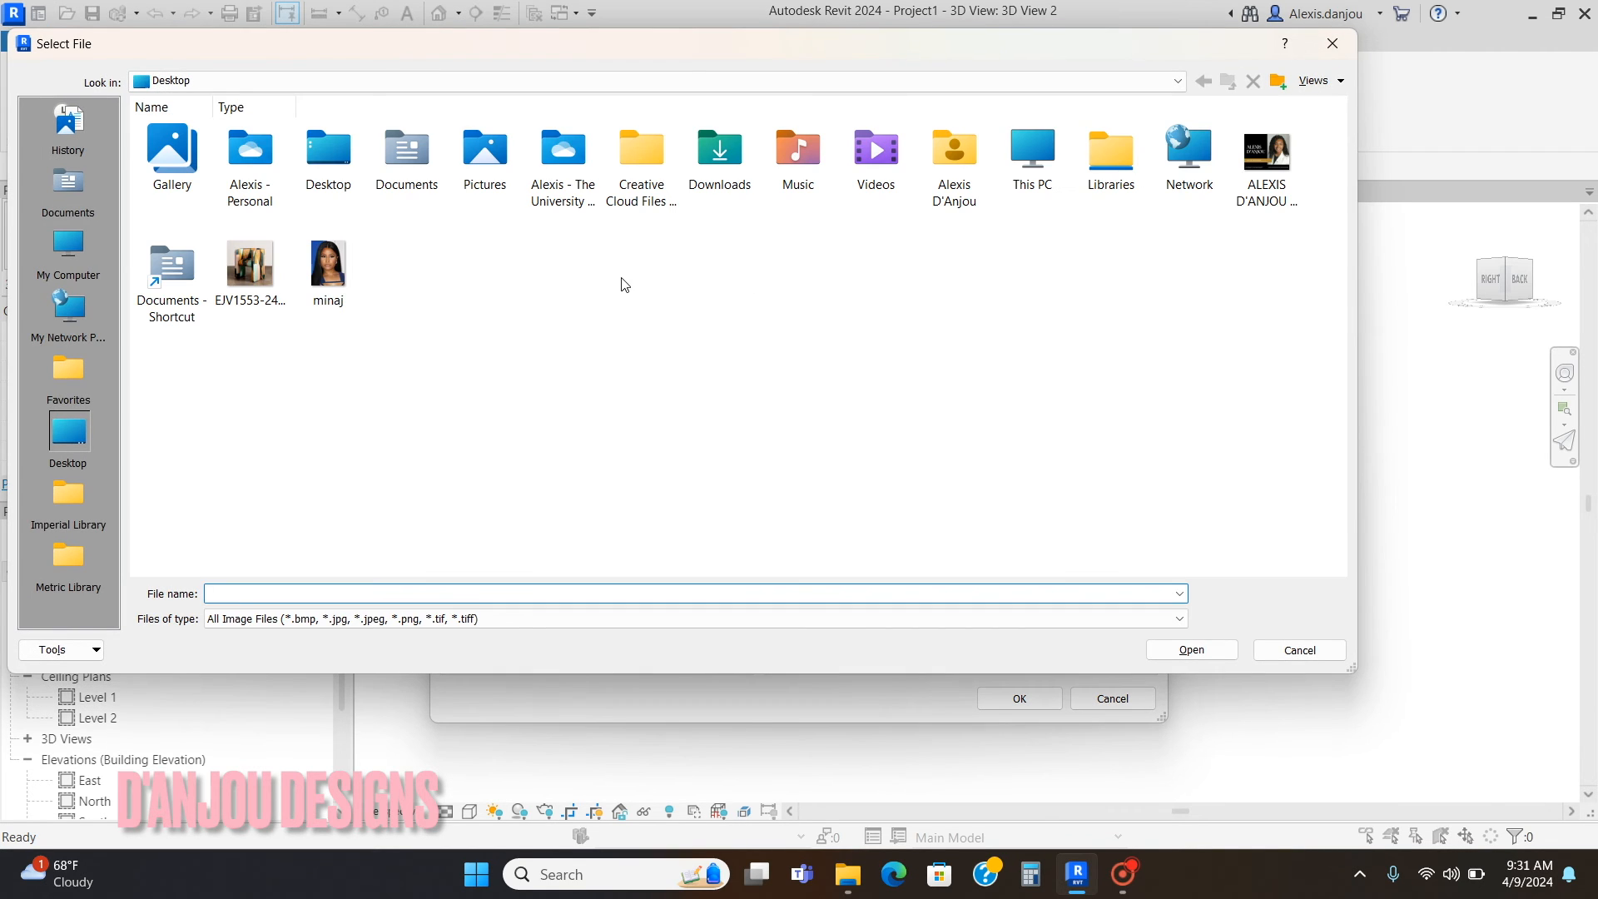
{"action": "left_click", "coordinate": [1189, 649]}
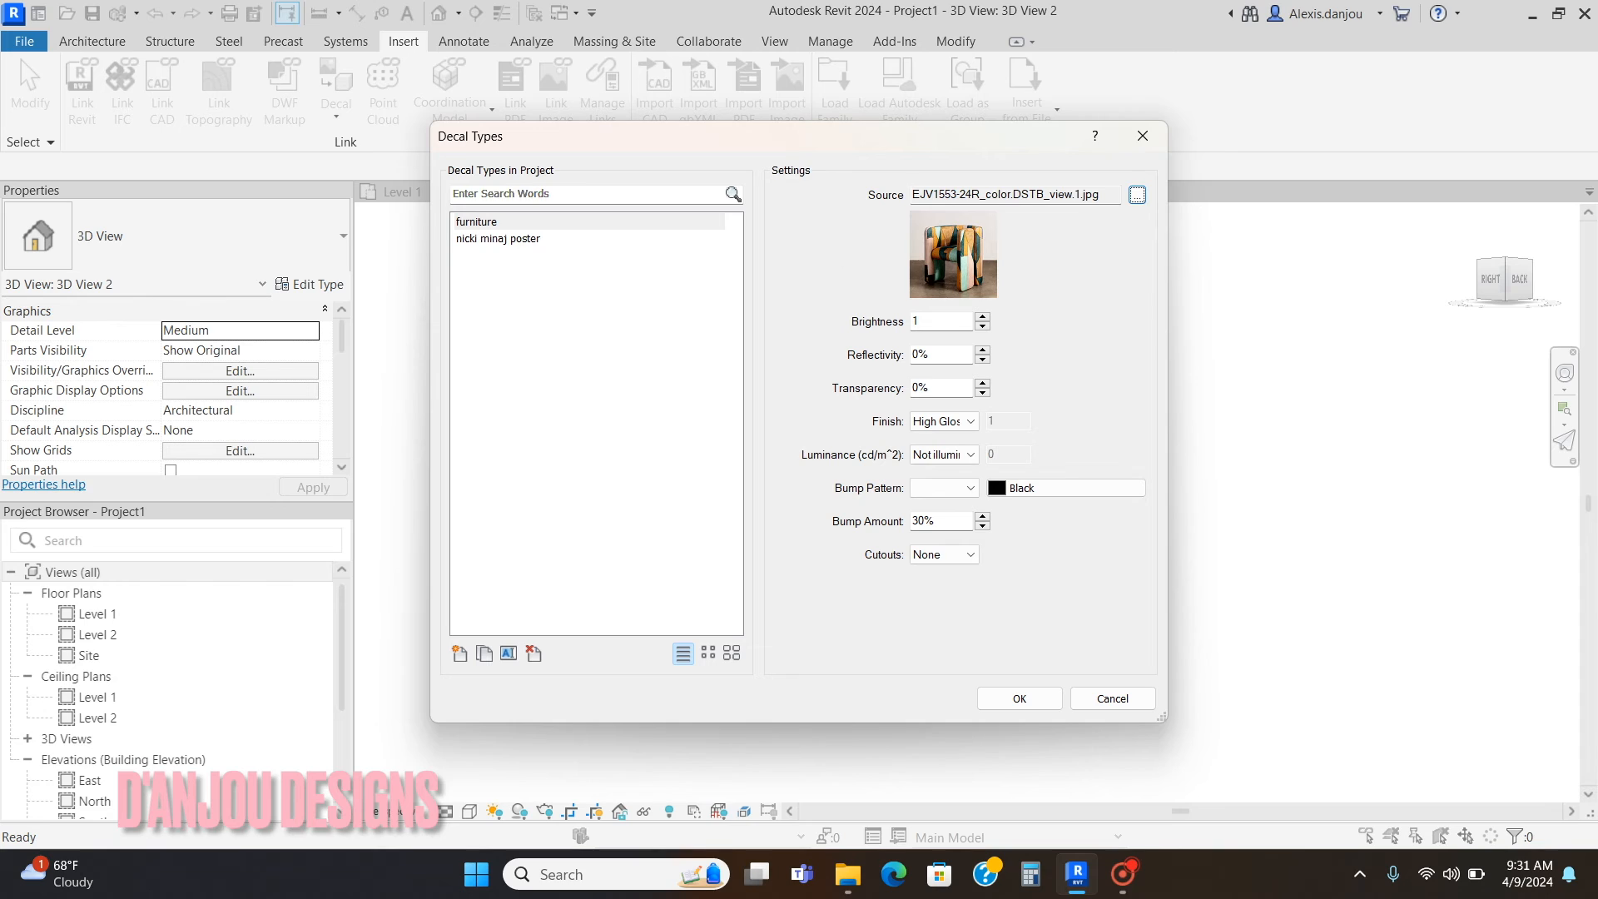
{"action": "mouse_move", "coordinate": [1058, 726]}
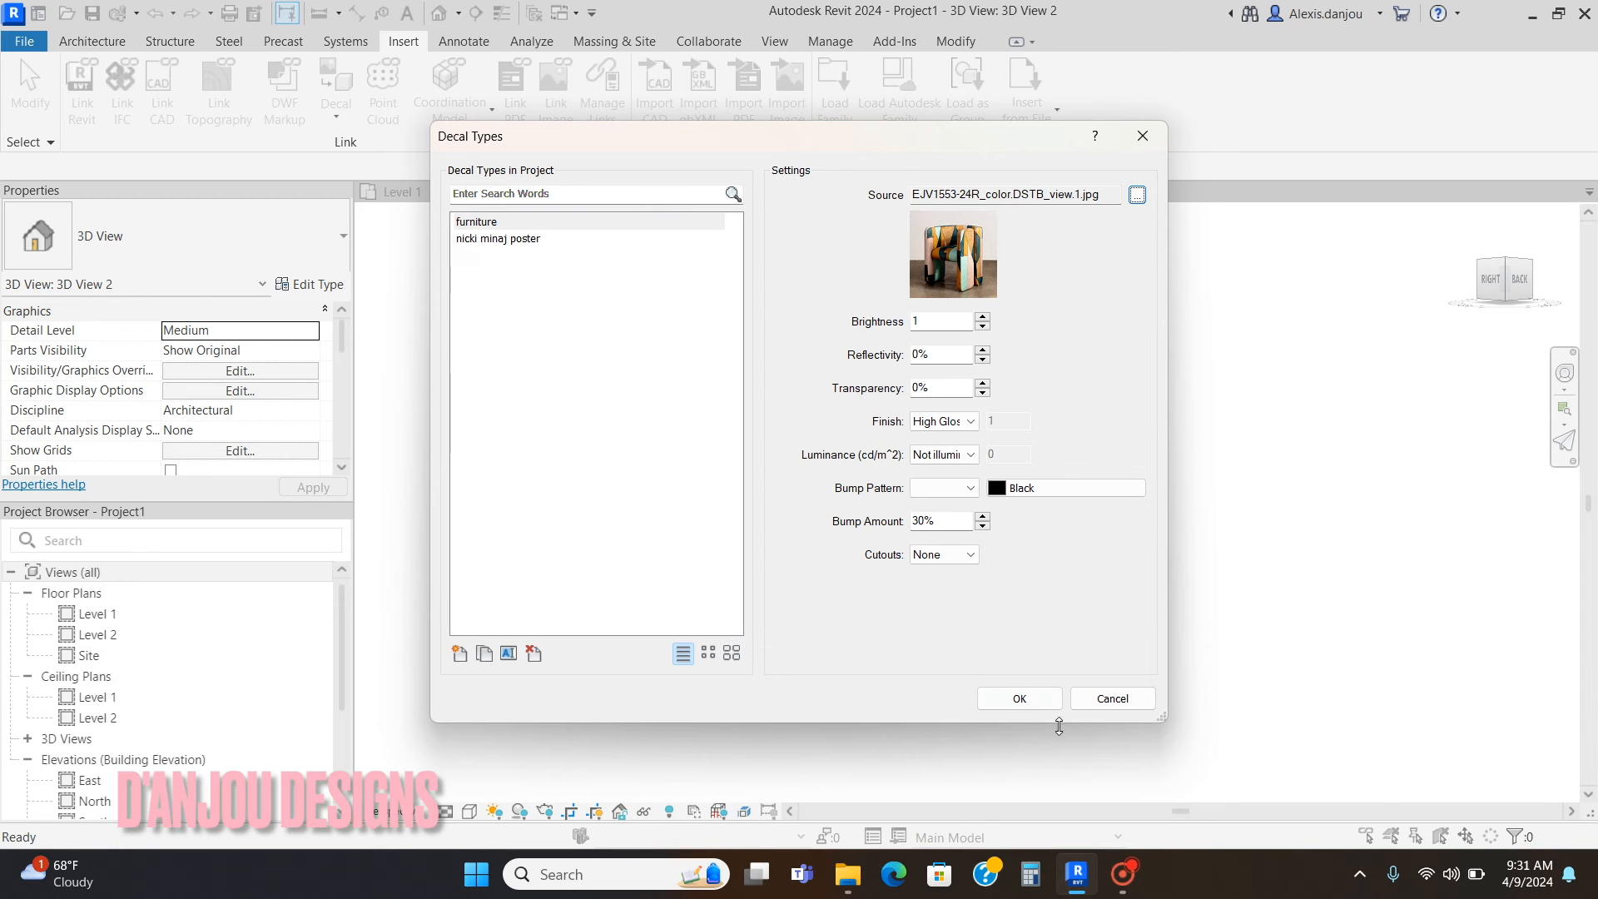
{"action": "mouse_move", "coordinate": [976, 376]}
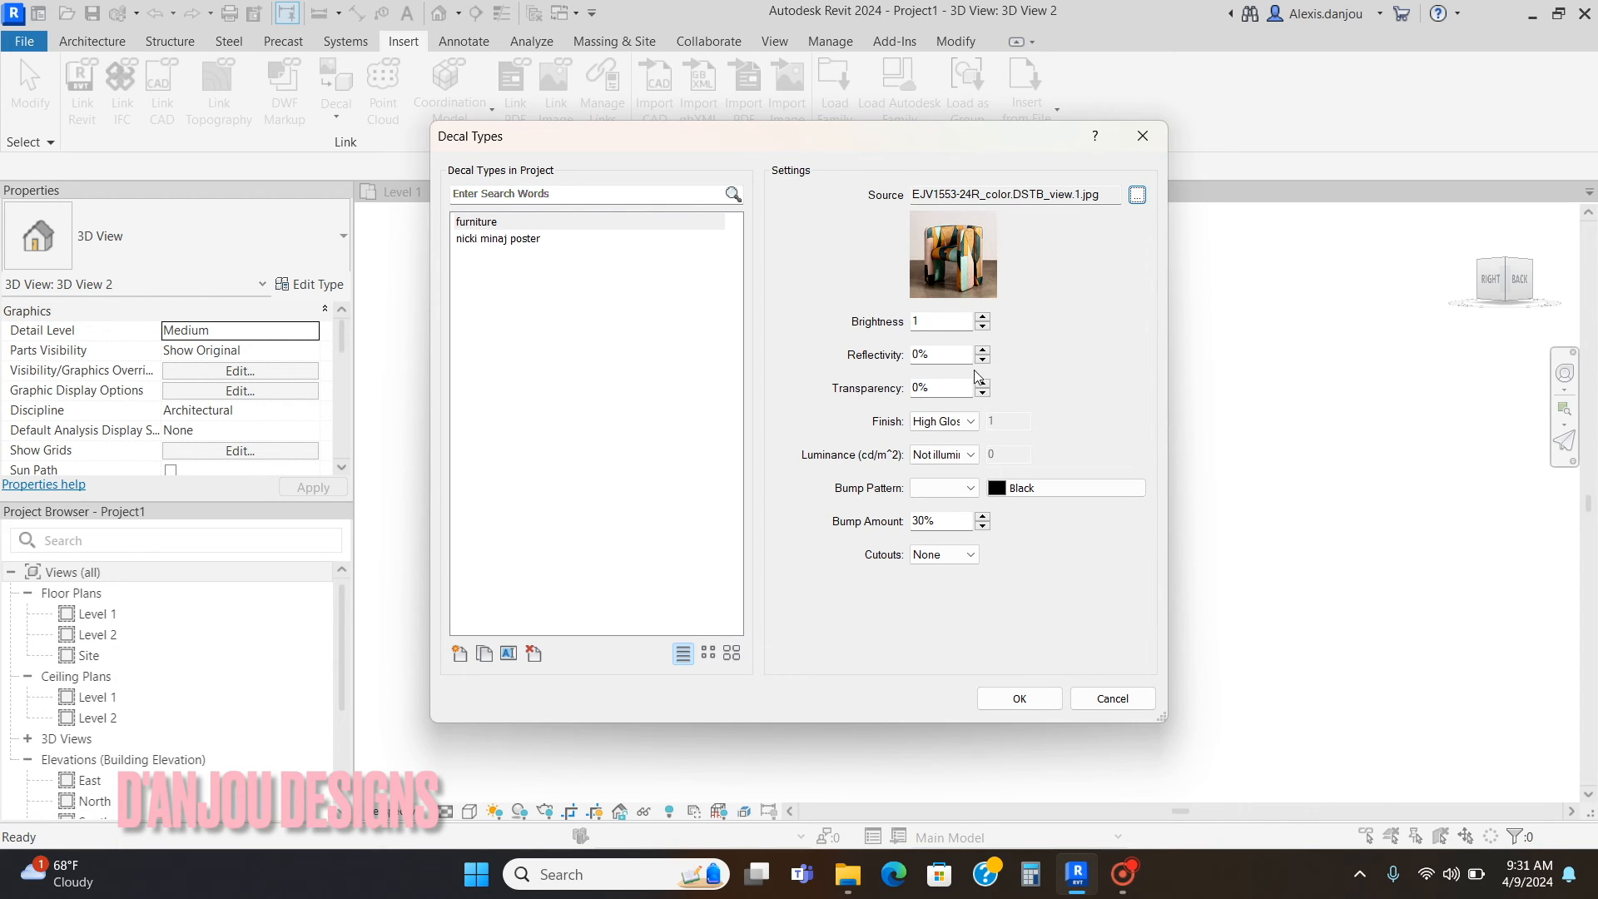
{"action": "mouse_move", "coordinate": [981, 354]}
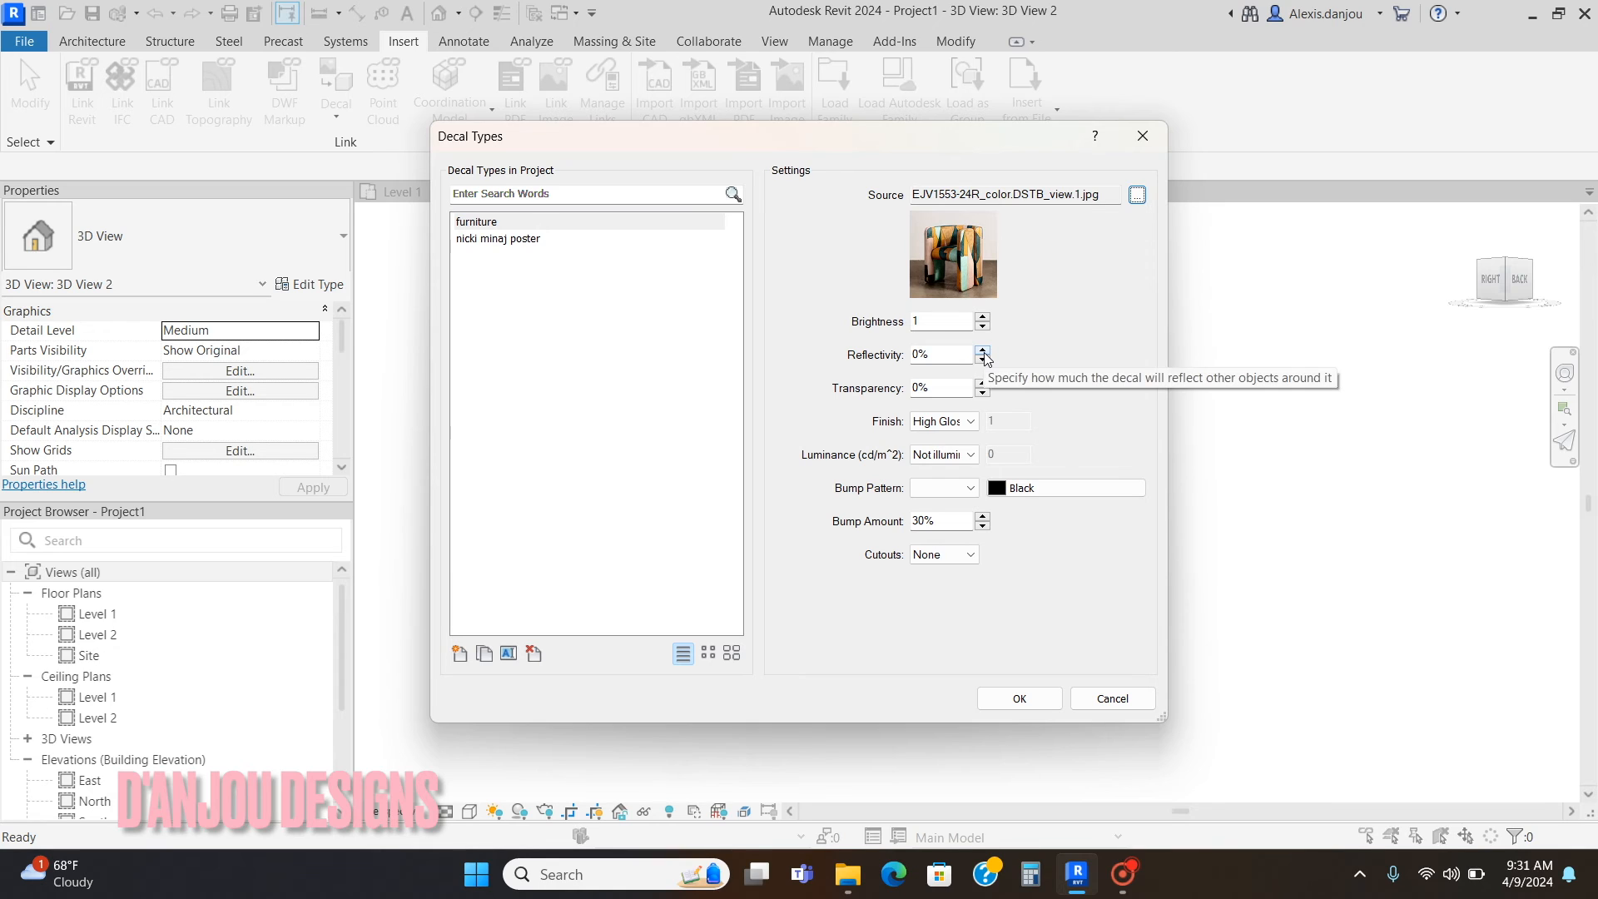
{"action": "left_click", "coordinate": [982, 350]}
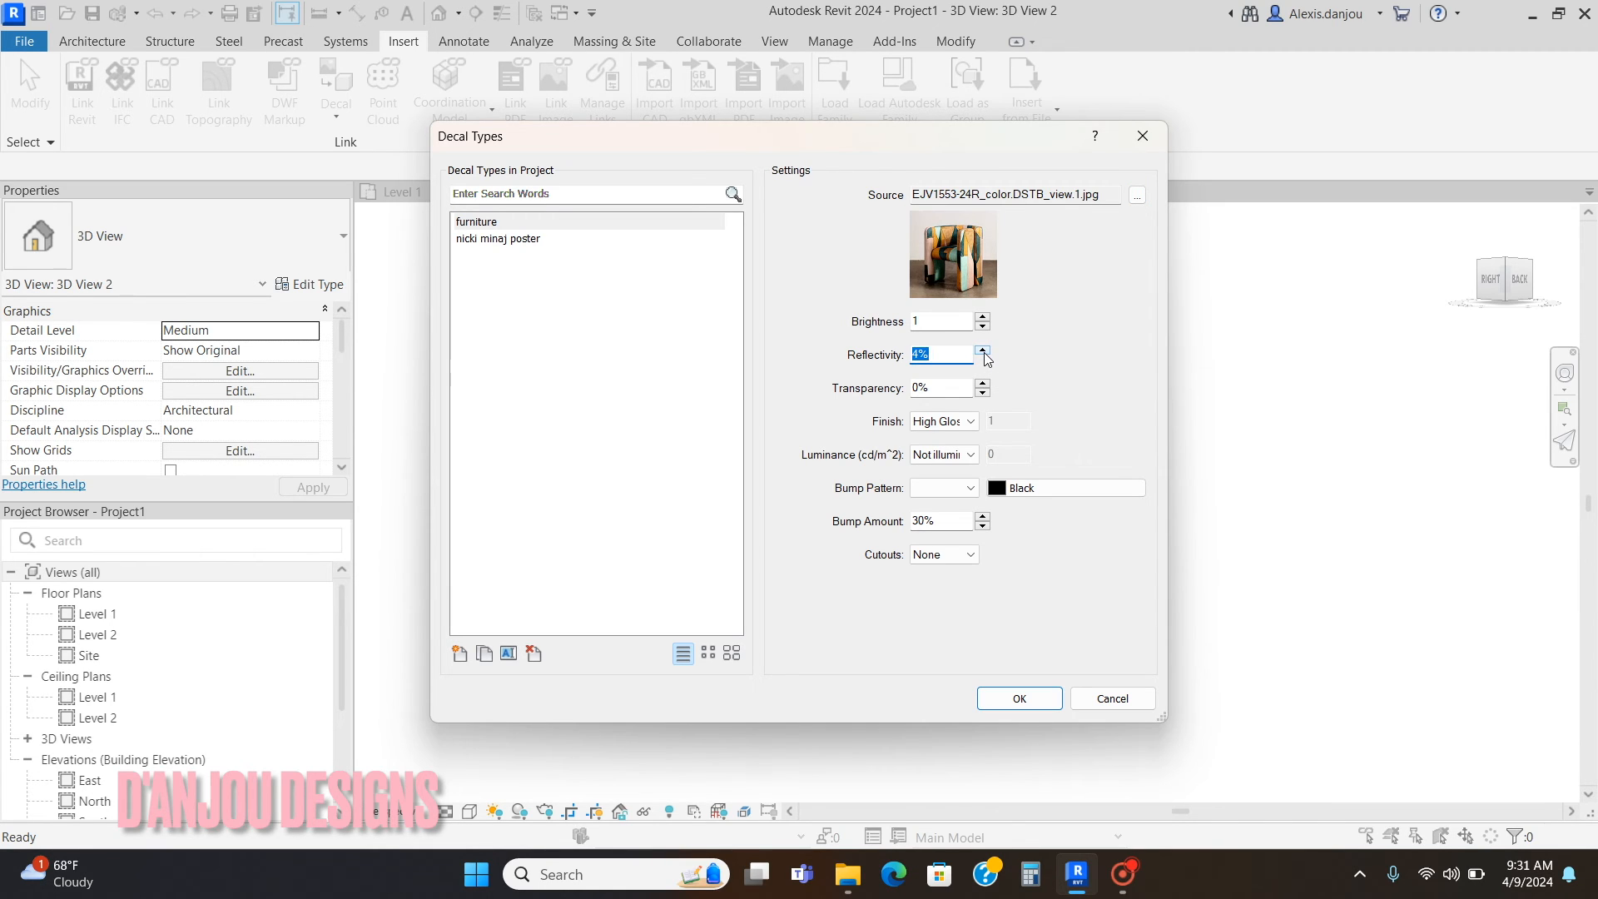
{"action": "left_click", "coordinate": [981, 349]}
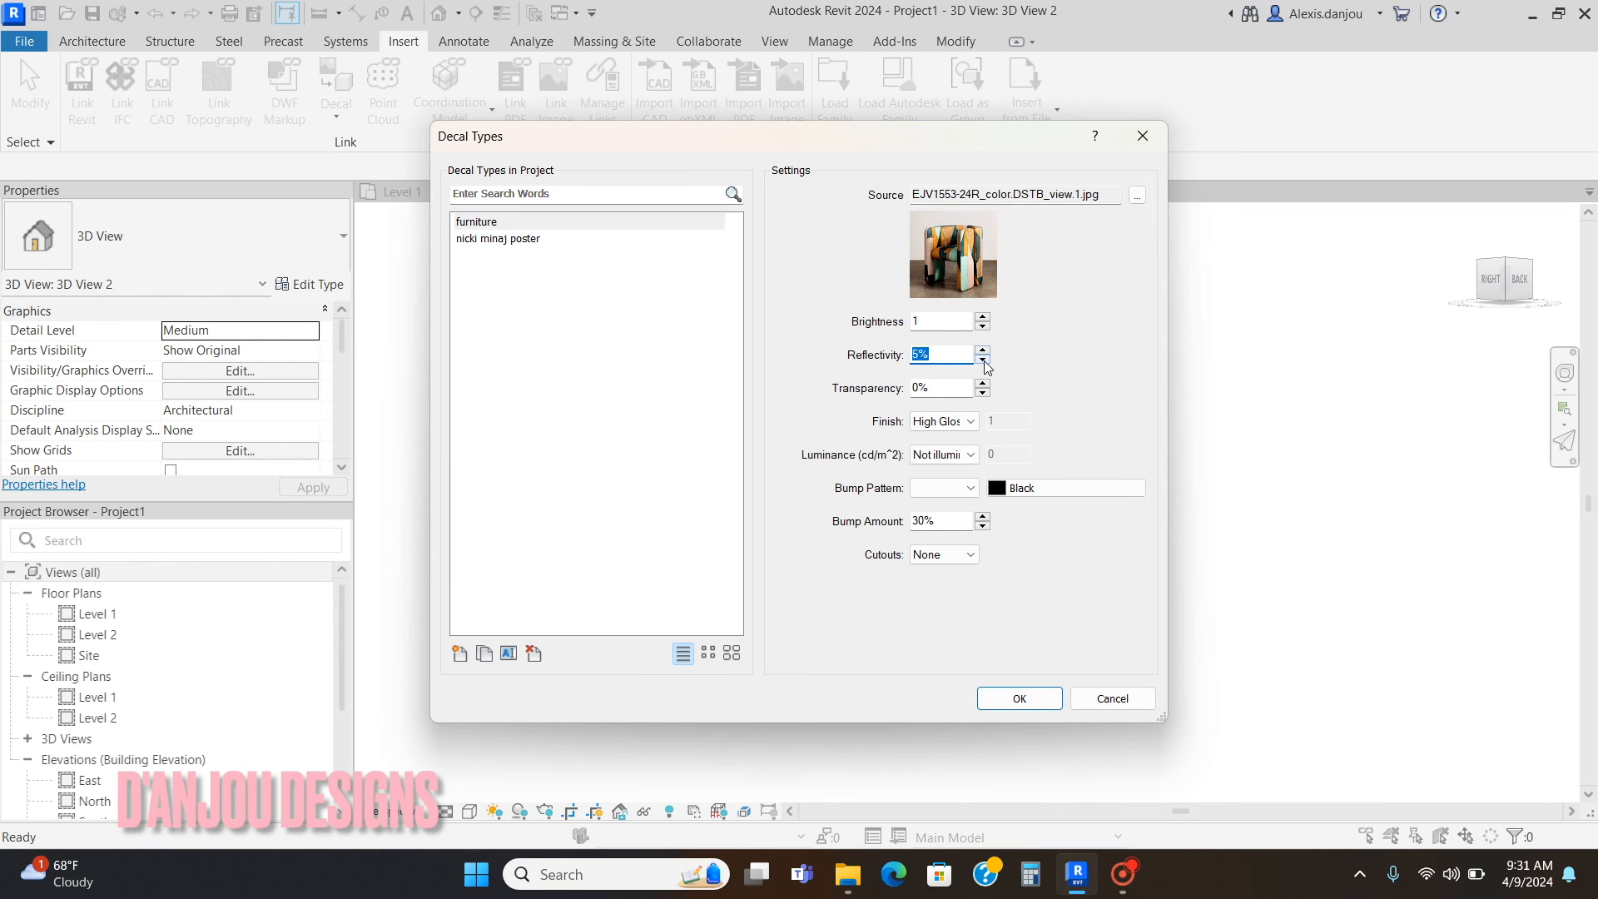
{"action": "left_click", "coordinate": [1018, 699]}
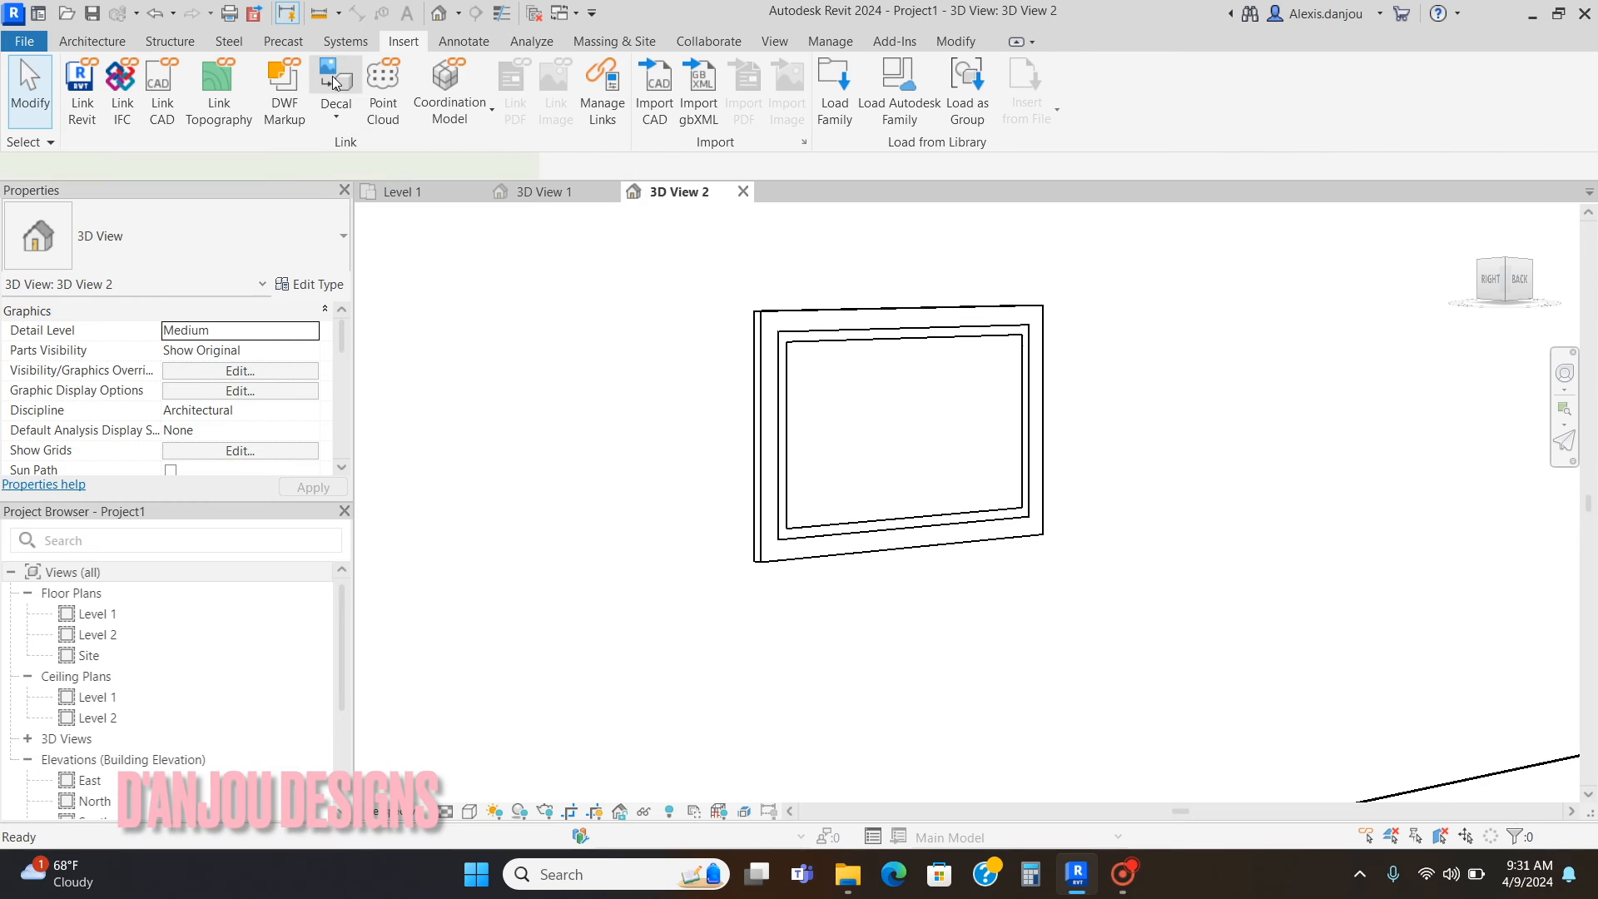
Step: Start placing the furniture decal with Lock Proportions turned off
{"action": "left_click", "coordinate": [334, 86]}
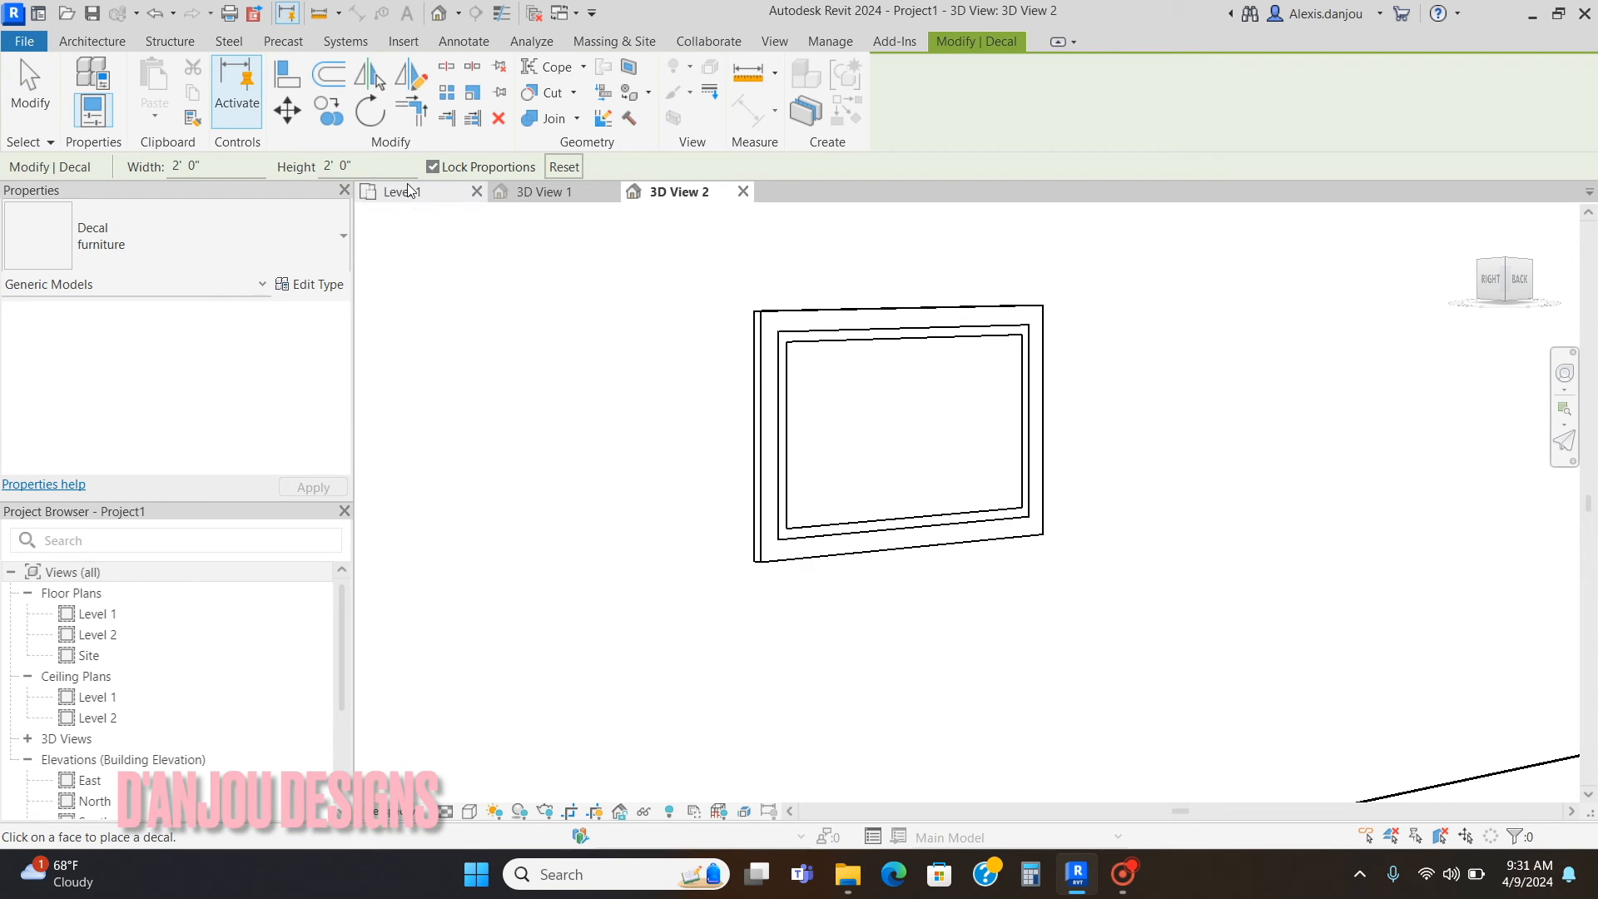
{"action": "left_click", "coordinate": [432, 166]}
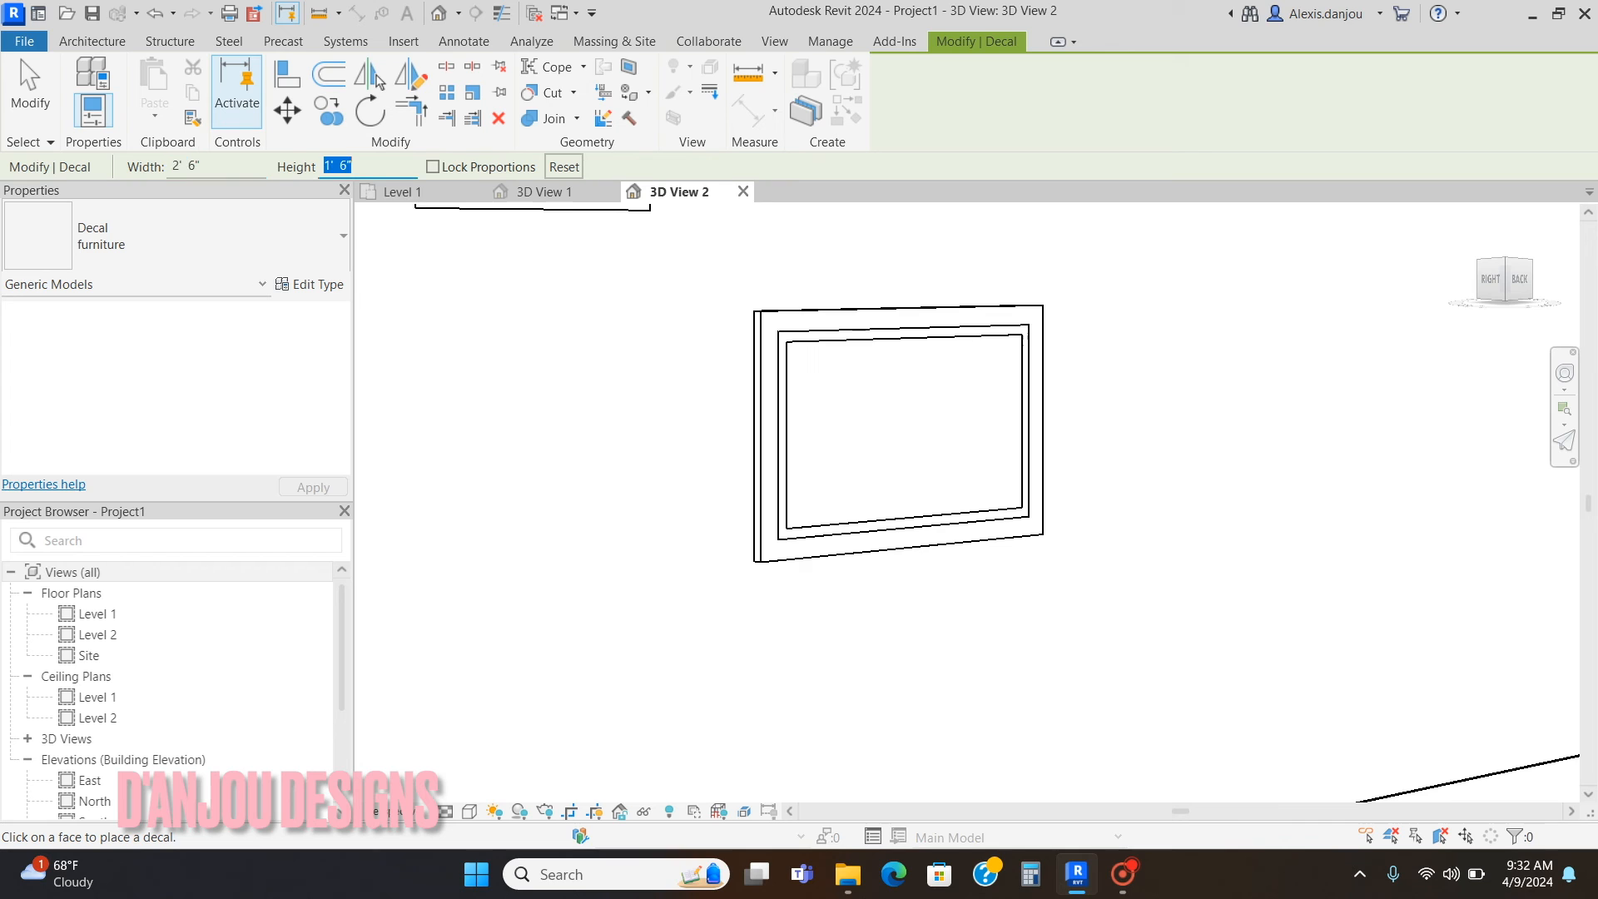
{"action": "mouse_move", "coordinate": [835, 513]}
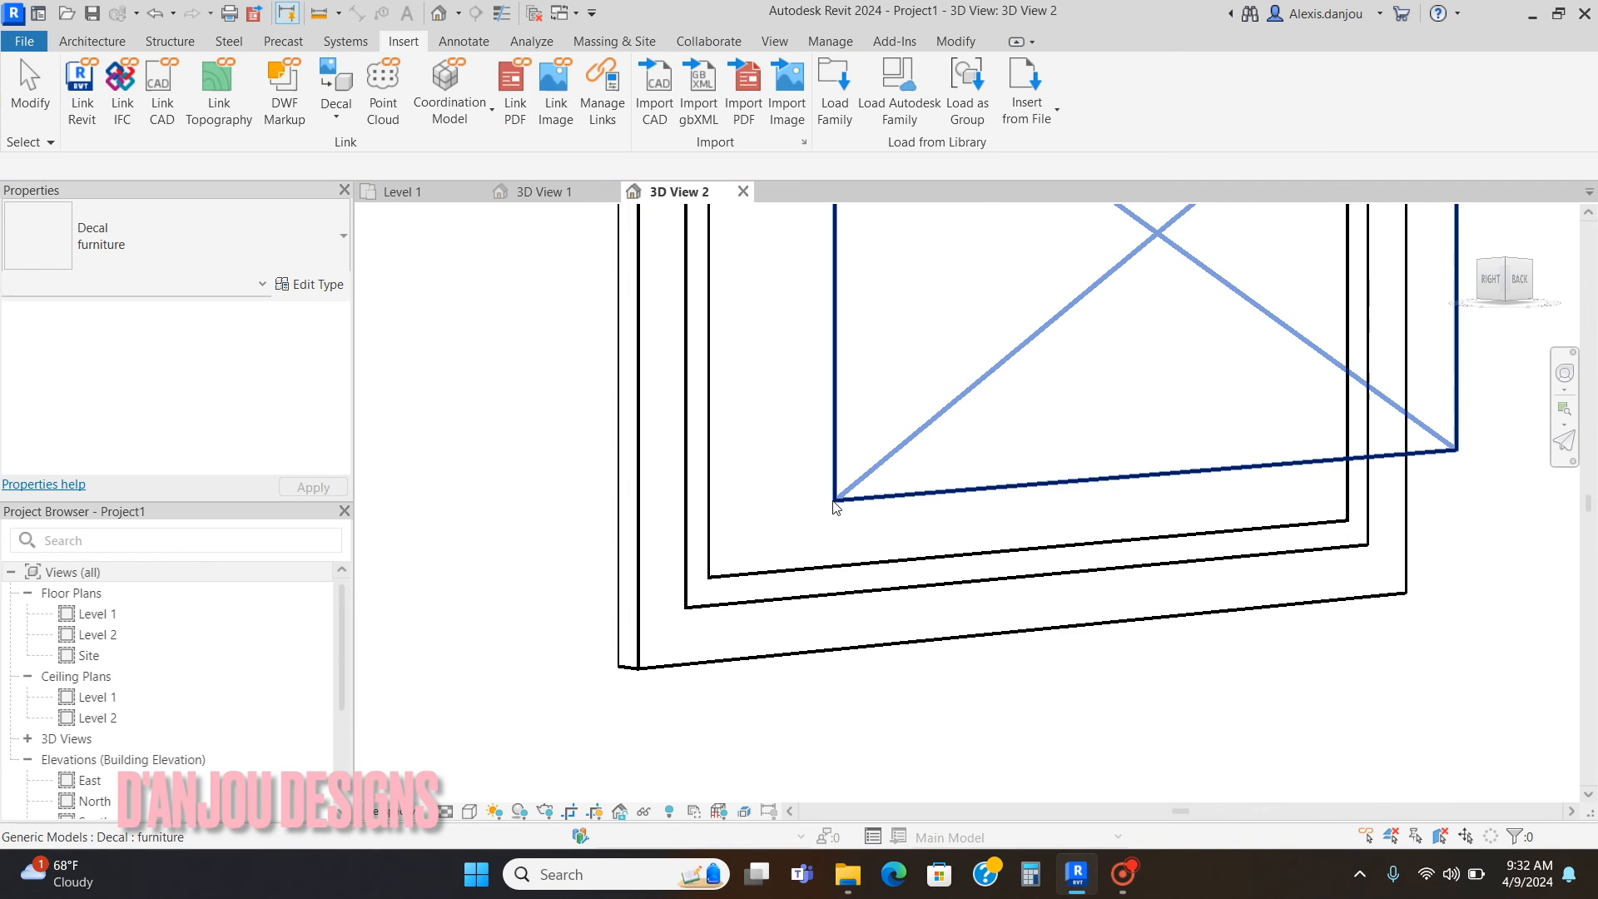
{"action": "left_click", "coordinate": [833, 505]}
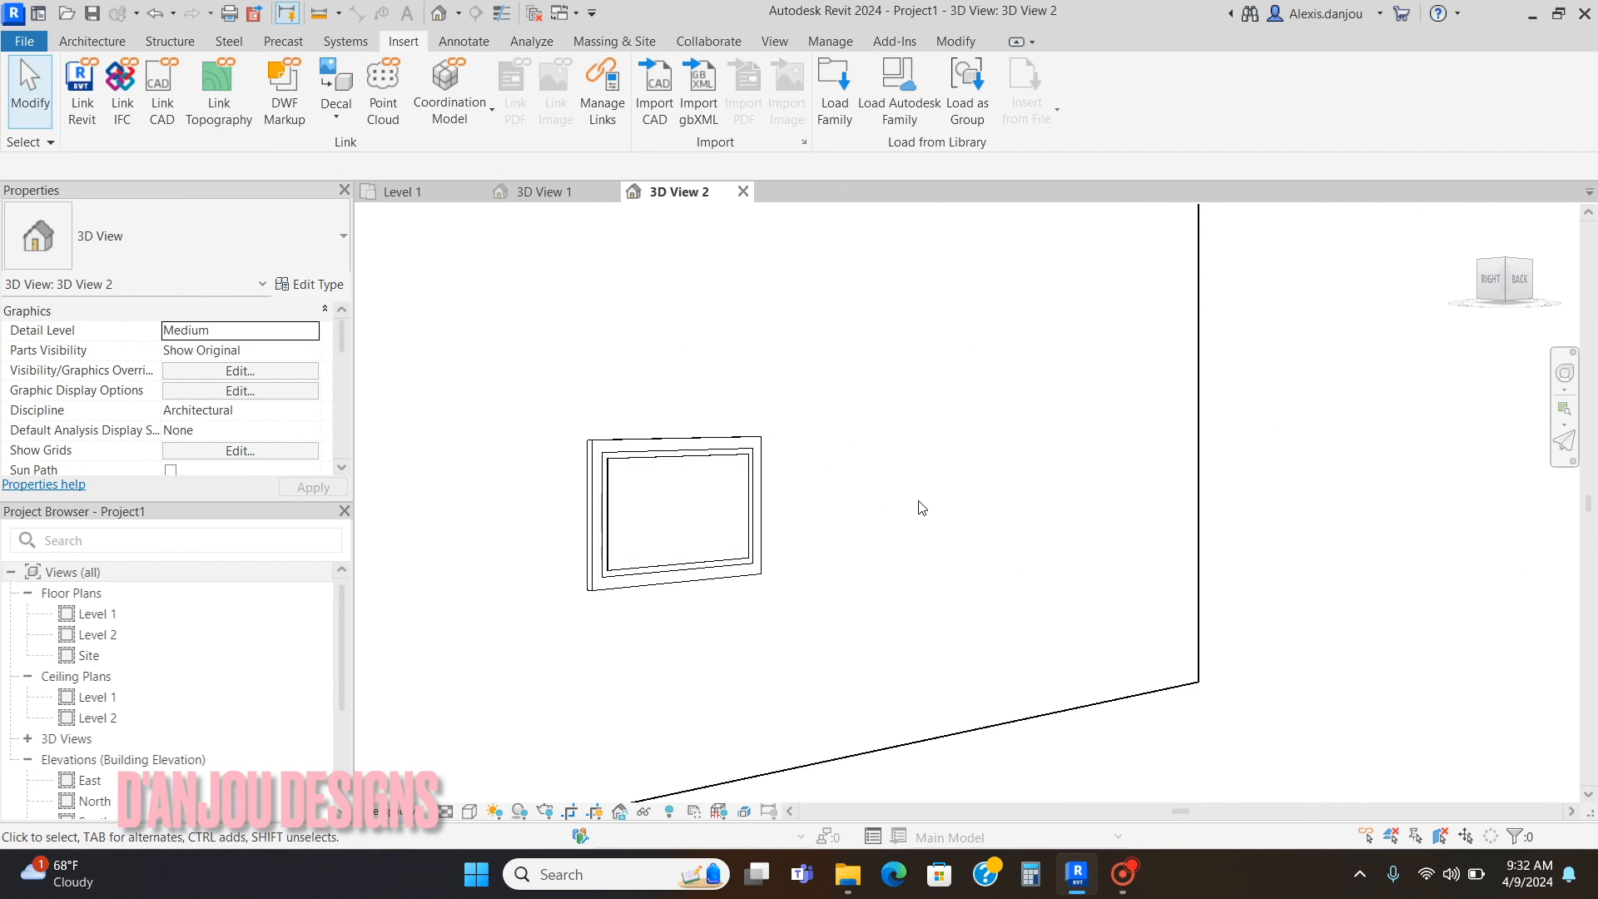
{"action": "scroll", "scroll_direction": "down", "scroll_amount": 3}
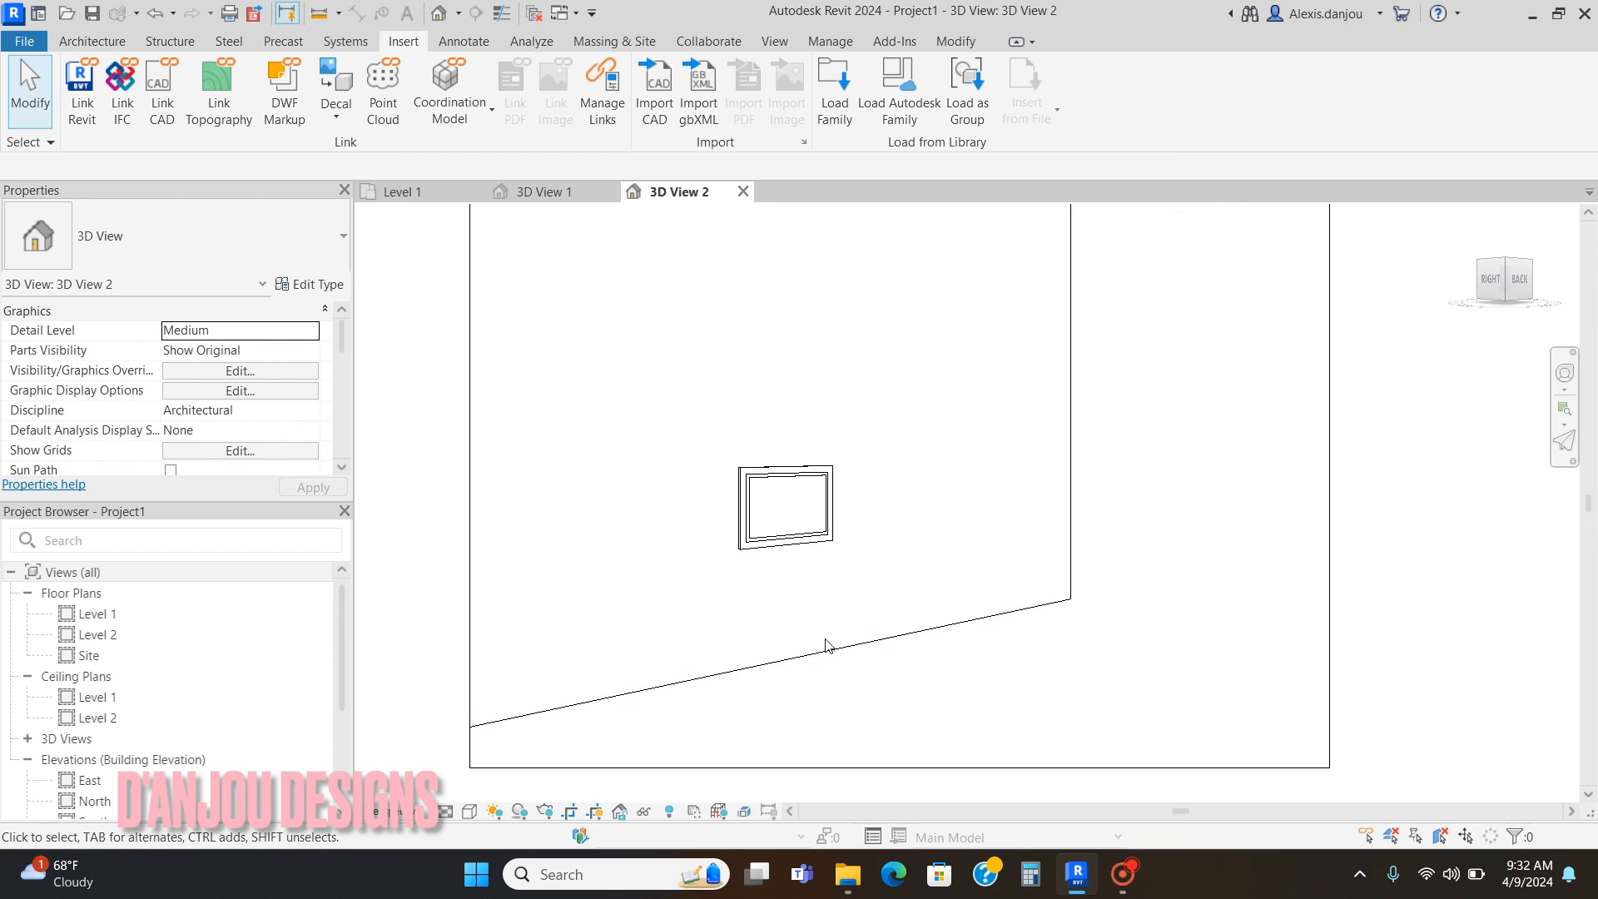